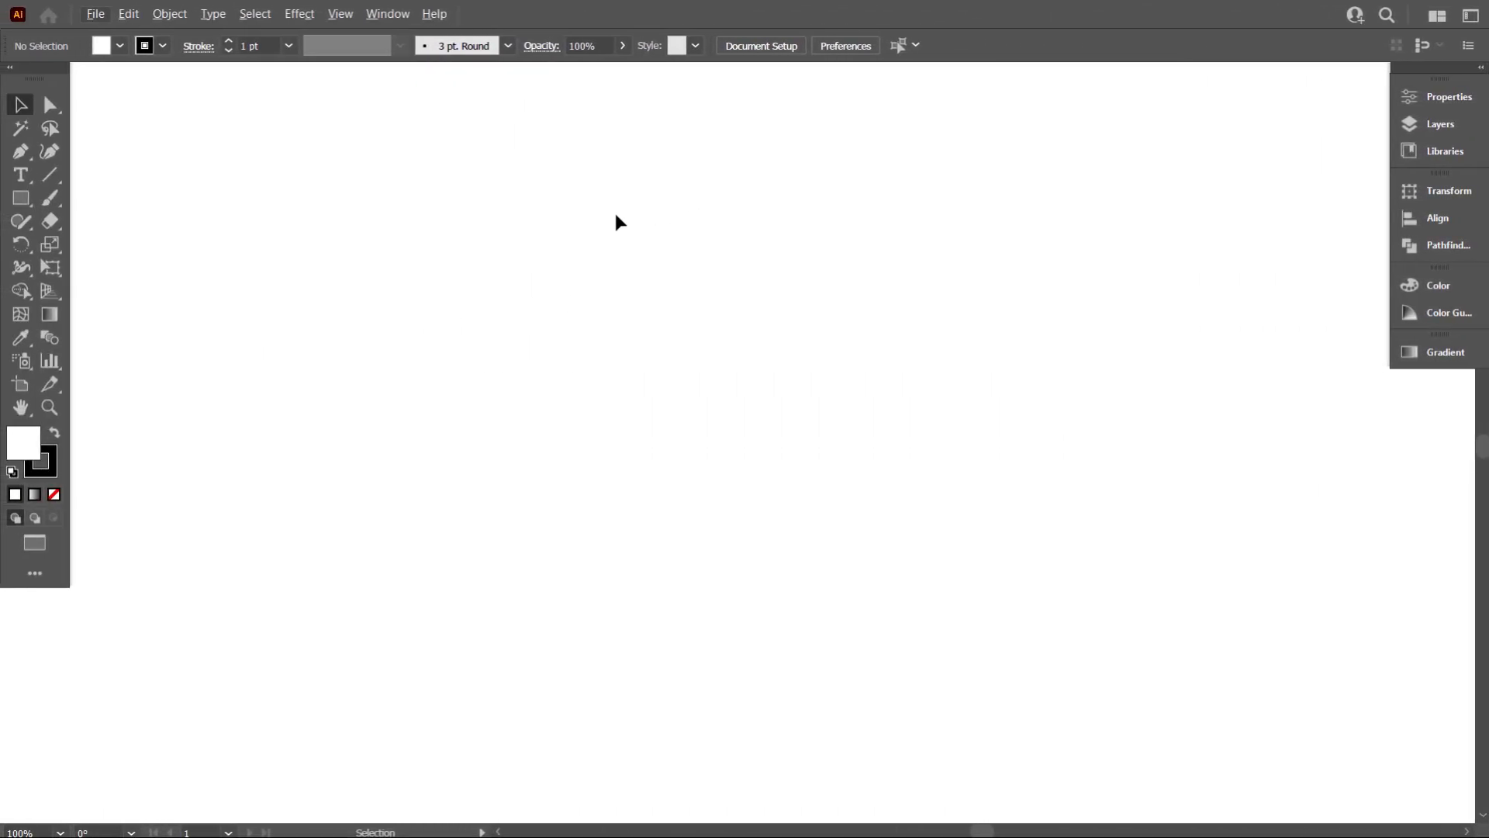
mouse_move(20, 197)
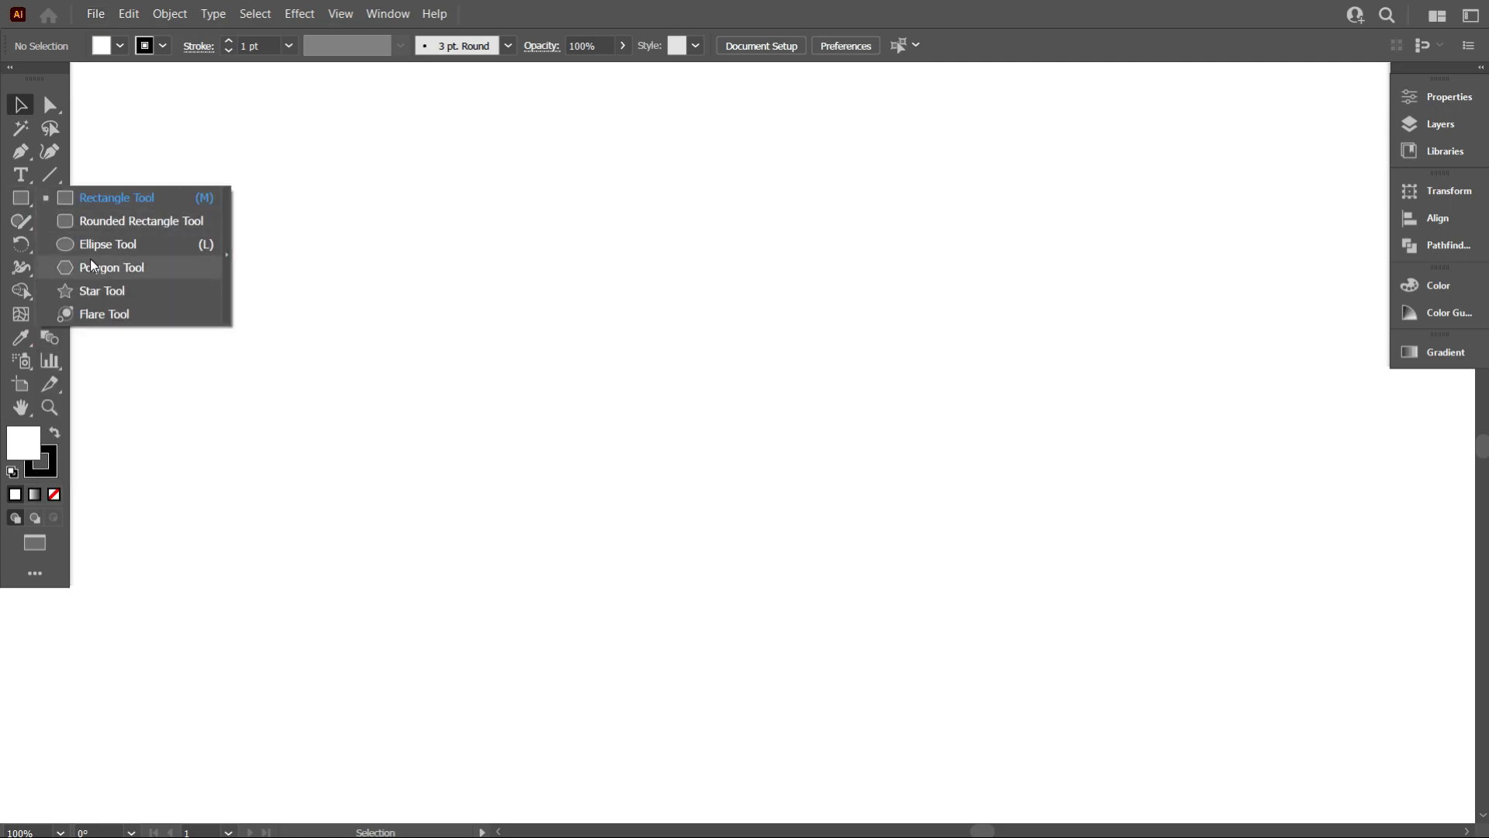
Step: Create a 3-sided polygon with the Polygon Tool, enlarge it, and deselect it
click(111, 267)
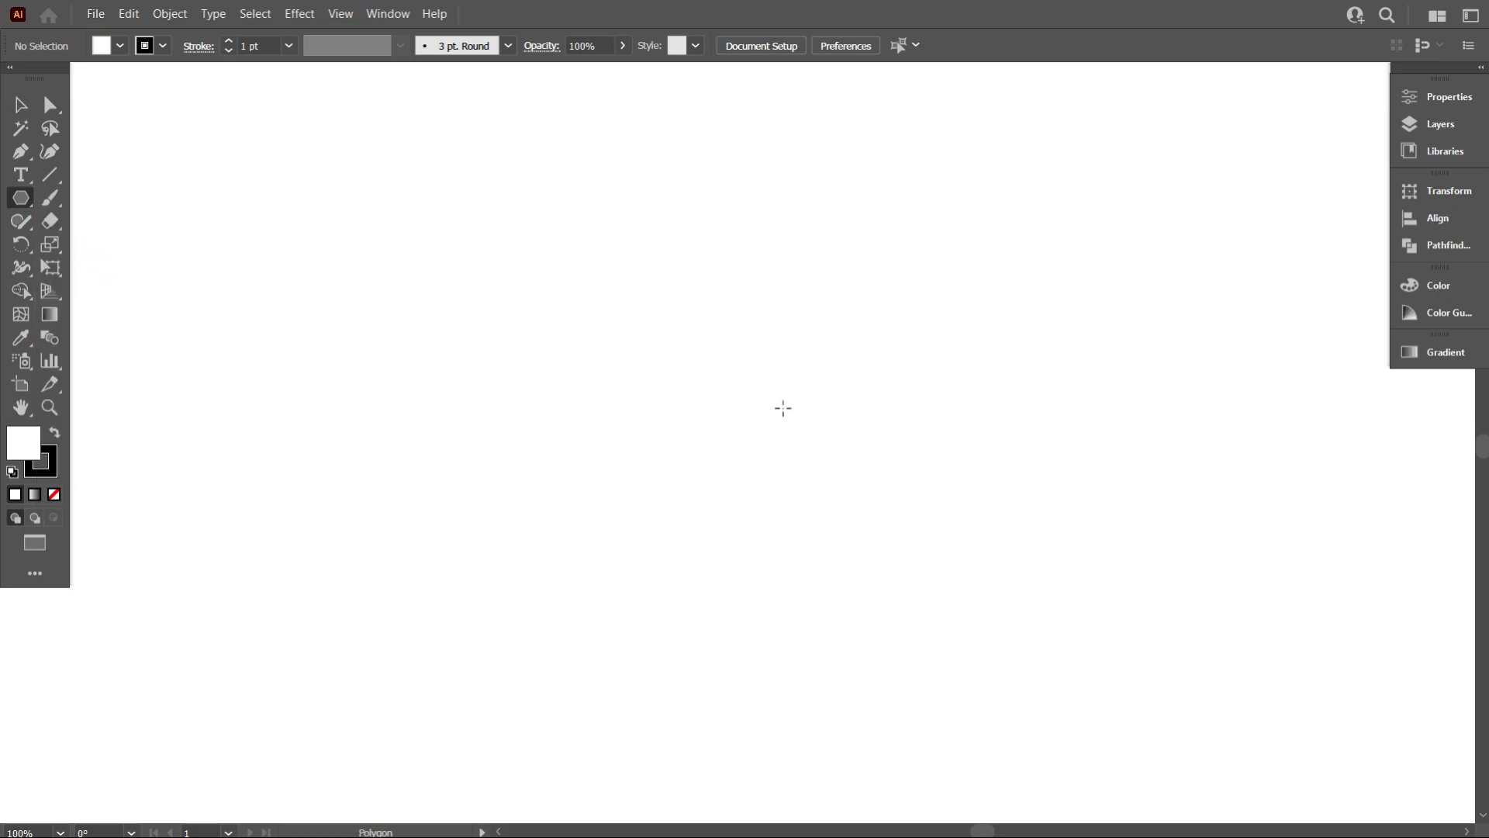
click(783, 408)
text(3)
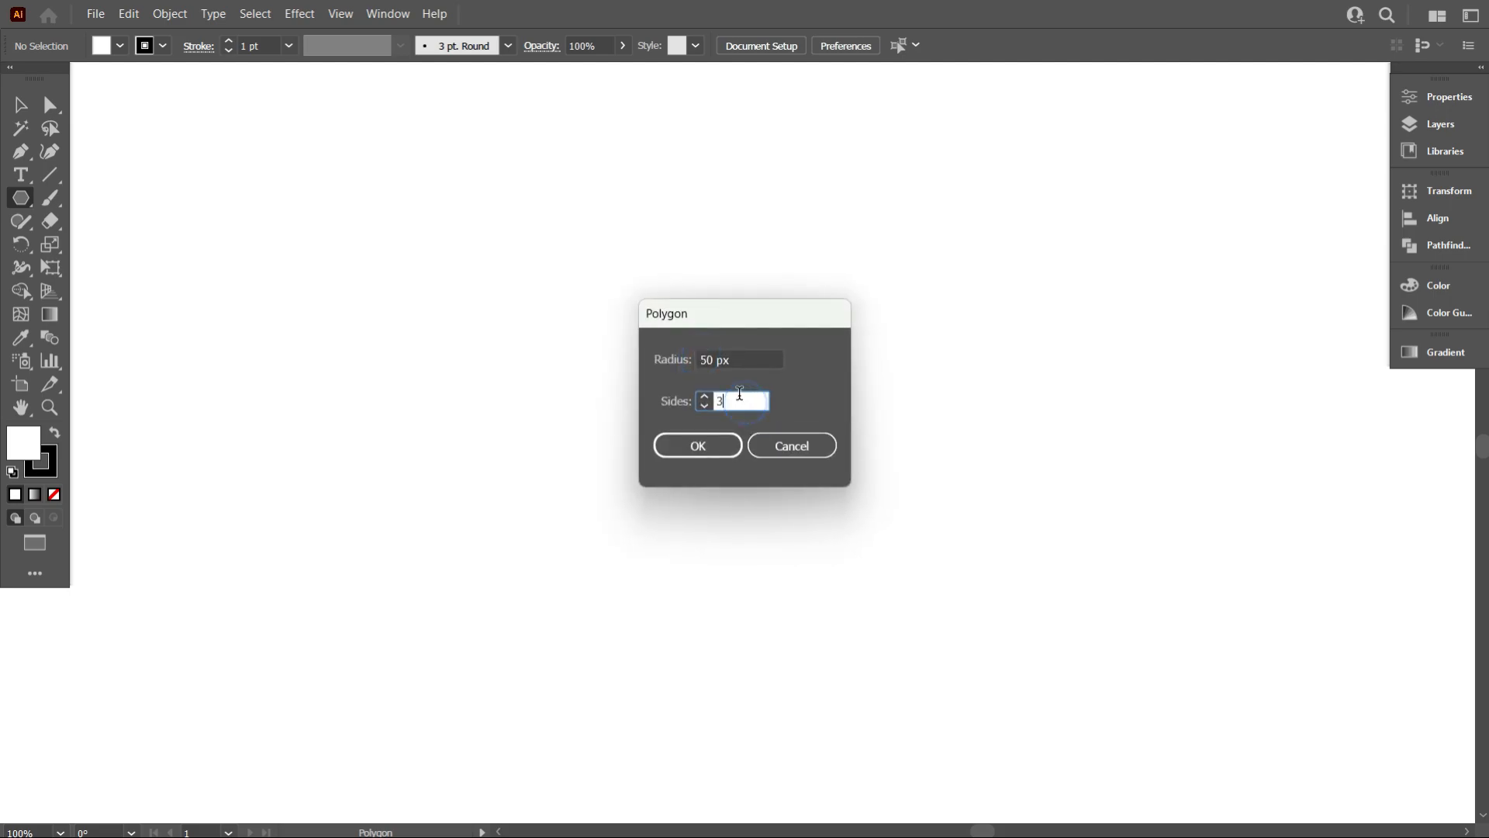
click(697, 445)
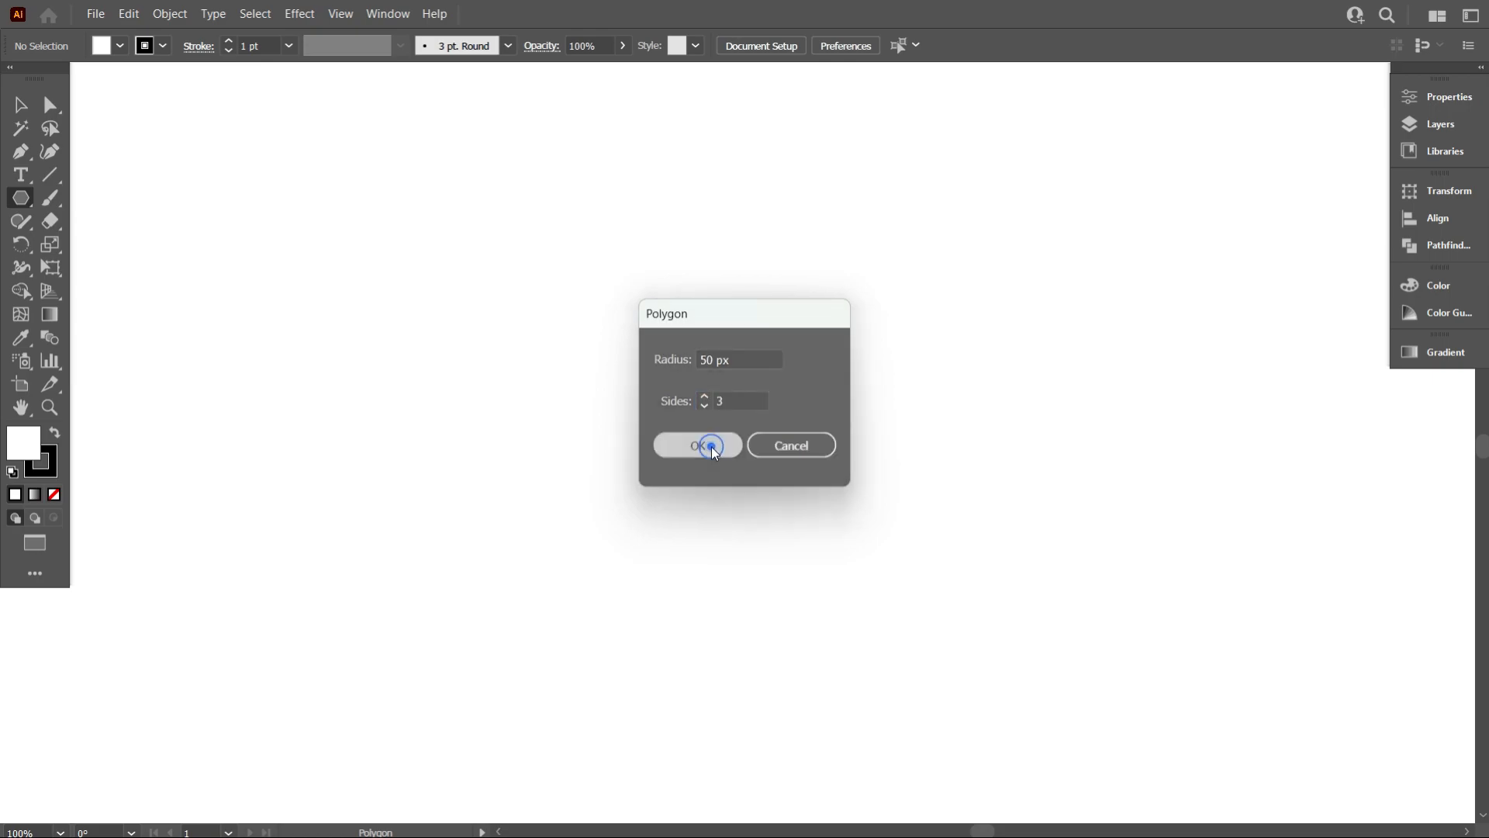
click(697, 444)
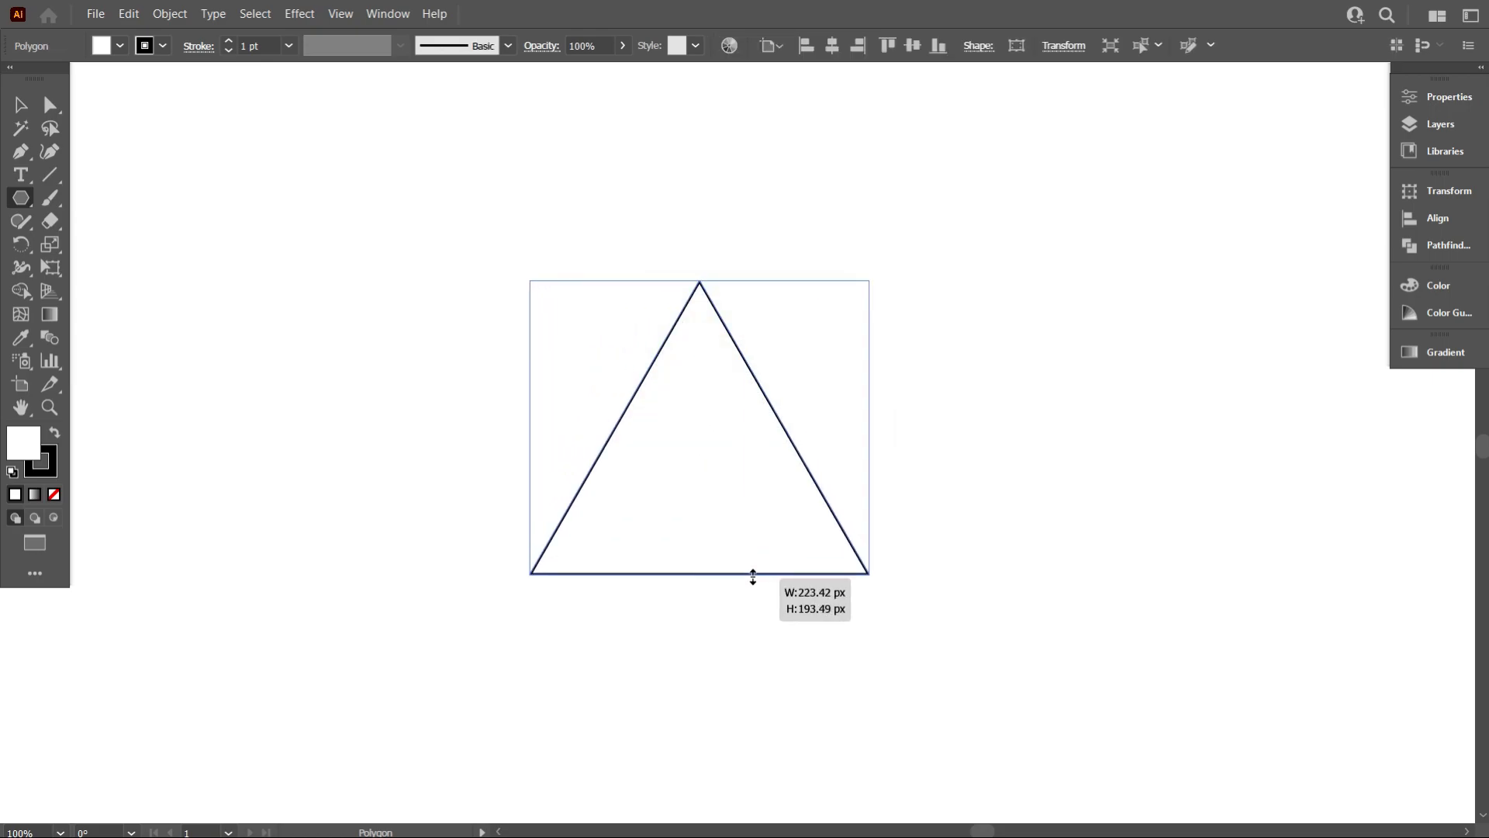
click(228, 215)
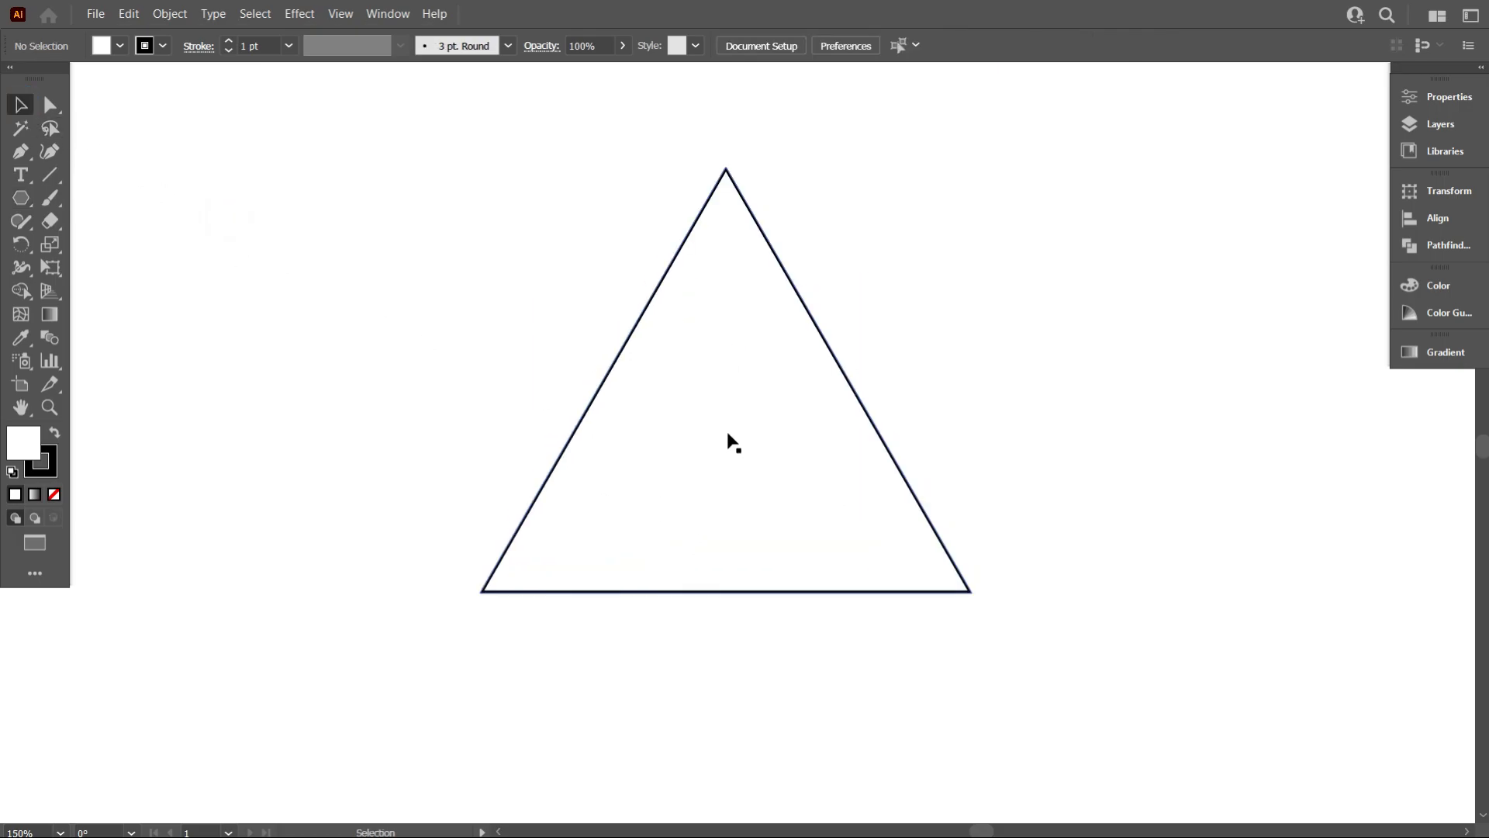
click(50, 198)
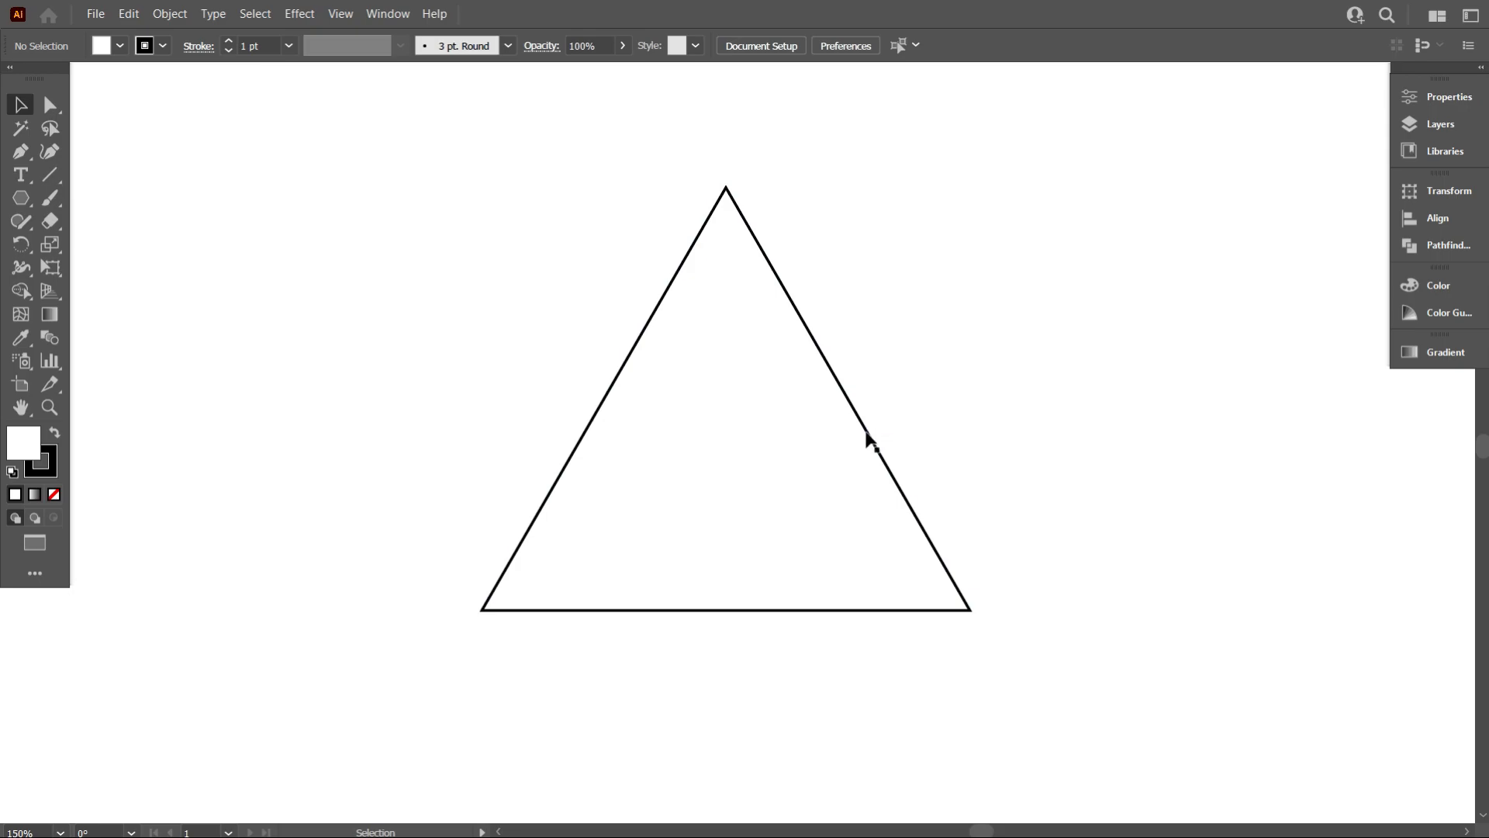
mouse_move(724, 382)
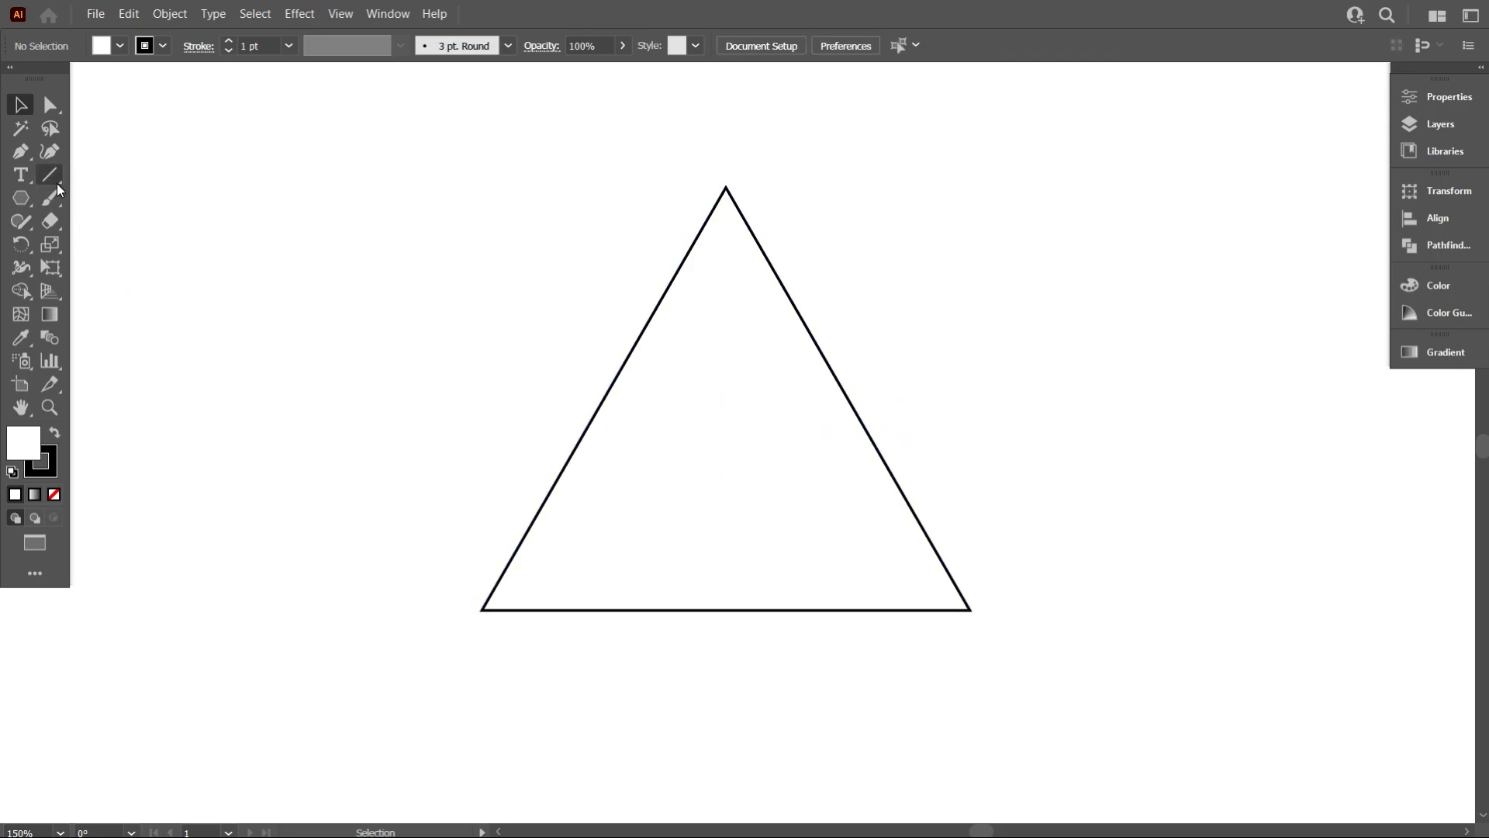
Step: Draw a vertical line from apex height to base right of the triangle and erase brush marks
click(49, 175)
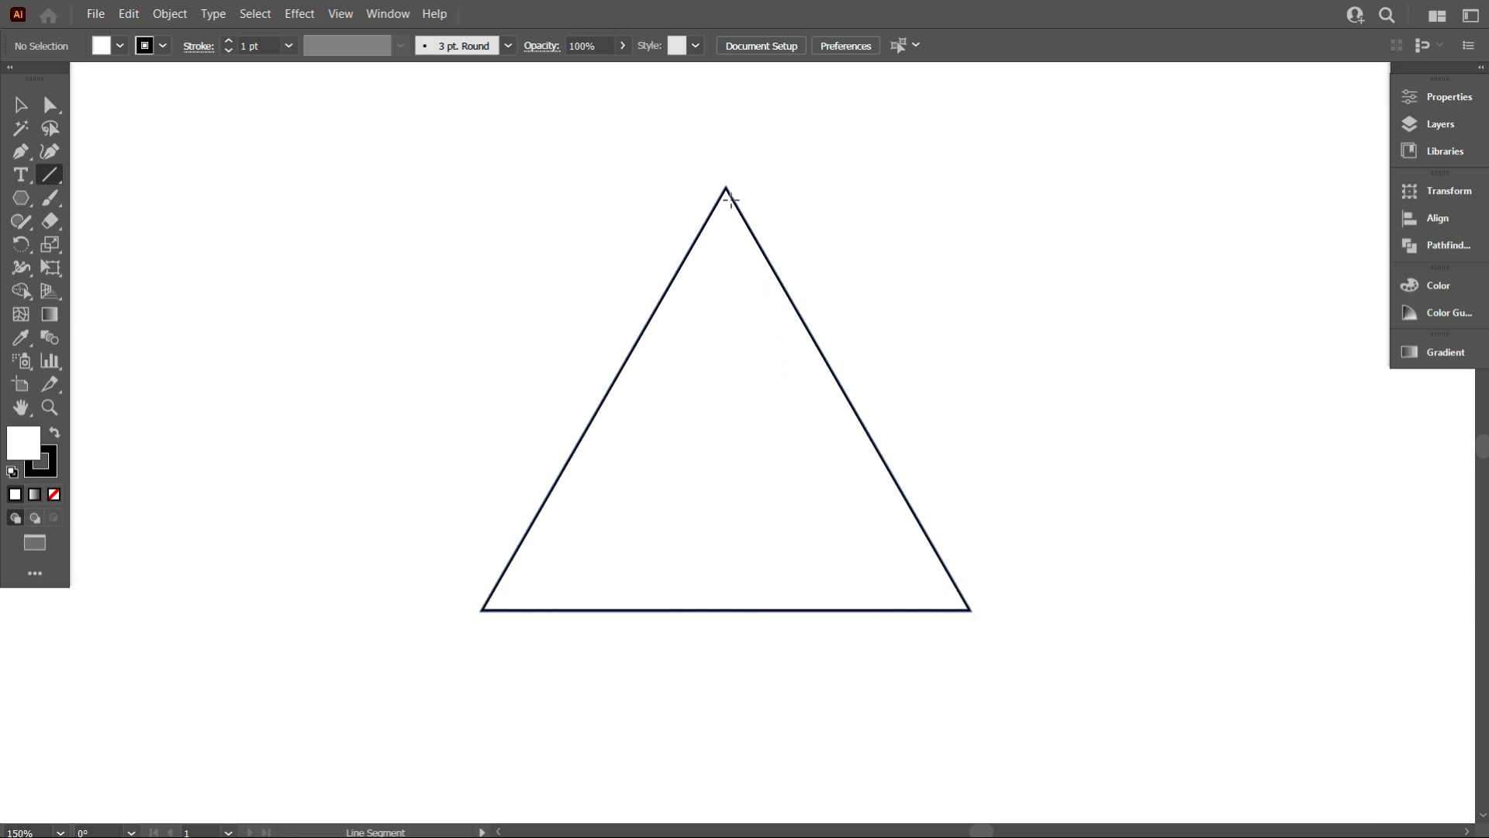
mouse_move(724, 190)
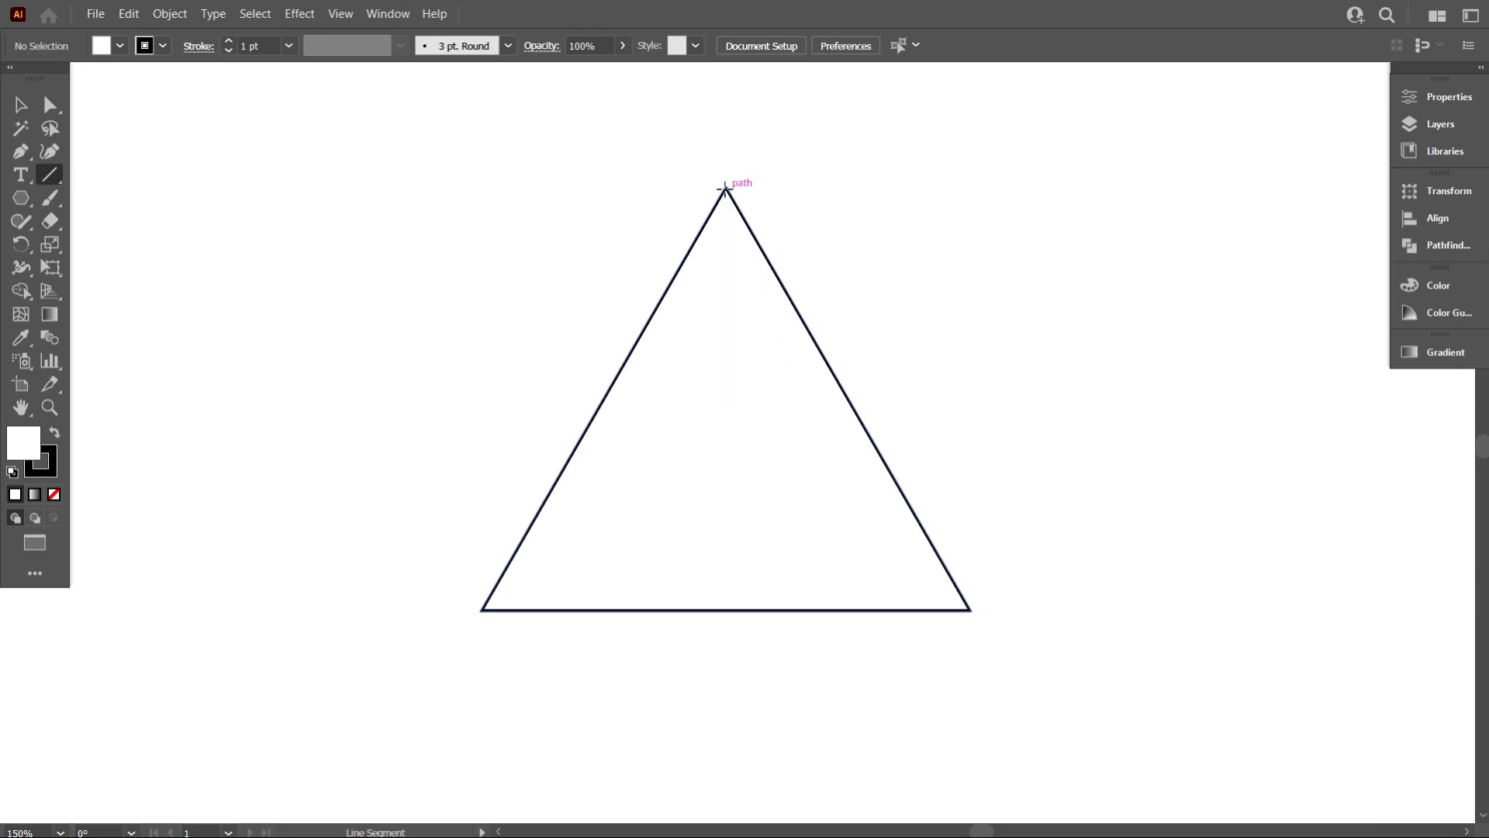
mouse_move(724, 187)
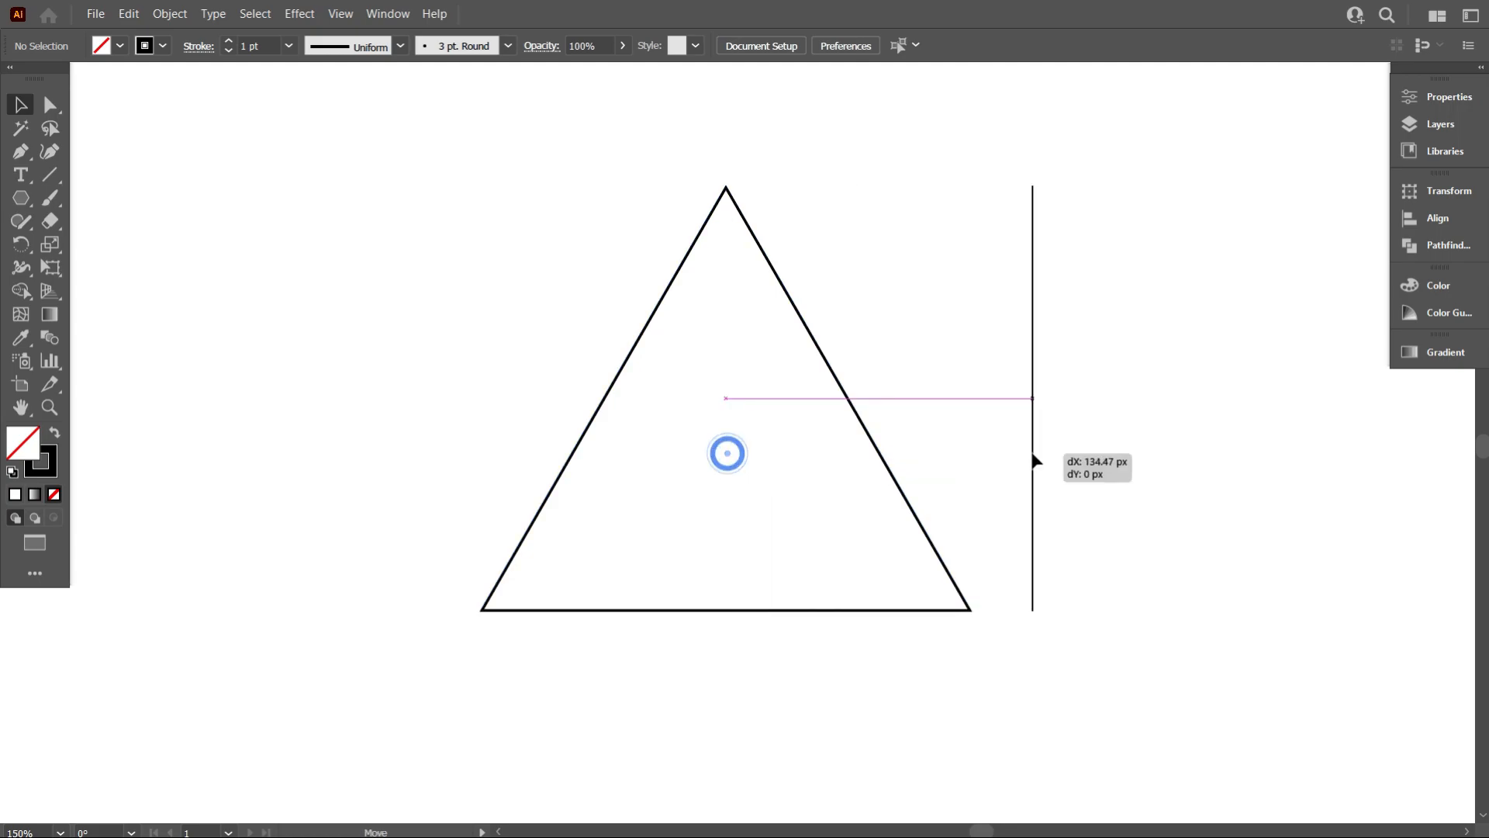
mouse_move(1158, 498)
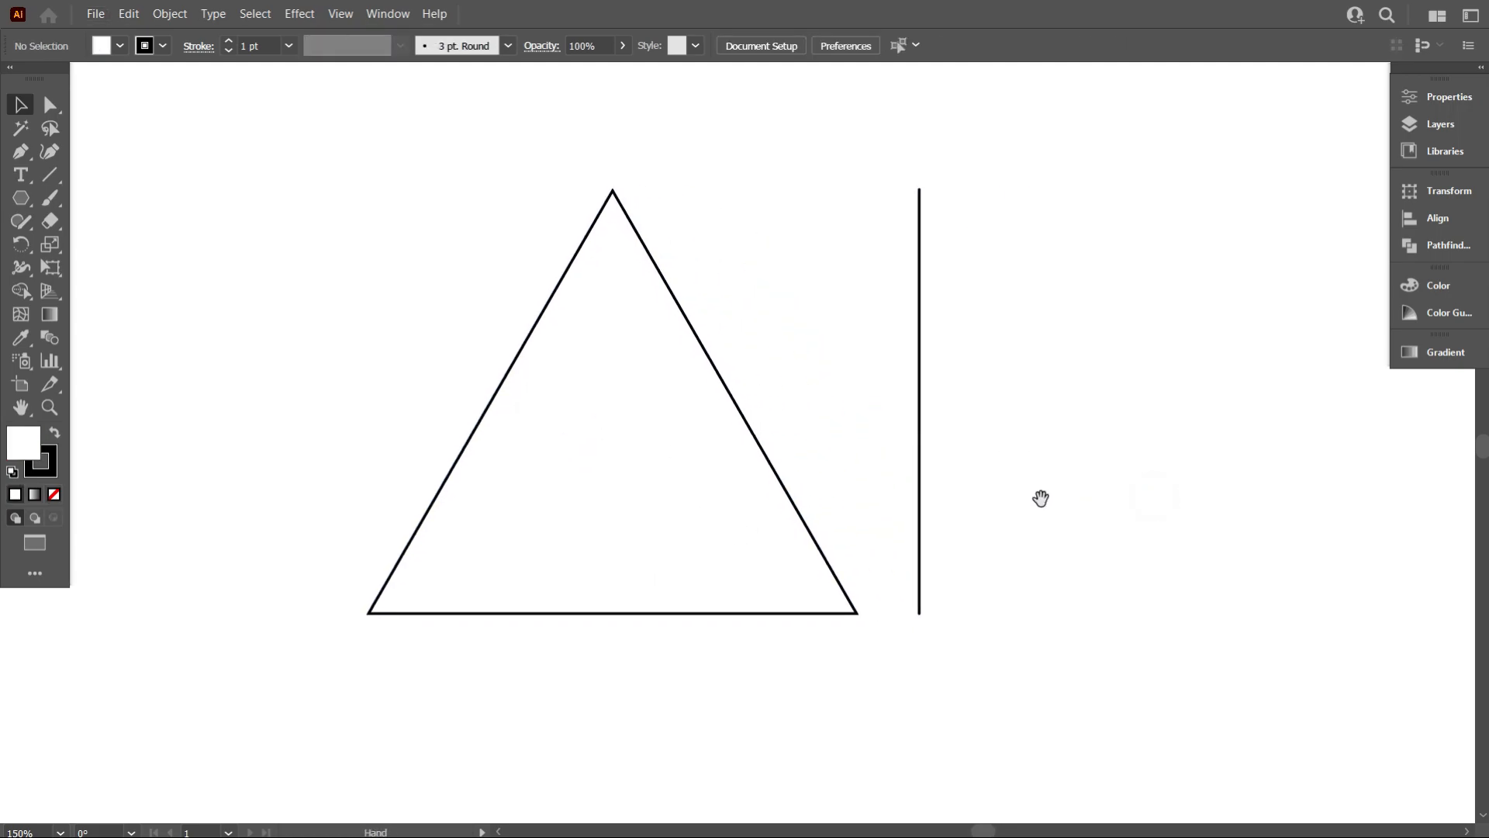
click(917, 402)
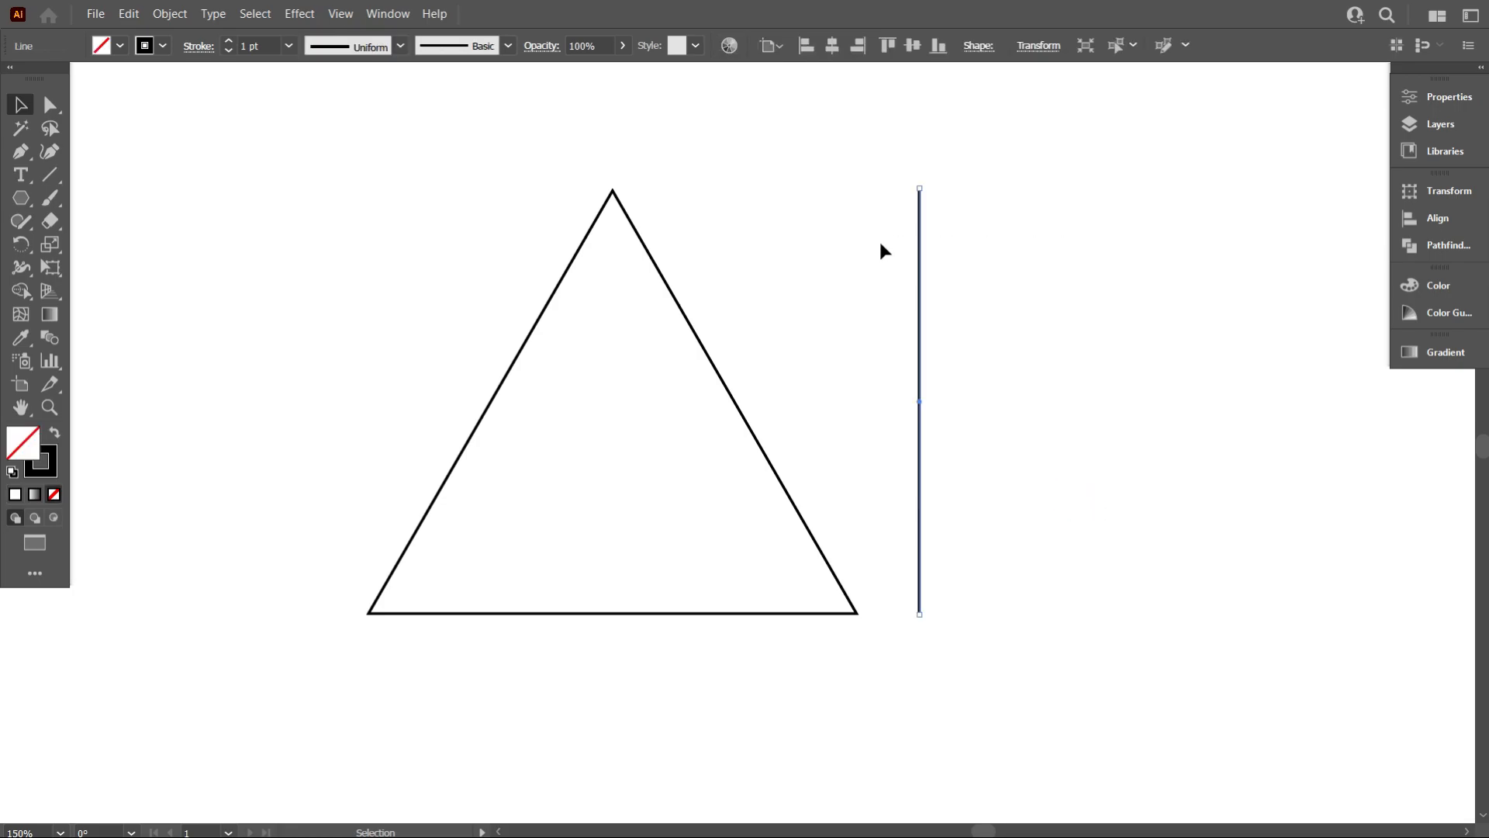
mouse_move(917, 340)
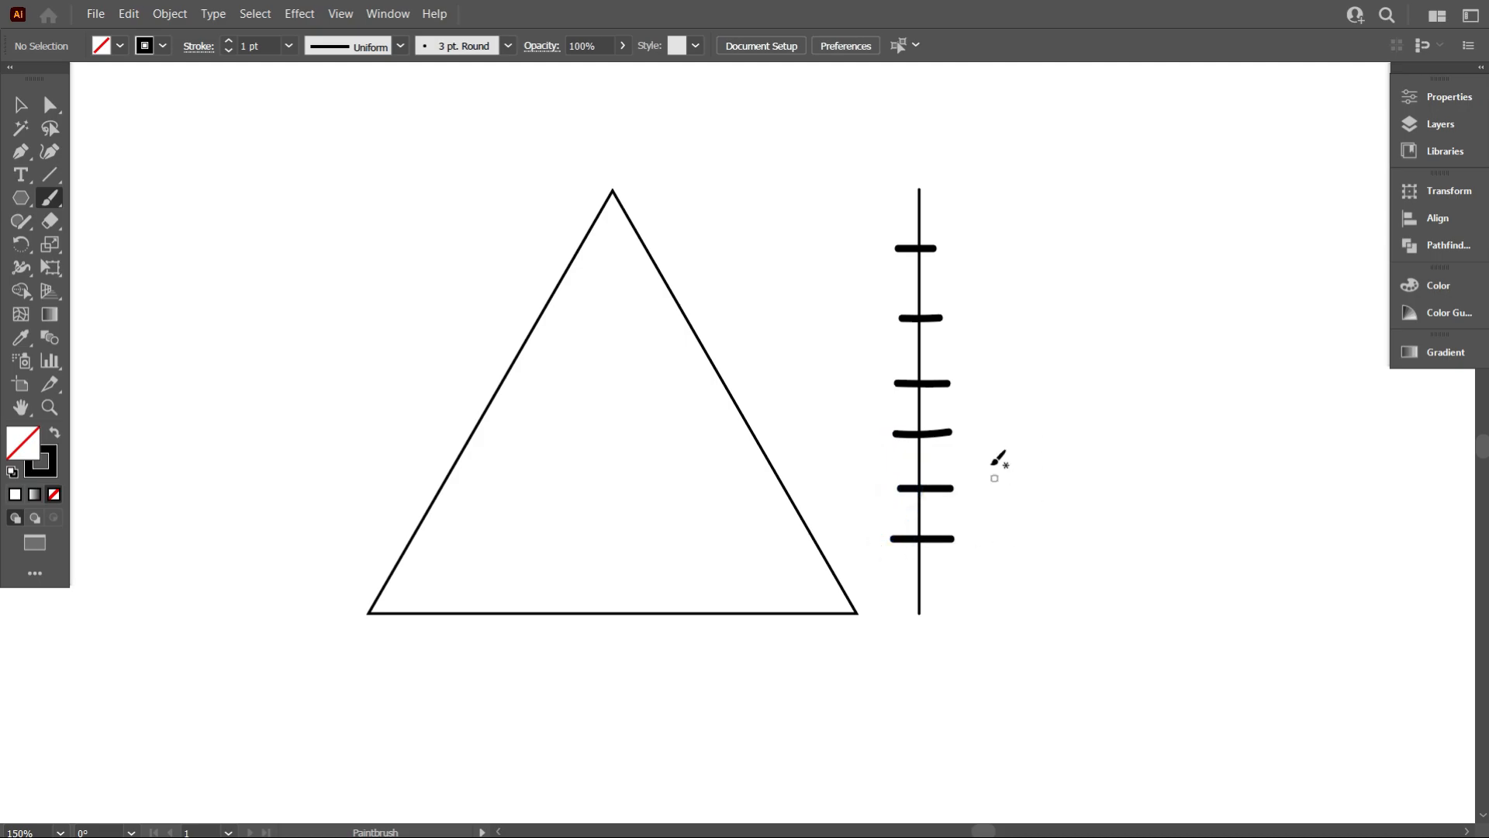
click(20, 105)
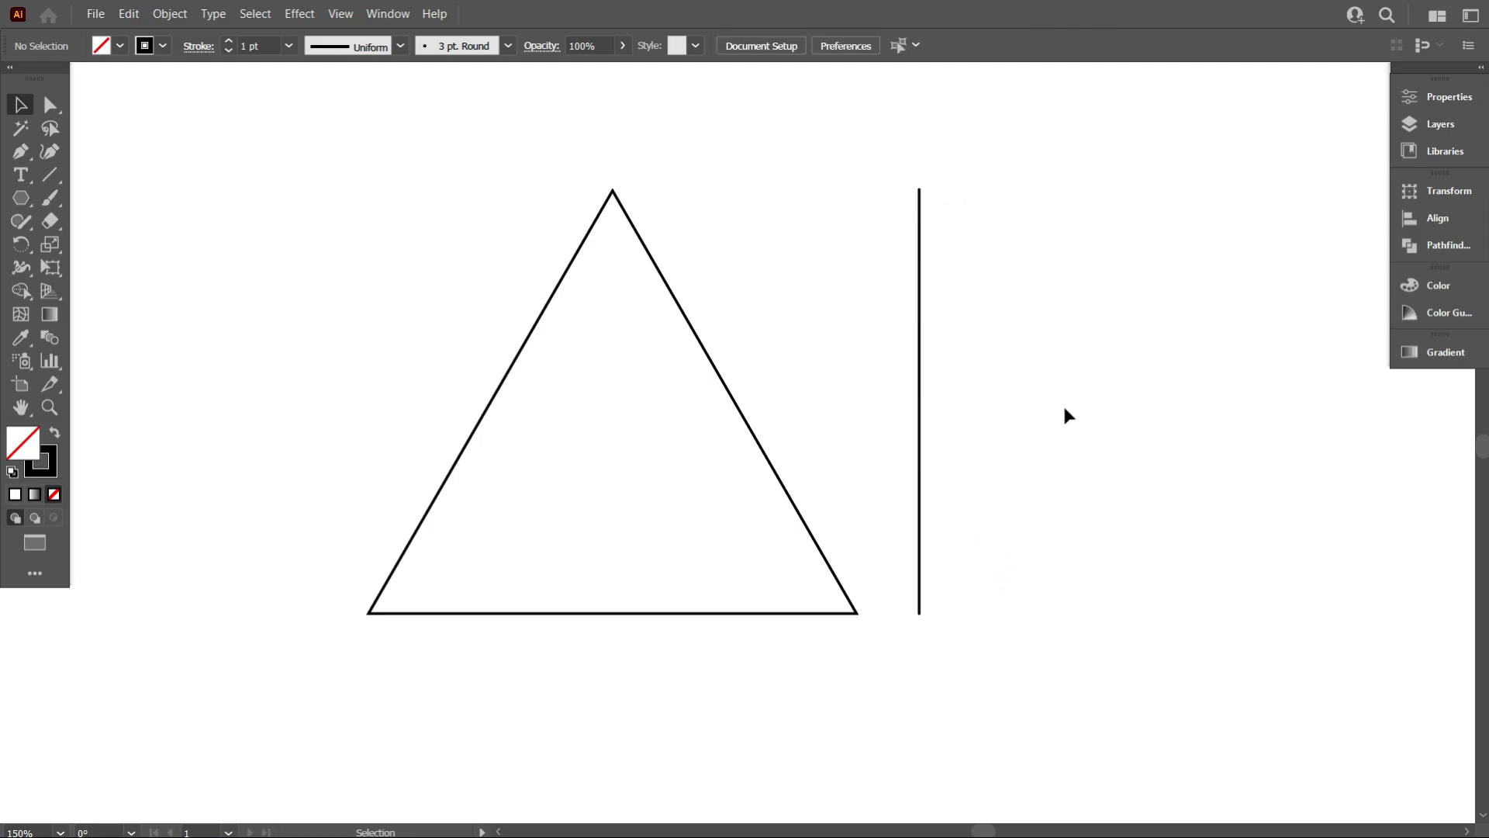
click(917, 418)
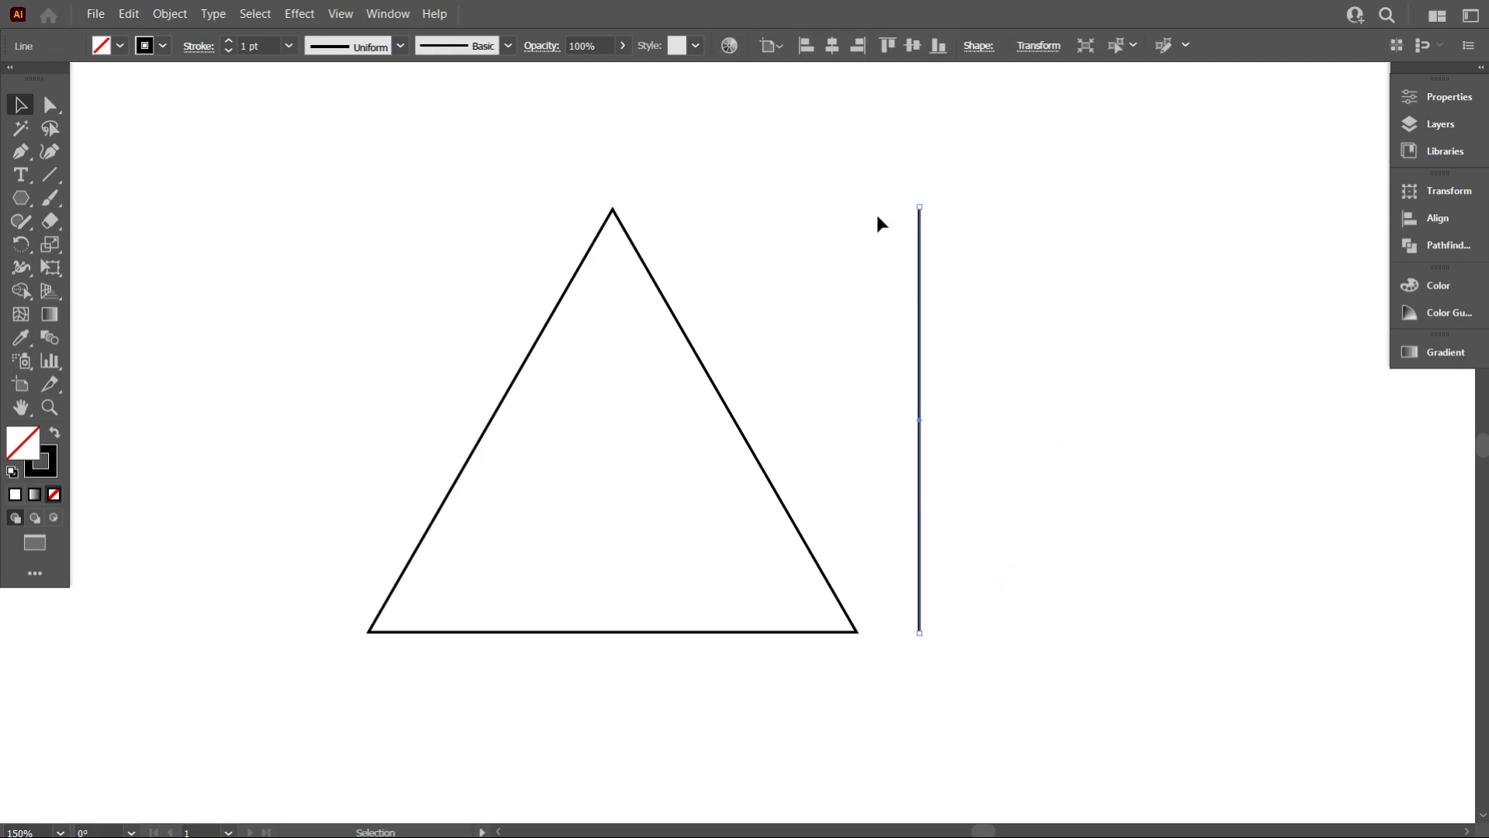
mouse_move(169, 13)
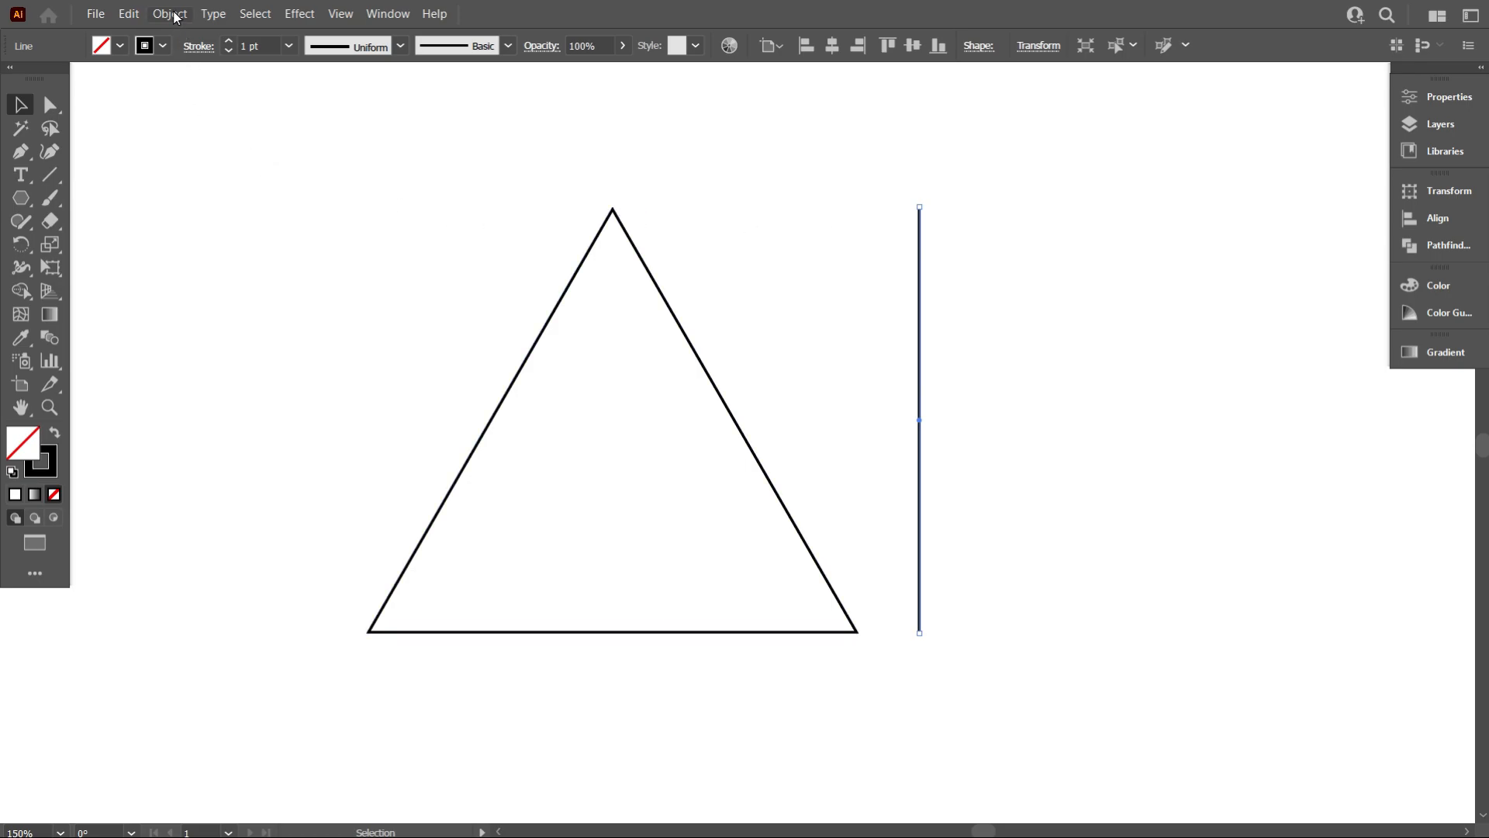
click(169, 13)
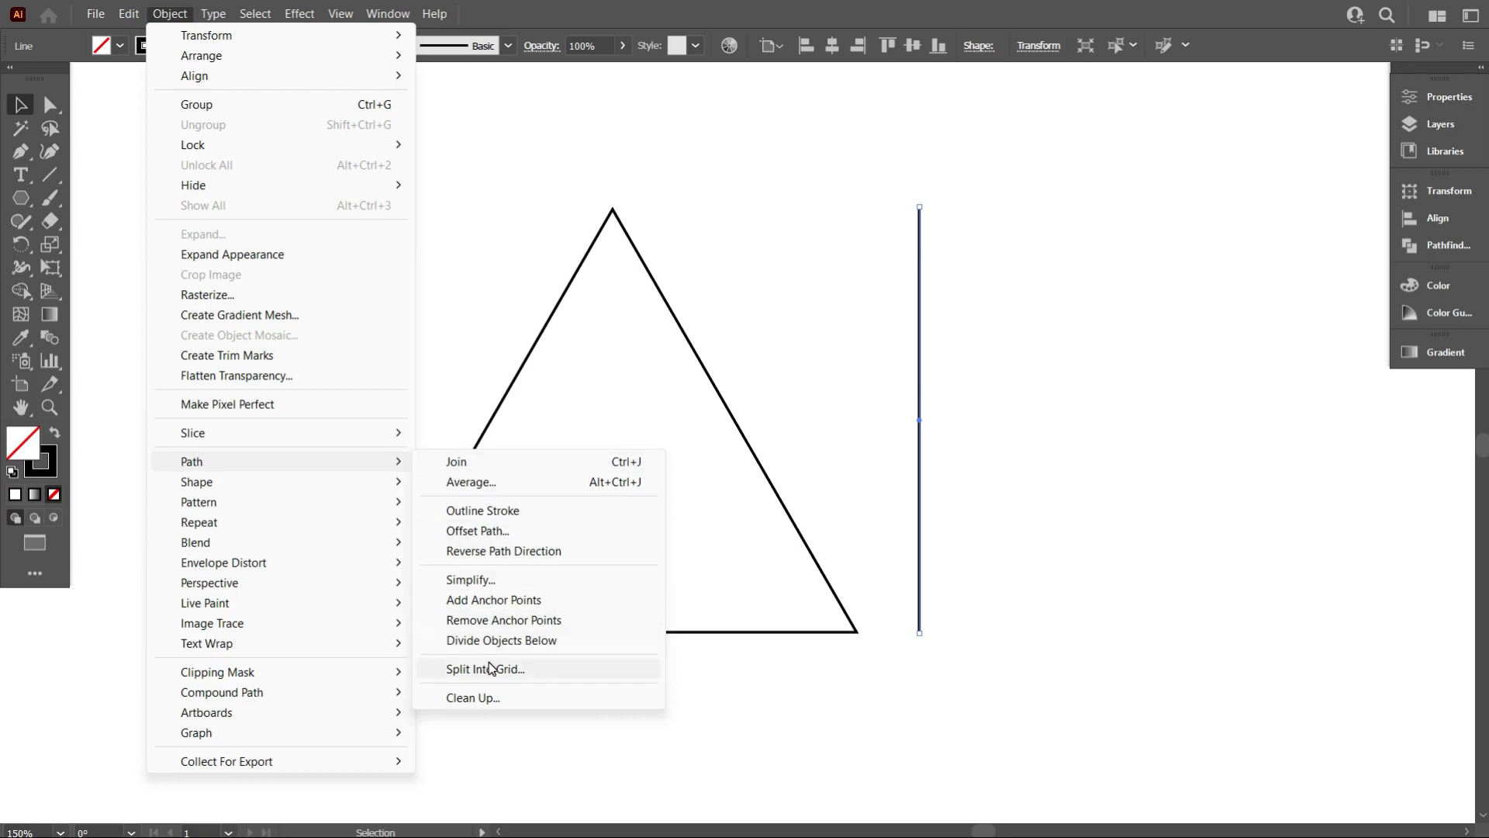
click(483, 668)
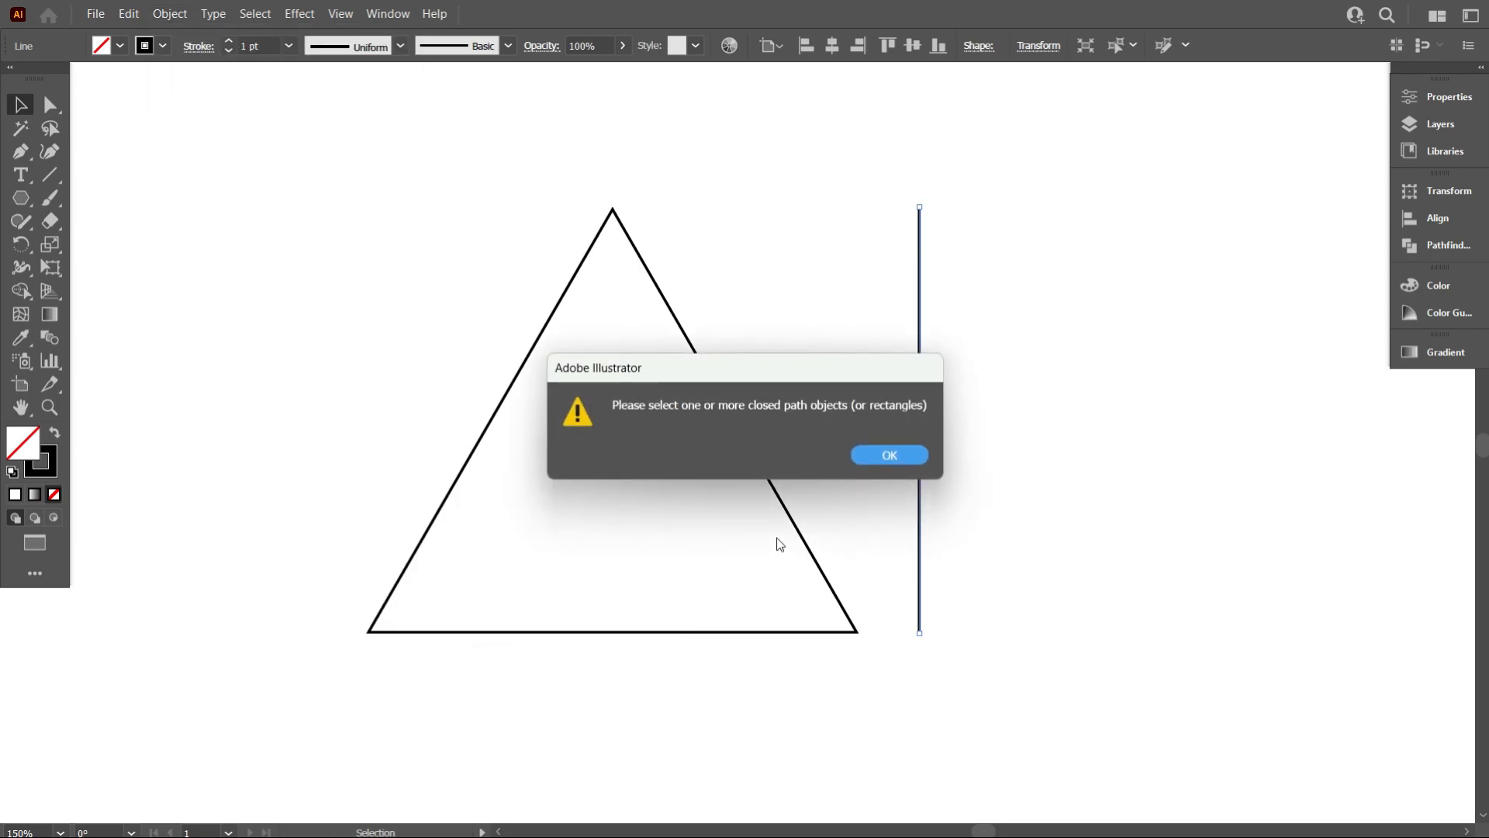
mouse_move(864, 424)
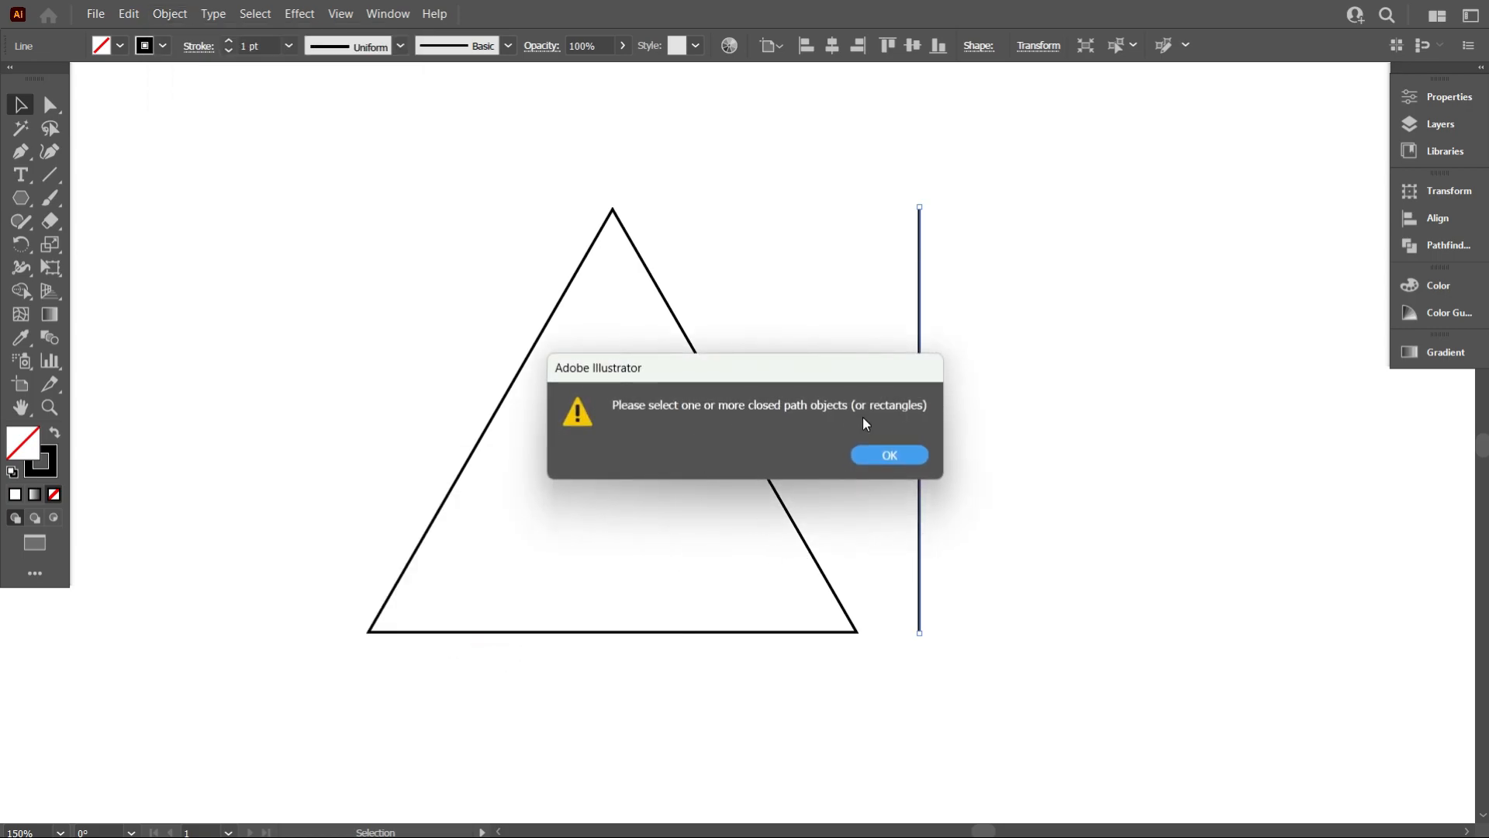
click(888, 454)
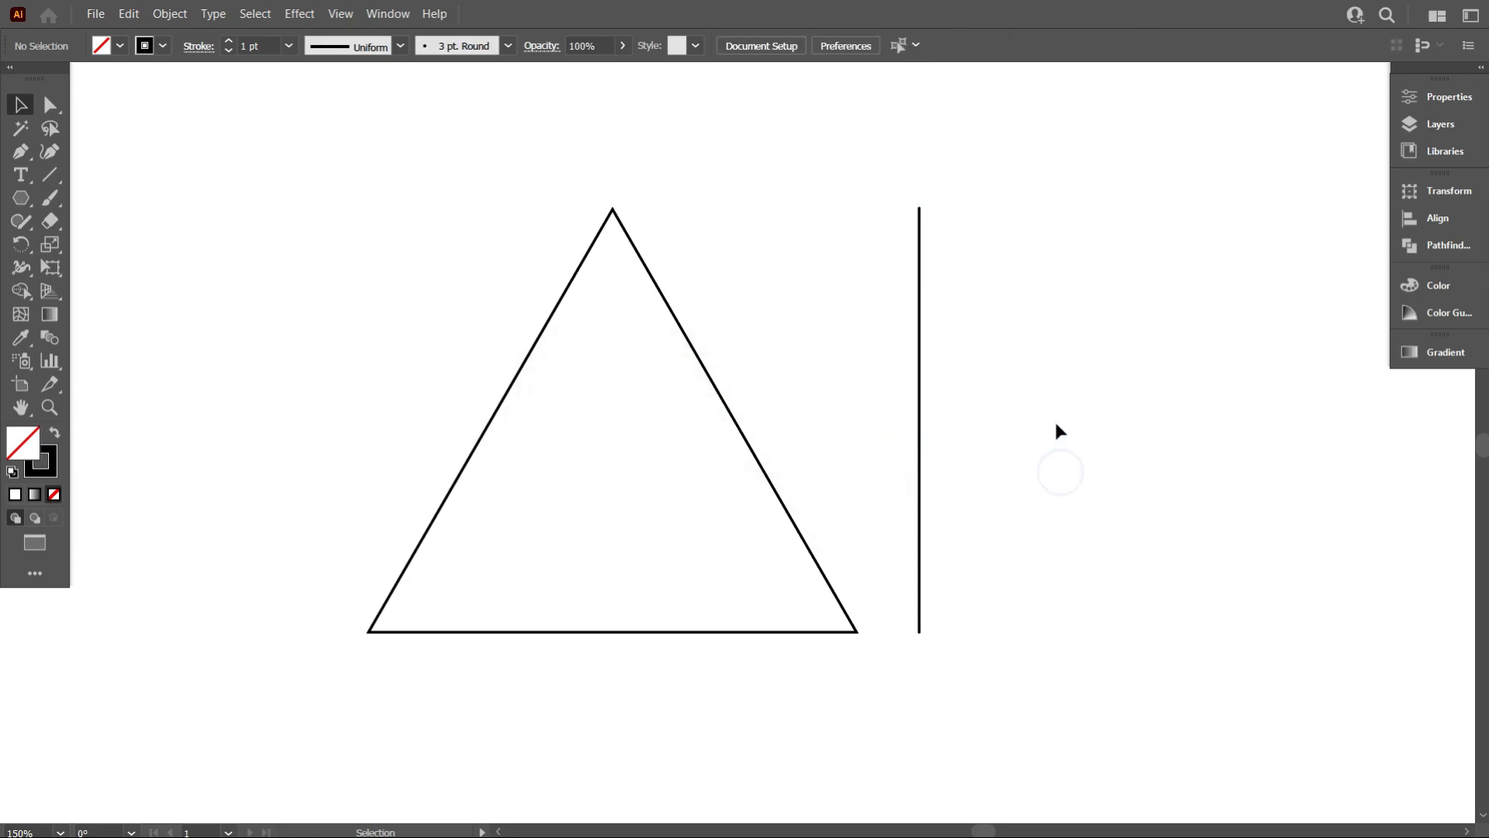
mouse_move(971, 301)
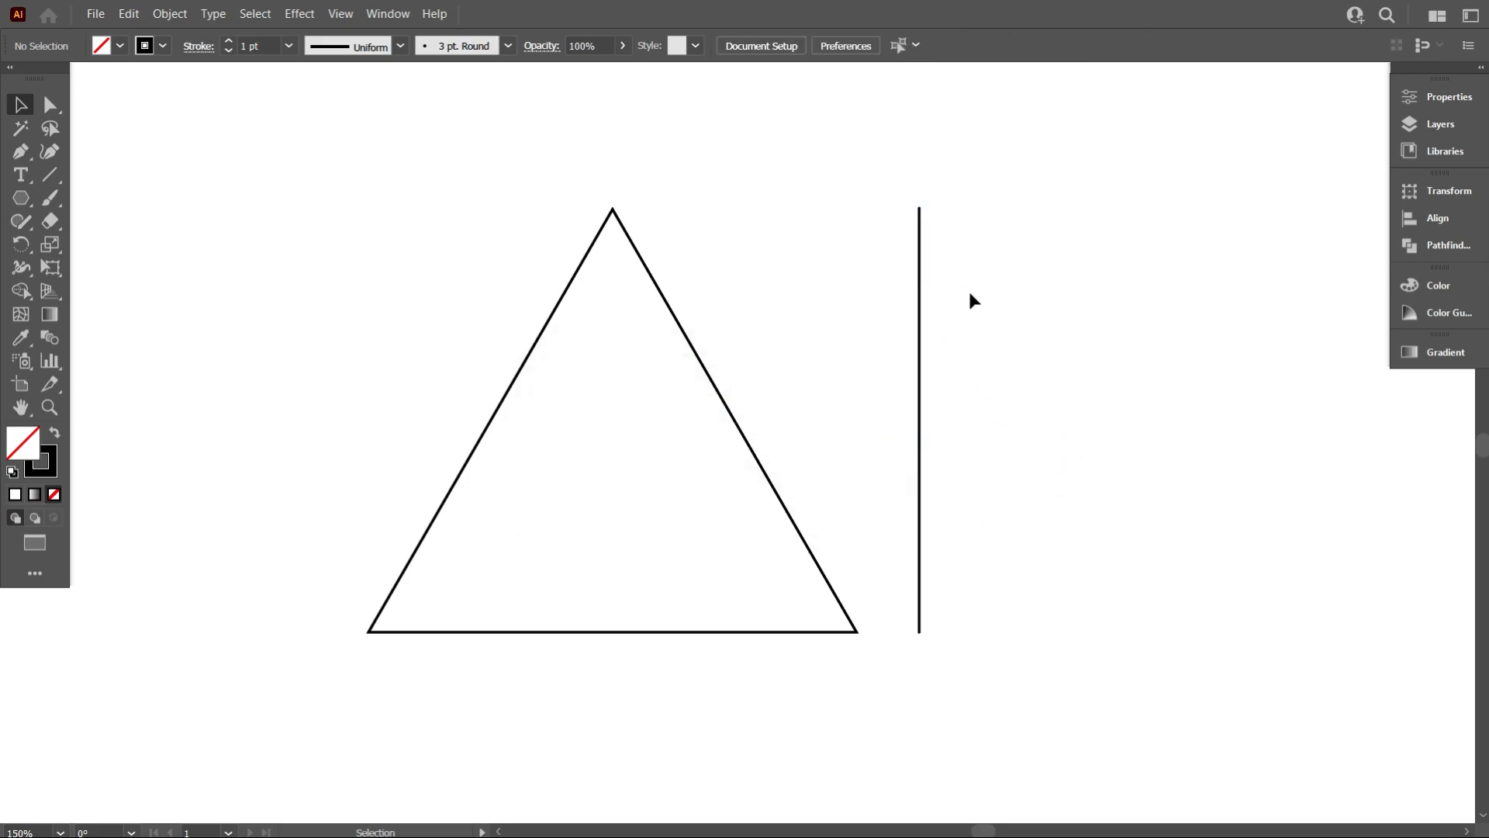
mouse_move(174, 162)
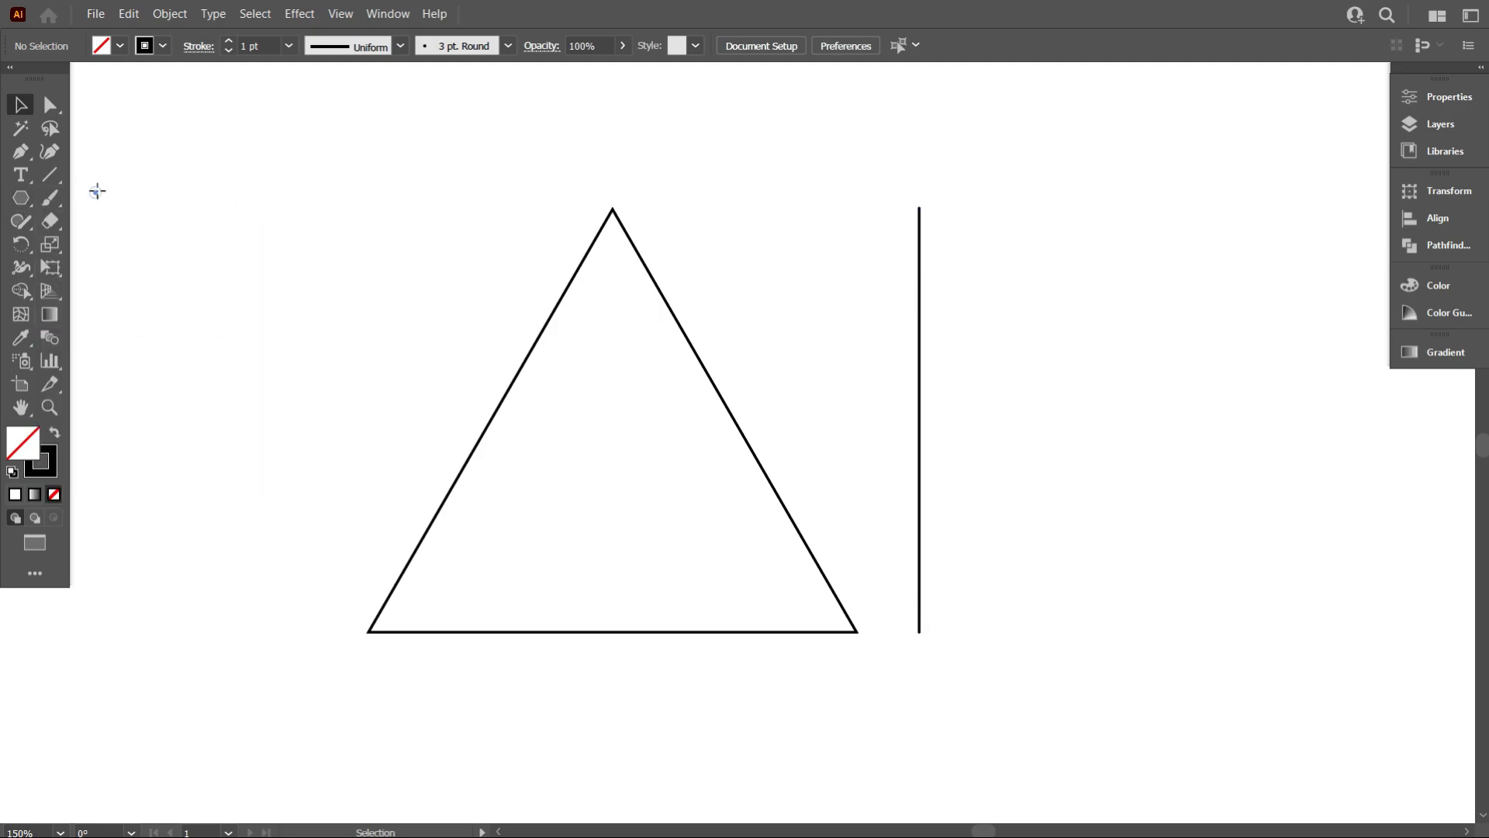
Step: Draw a thin tall black-filled, strokeless rectangle and delete the original vertical line
click(21, 198)
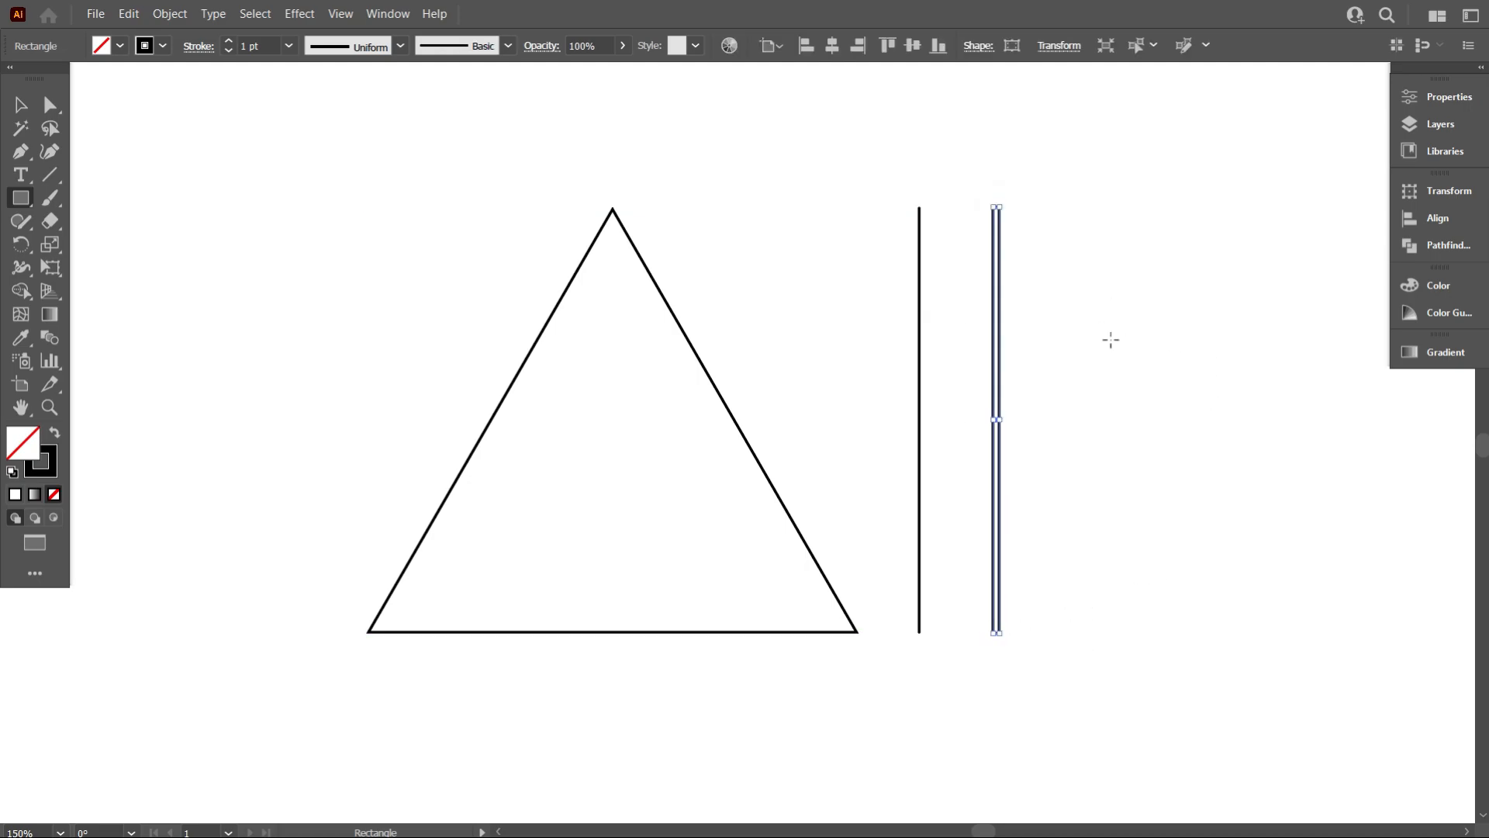
mouse_move(60, 436)
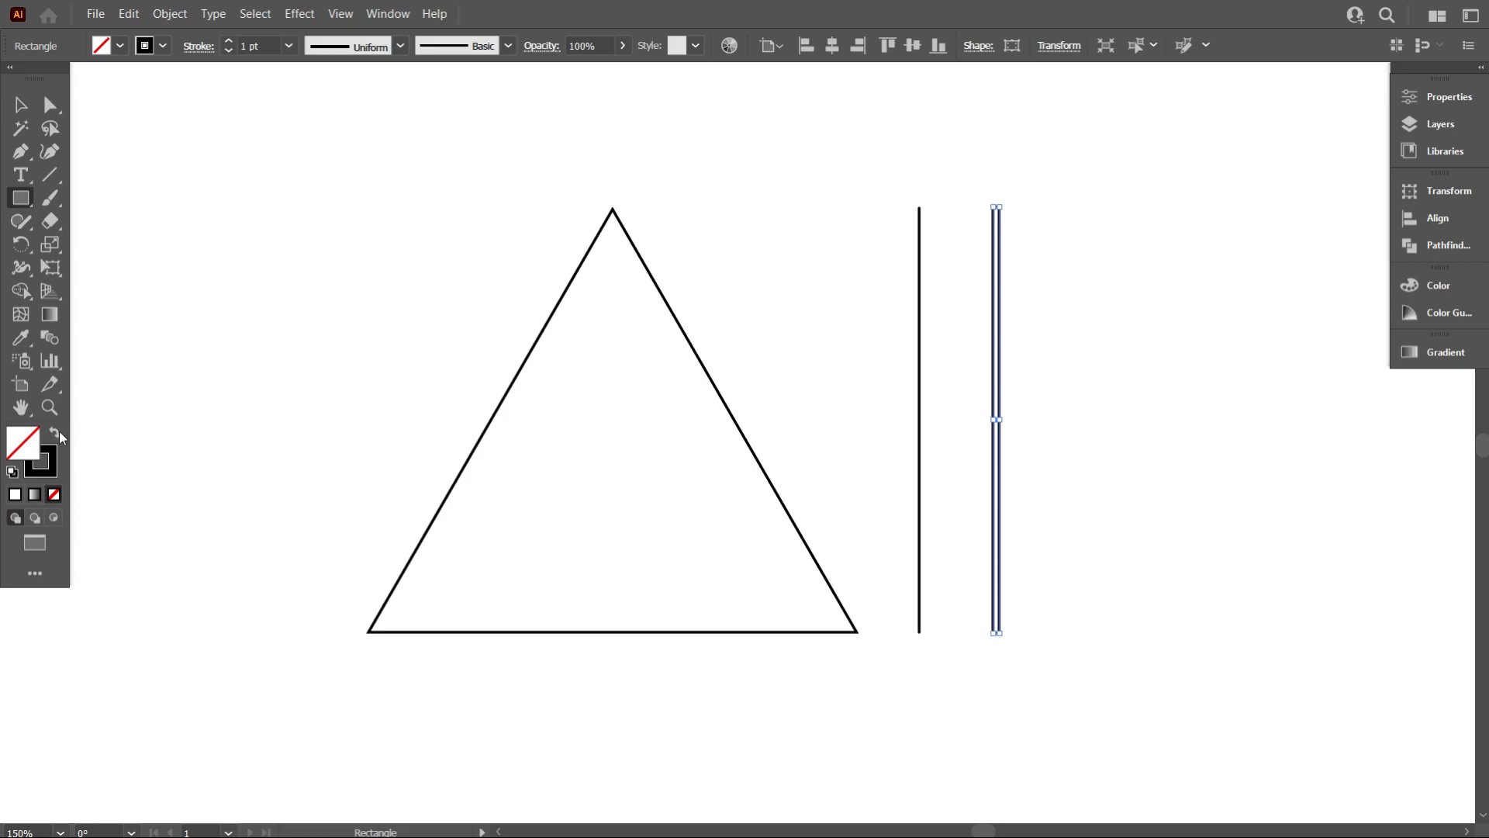
click(21, 105)
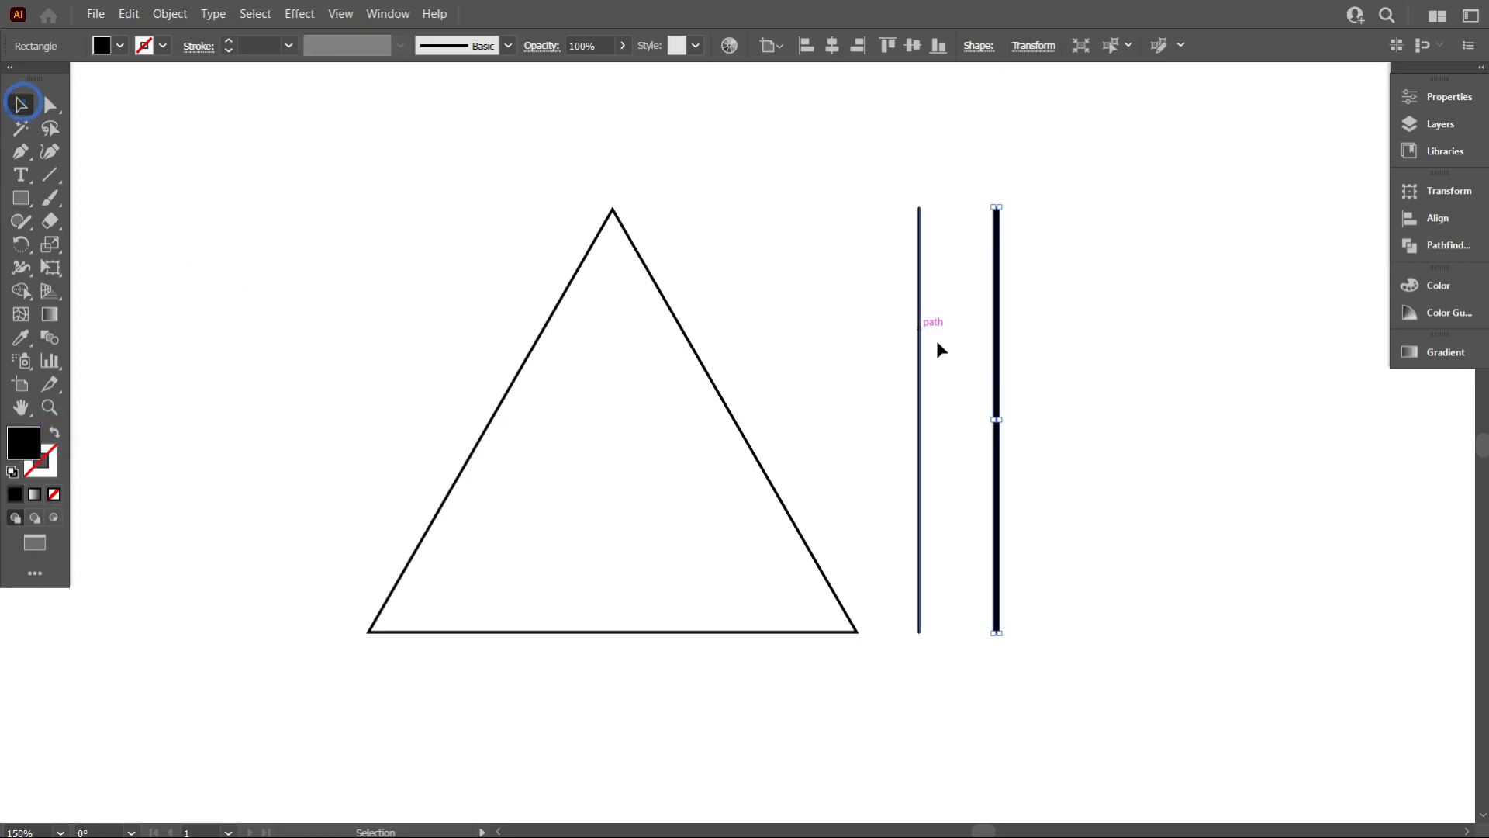
click(918, 418)
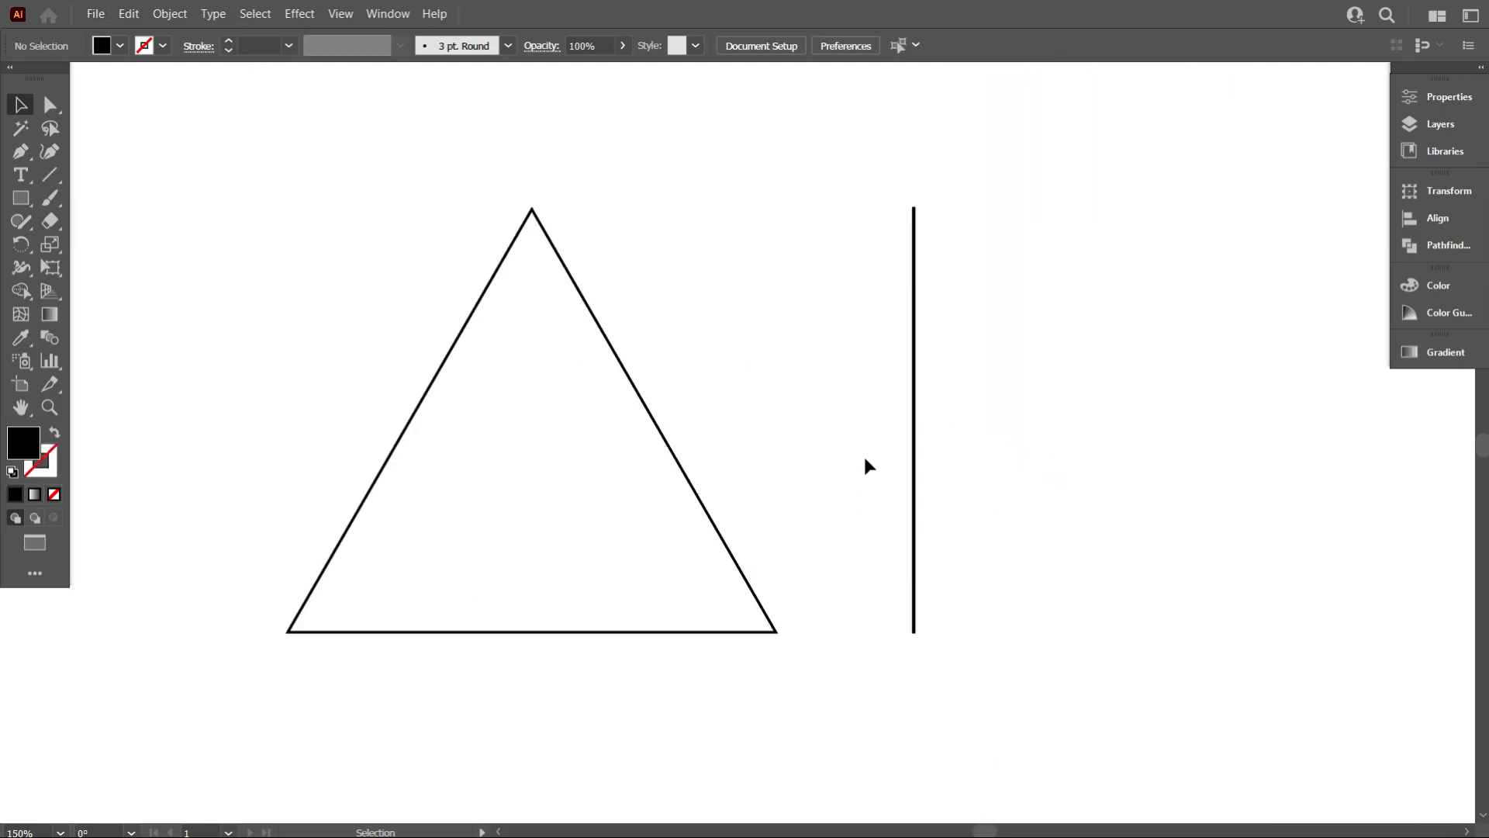
click(913, 419)
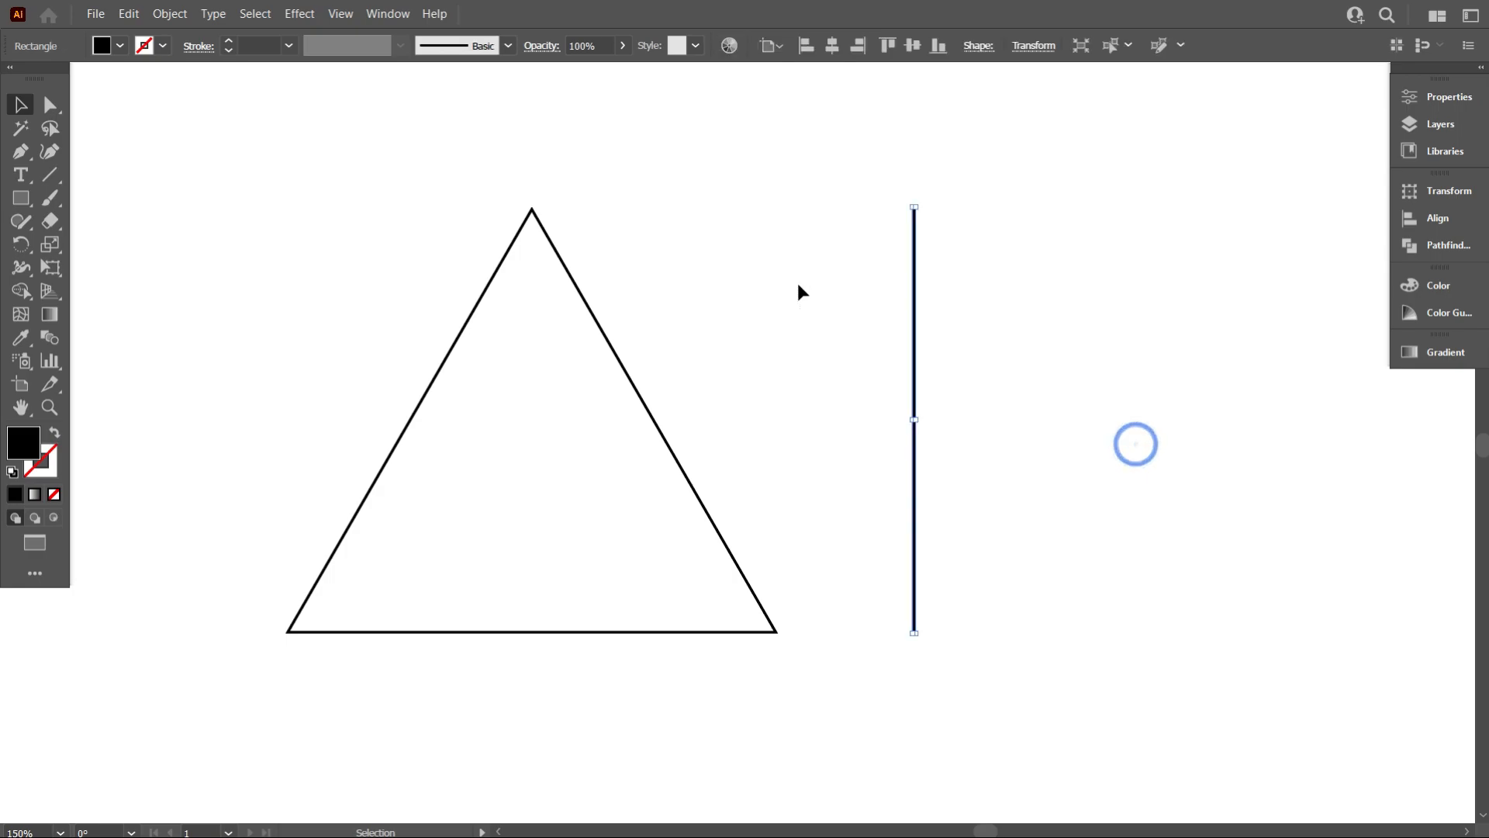
mouse_move(193, 156)
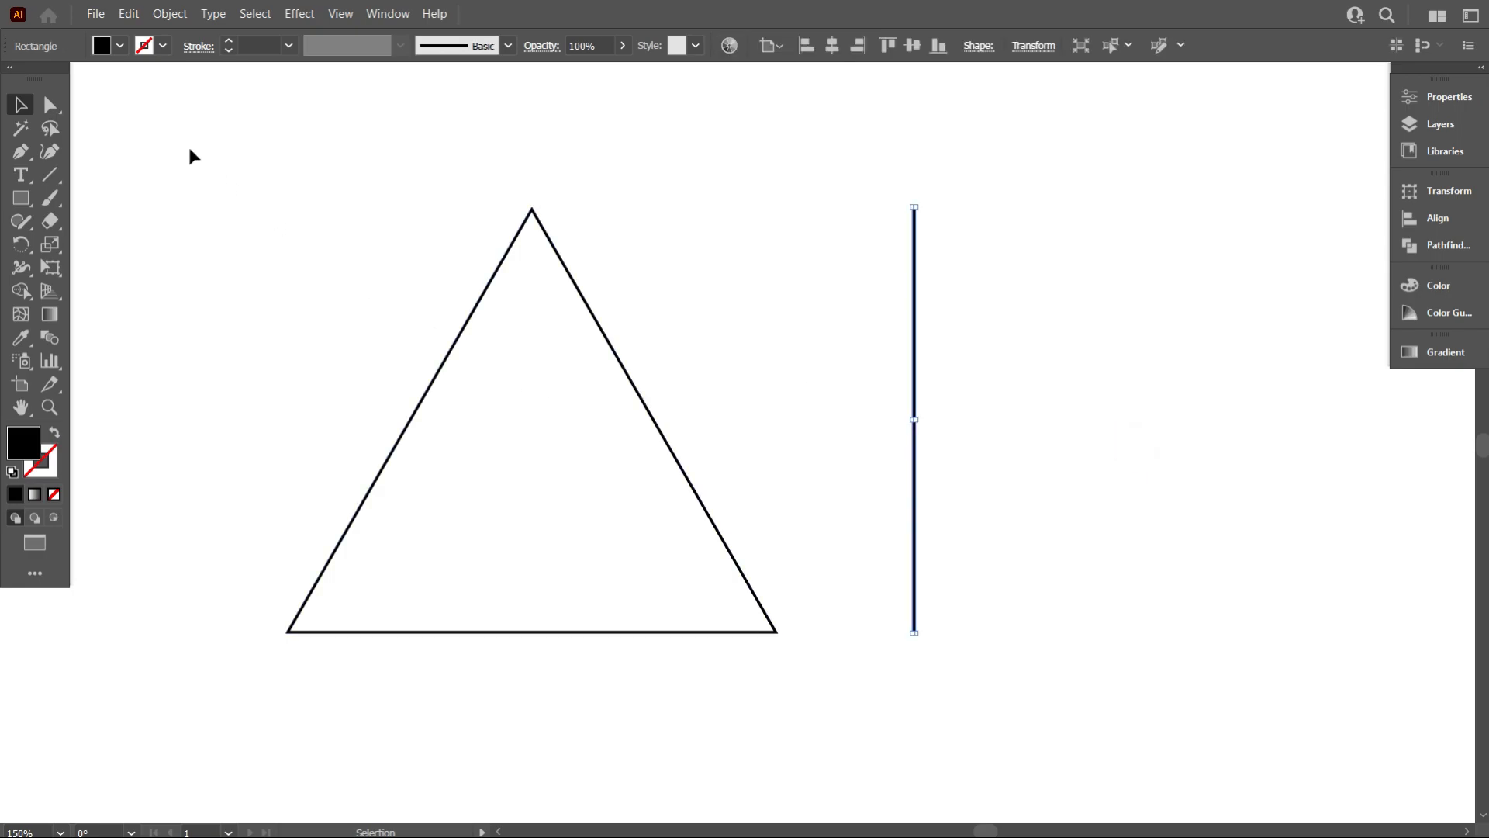
Step: Apply Object > Path > Split Into Grid with 7 rows to the rectangle, then deselect
click(170, 13)
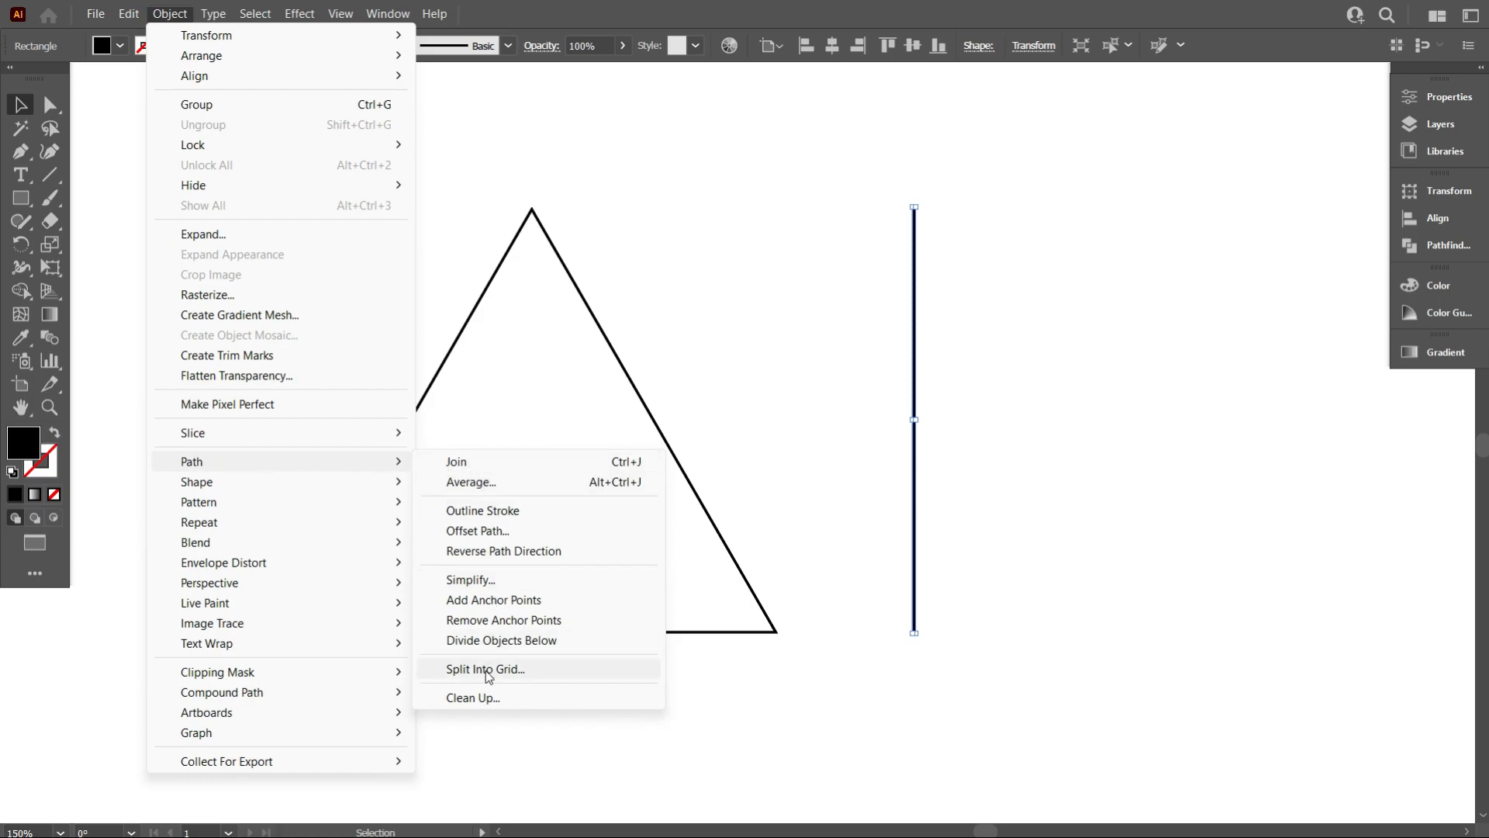
click(484, 668)
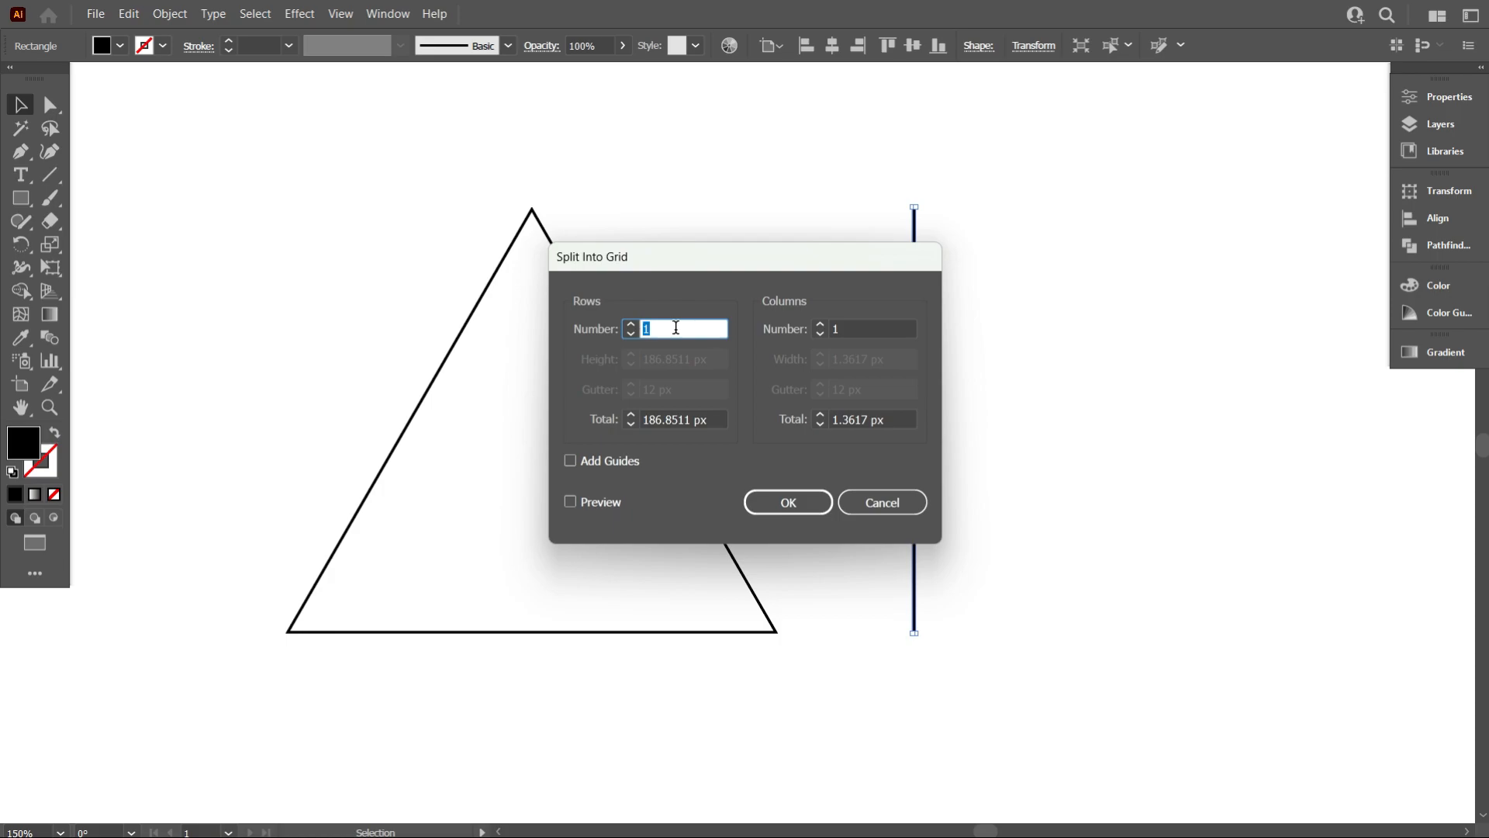
text(7)
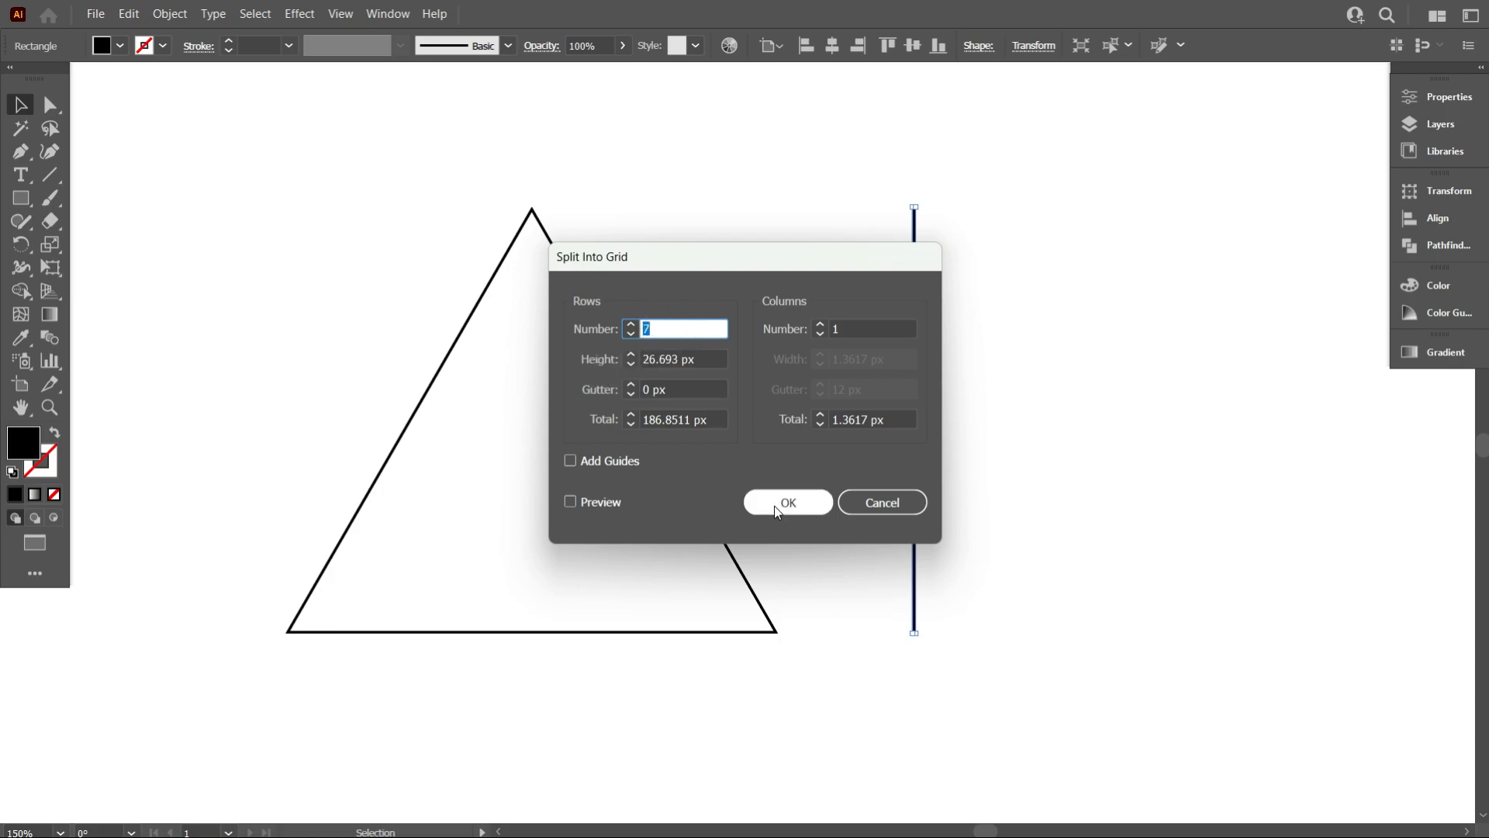
click(787, 502)
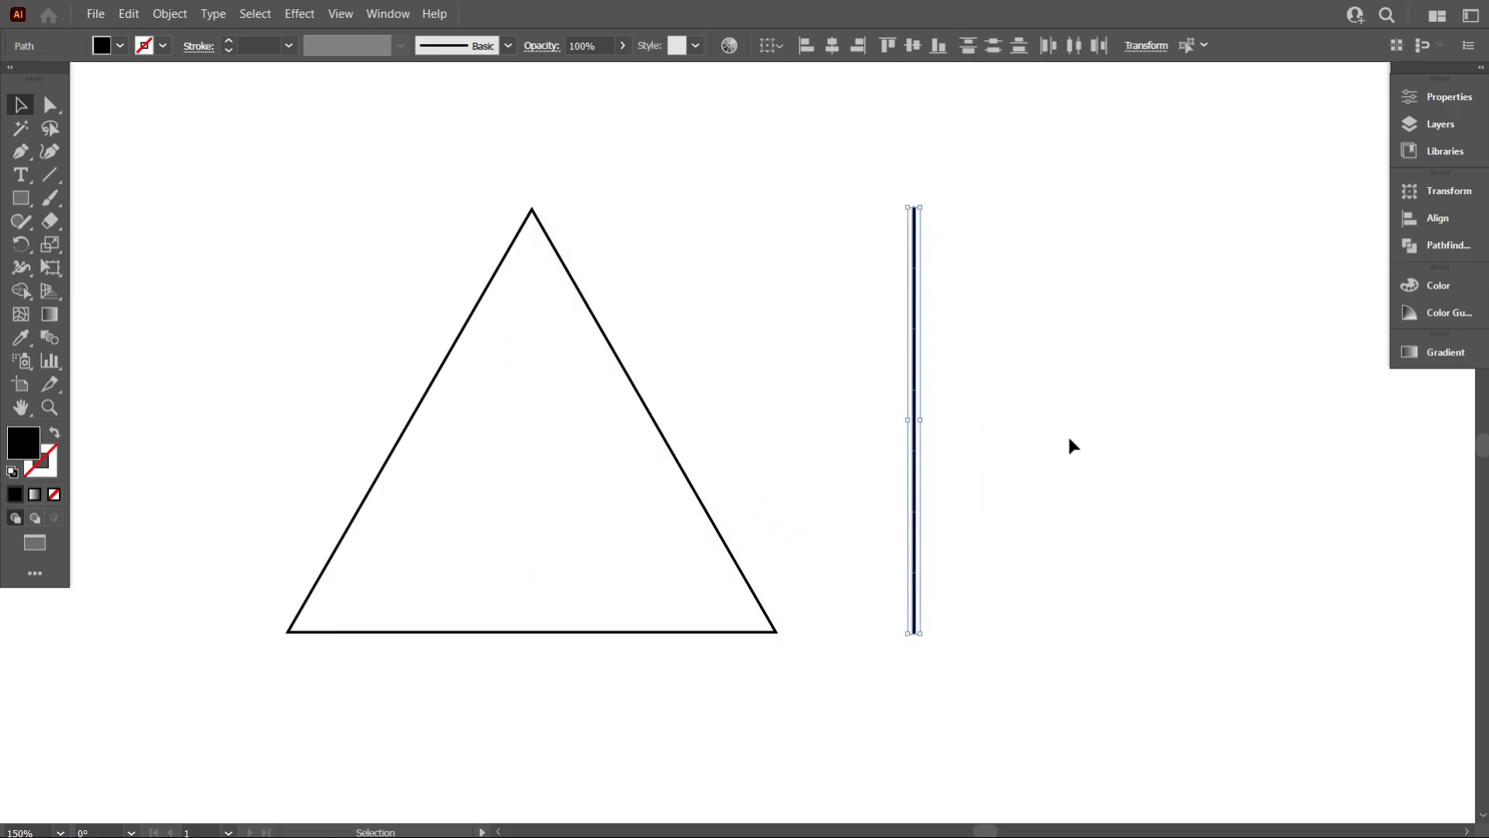
click(992, 513)
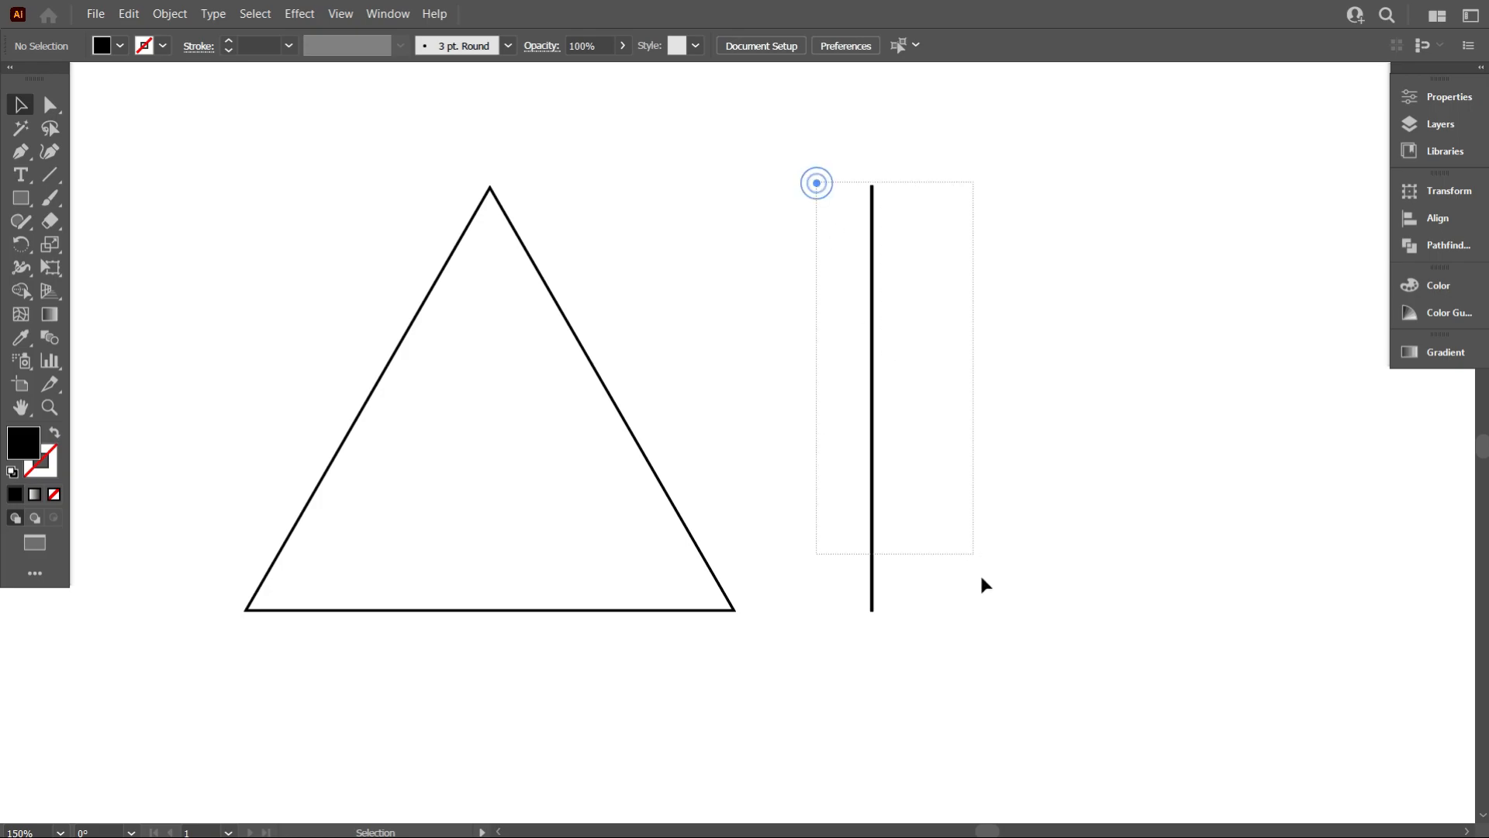
Step: Select the triangle and segmented bar and apply Horizontal Align Center
click(872, 399)
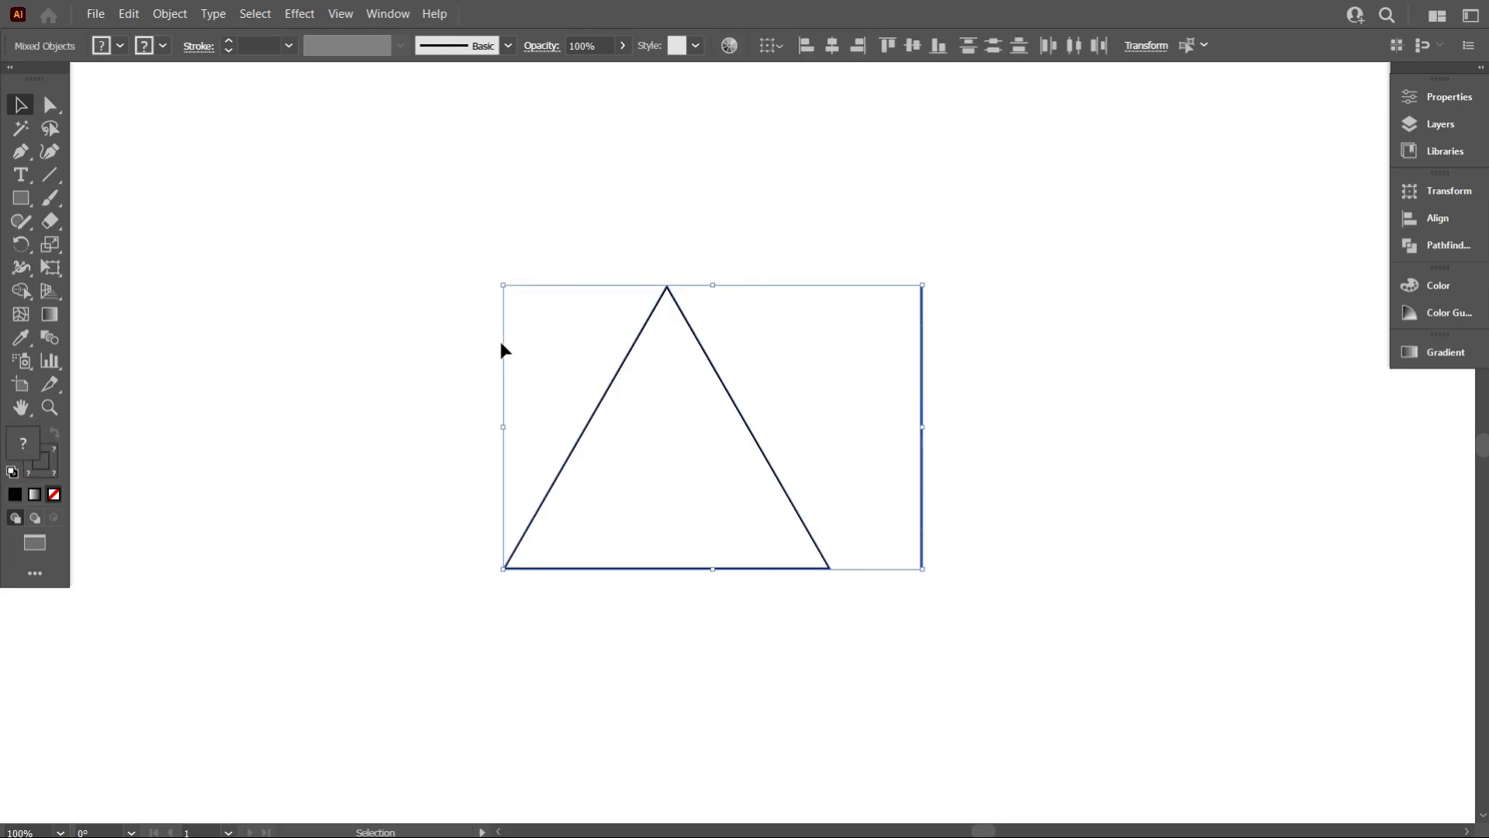
click(911, 45)
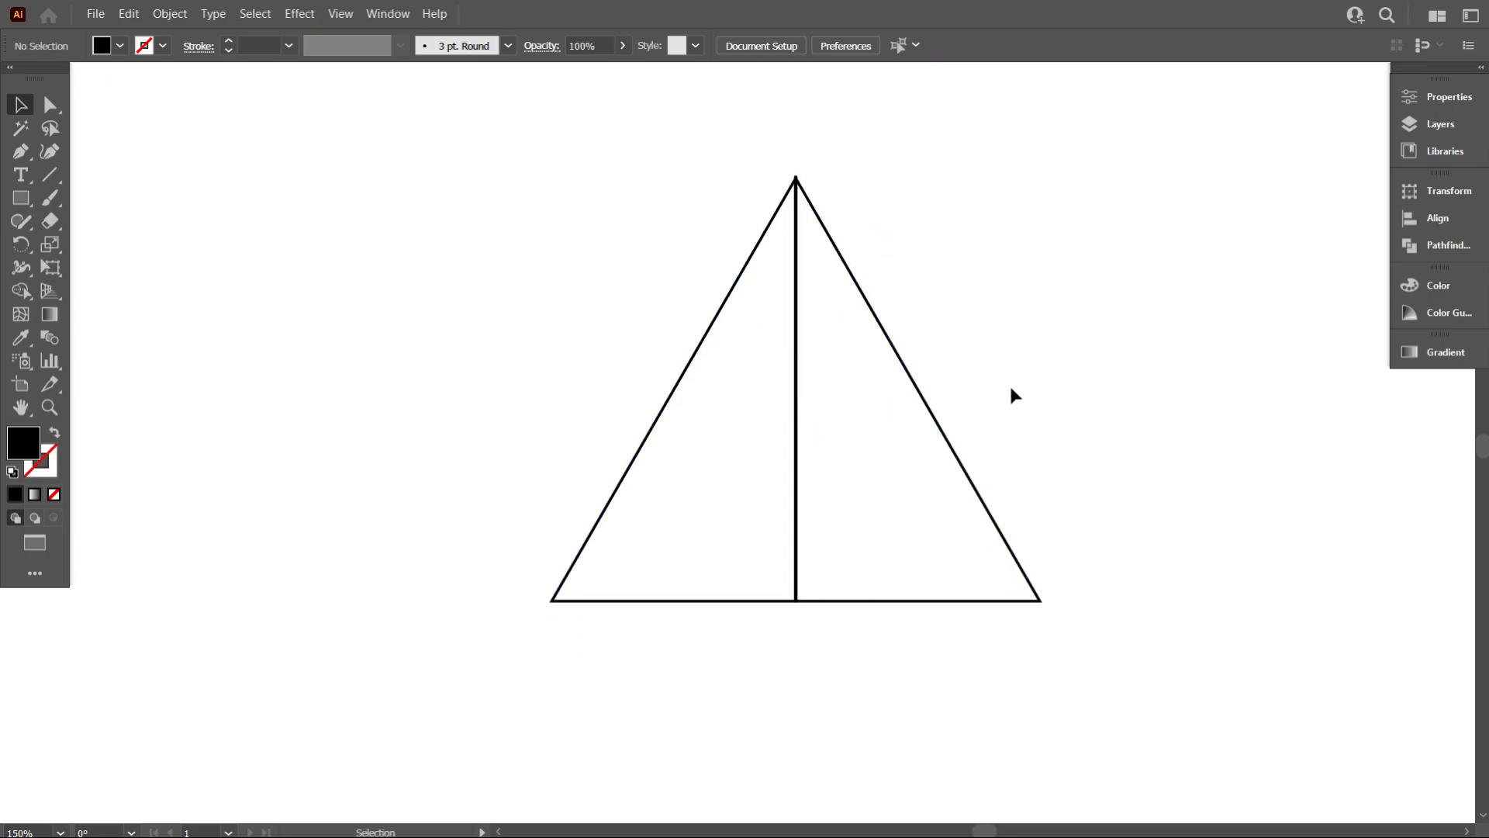
mouse_move(288, 229)
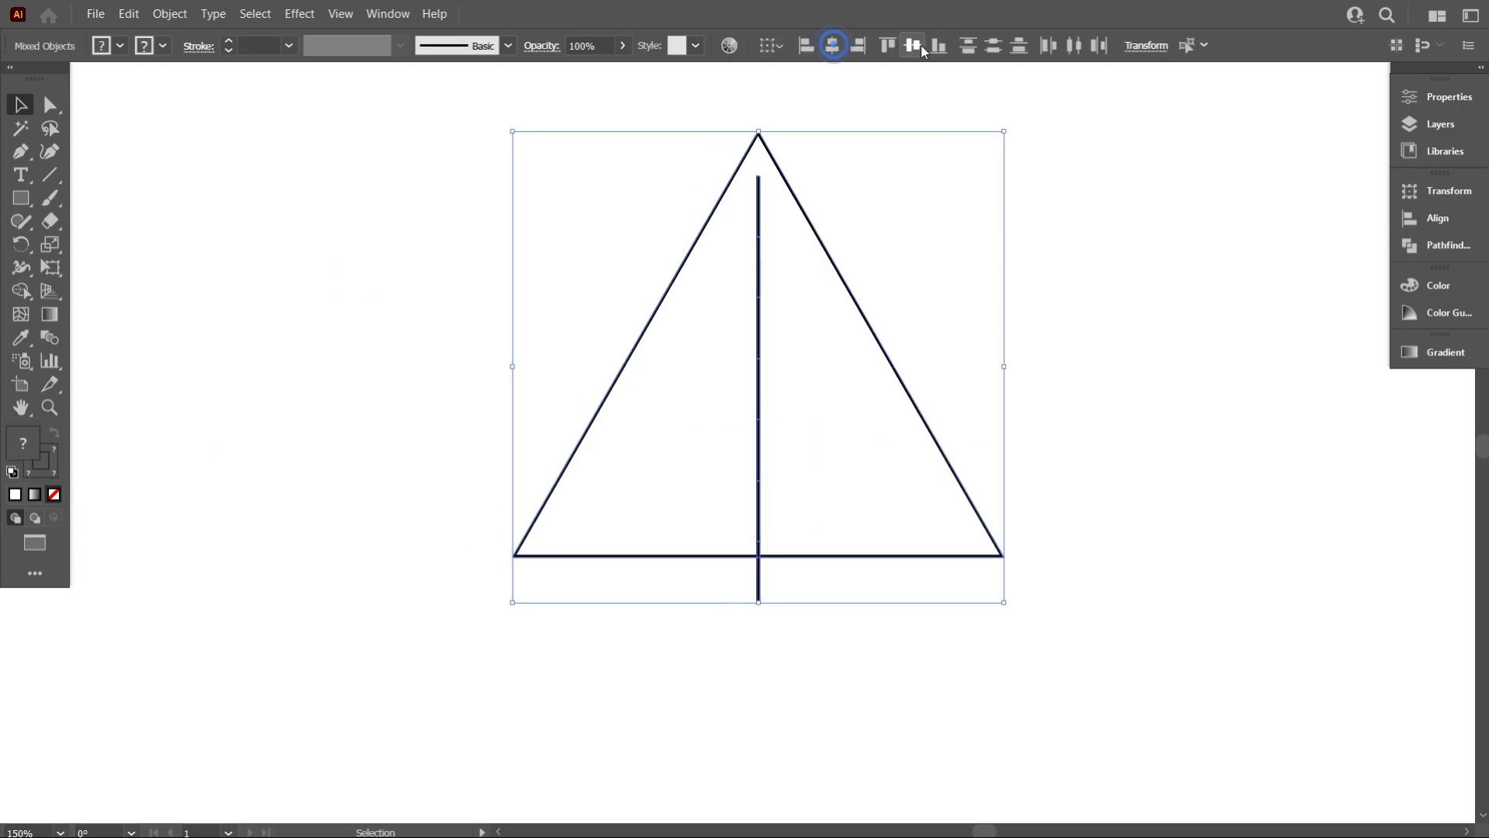
Step: Apply Vertical Align Center so the bar spans apex to base, then deselect it
click(1000, 409)
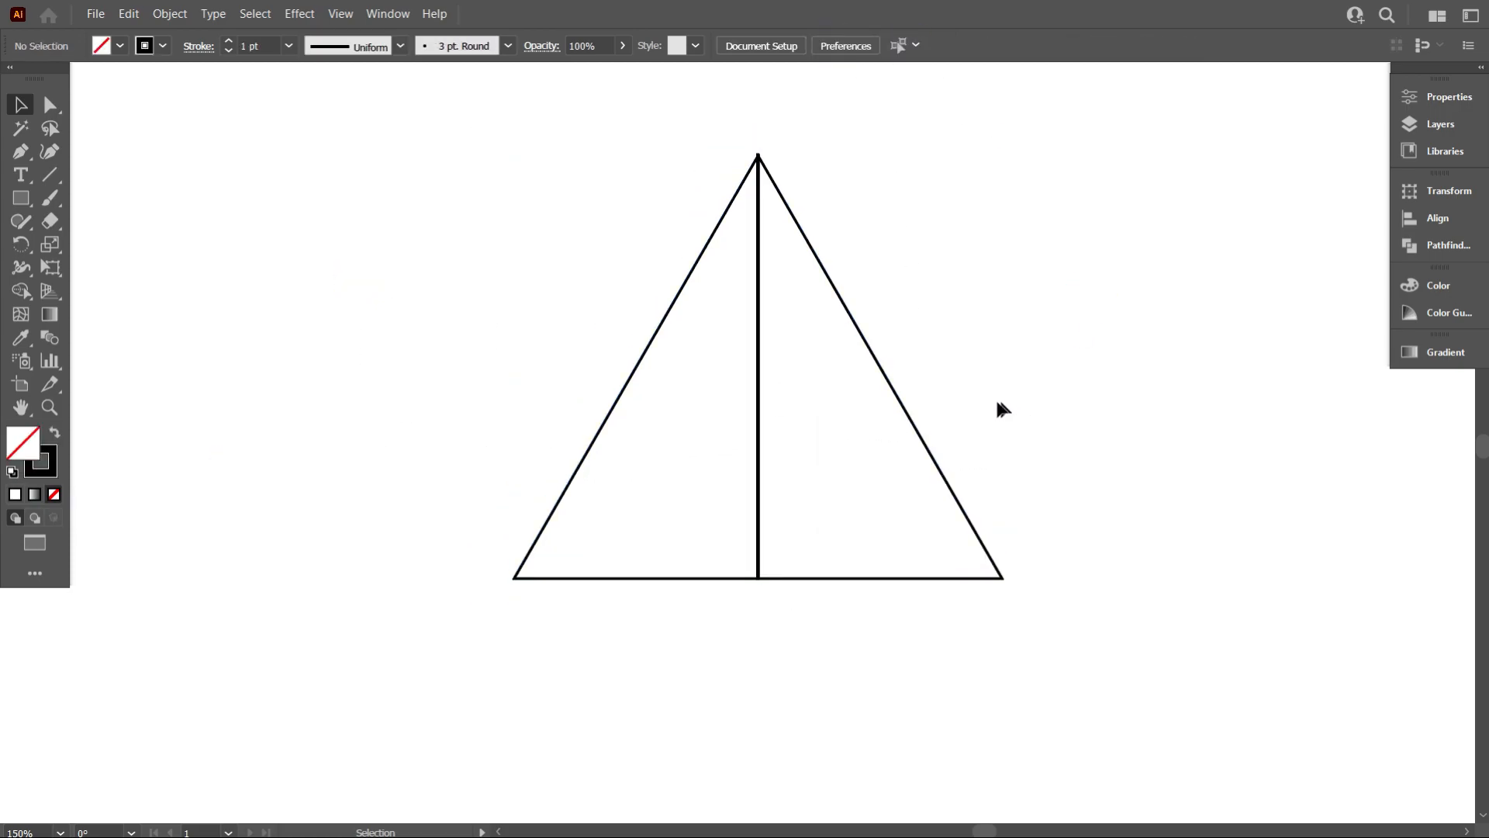
click(758, 371)
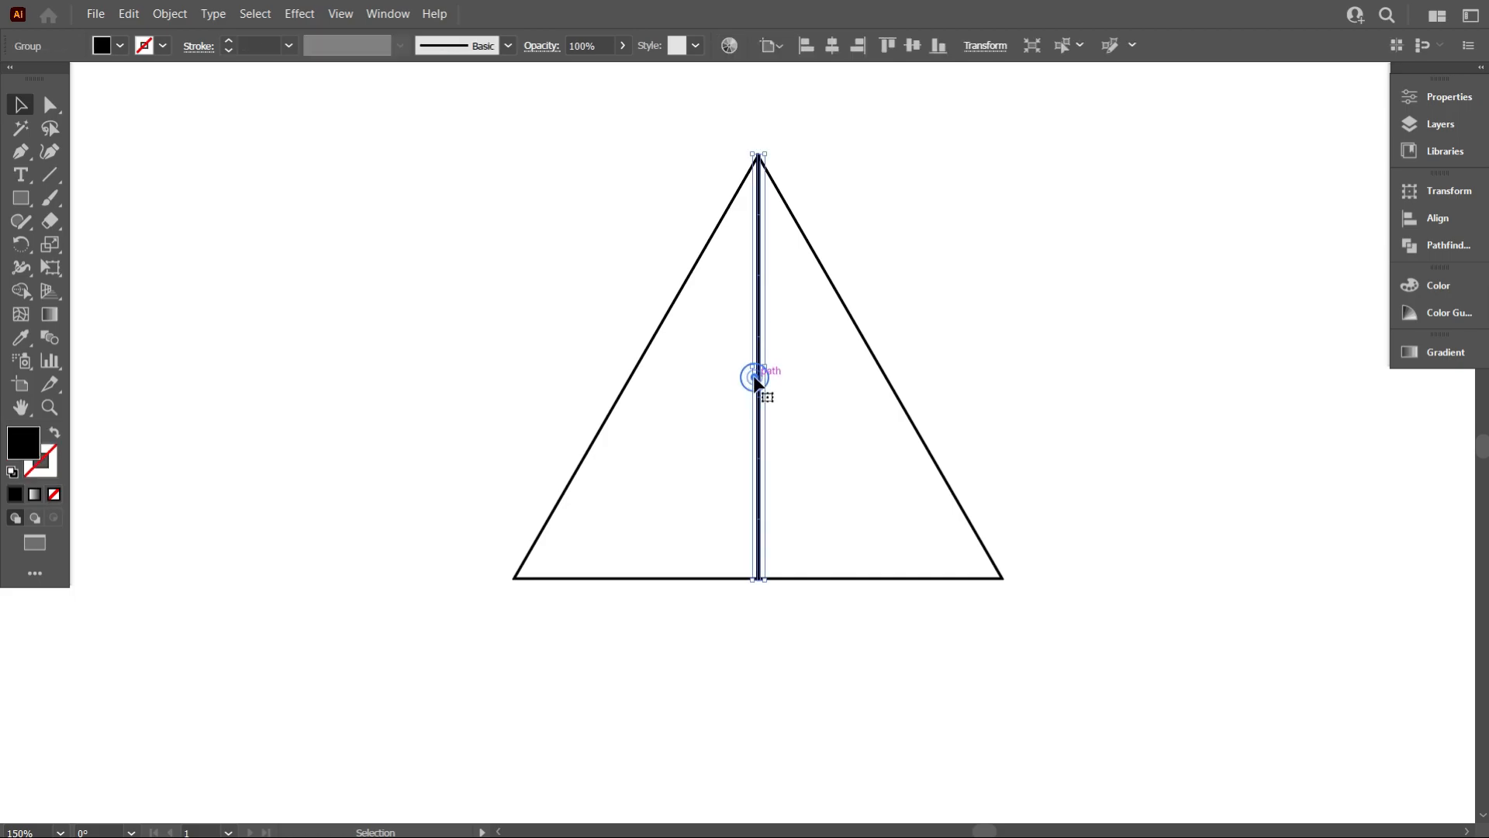
mouse_move(613, 451)
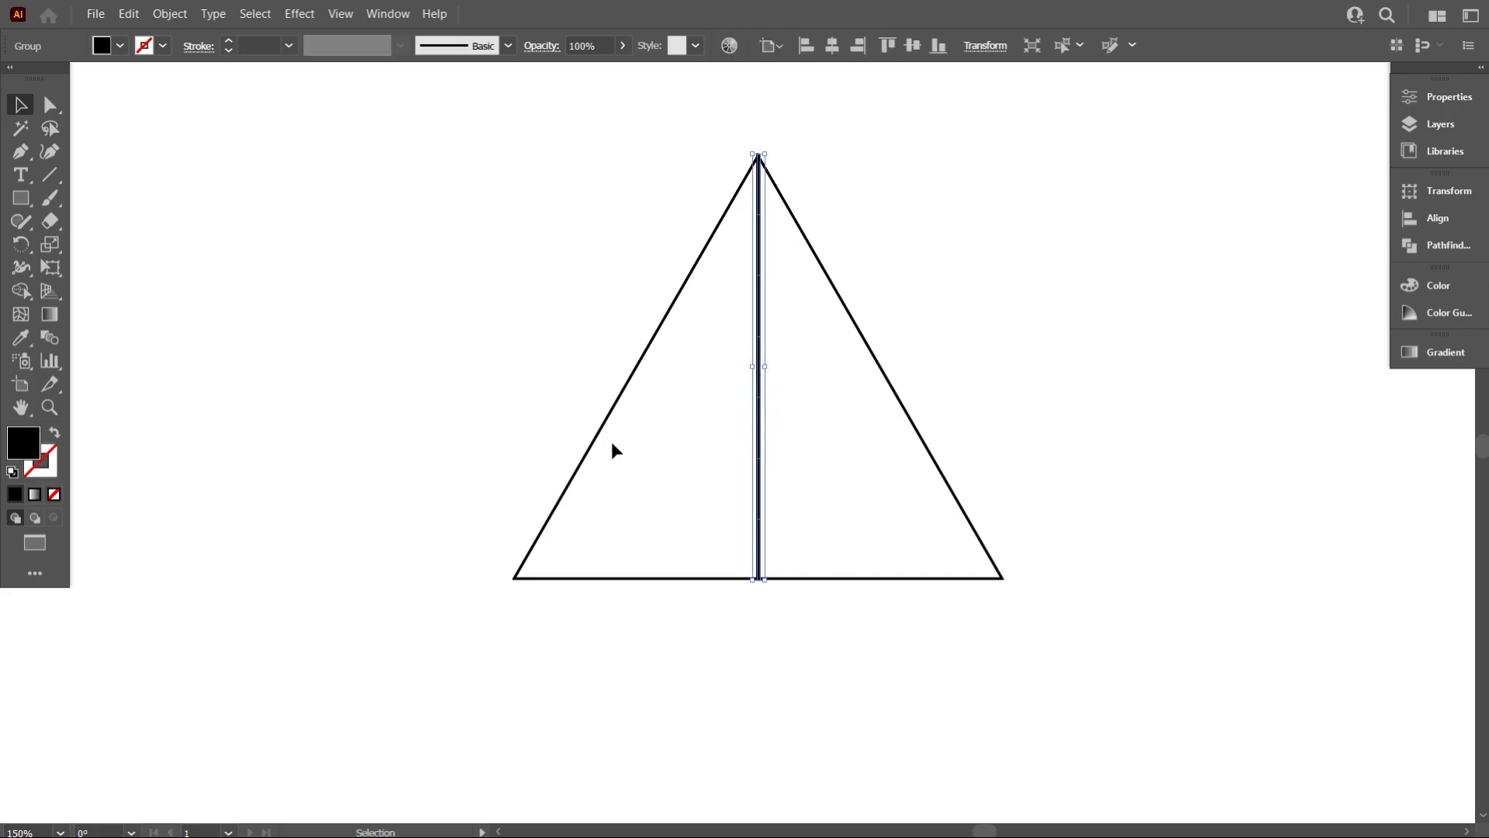
click(170, 13)
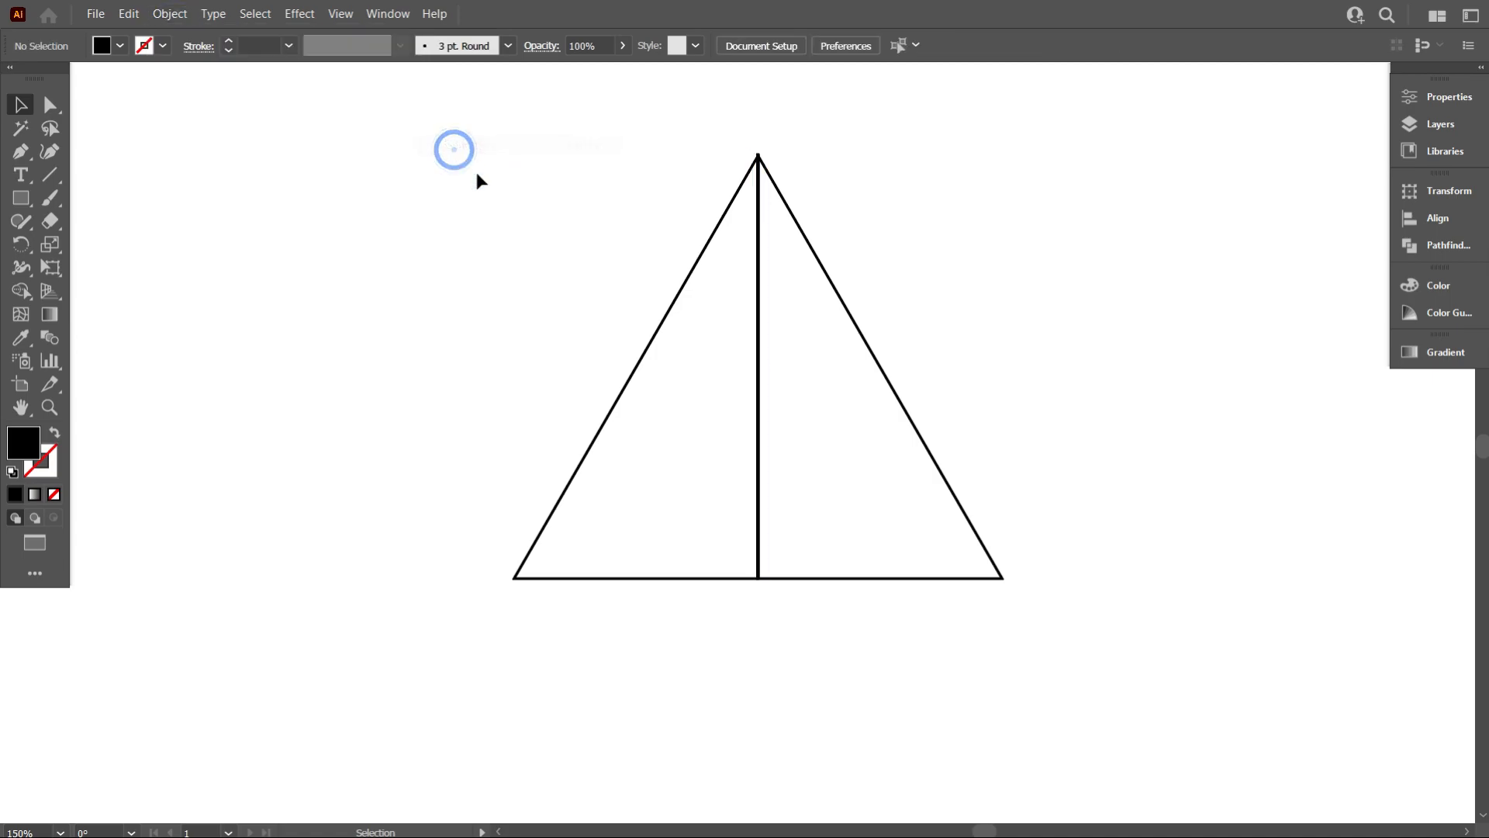
mouse_move(812, 377)
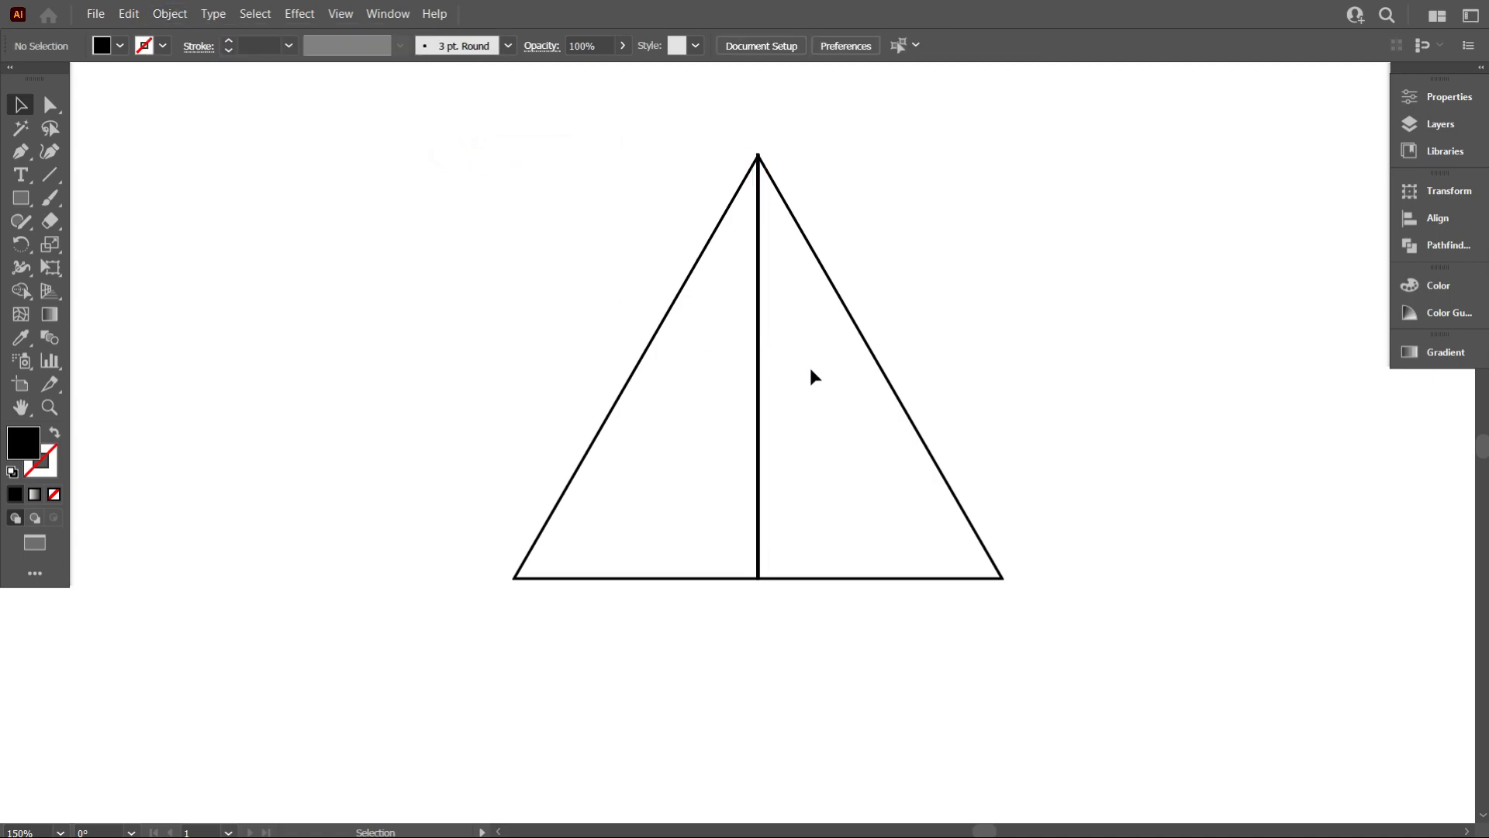
mouse_move(804, 390)
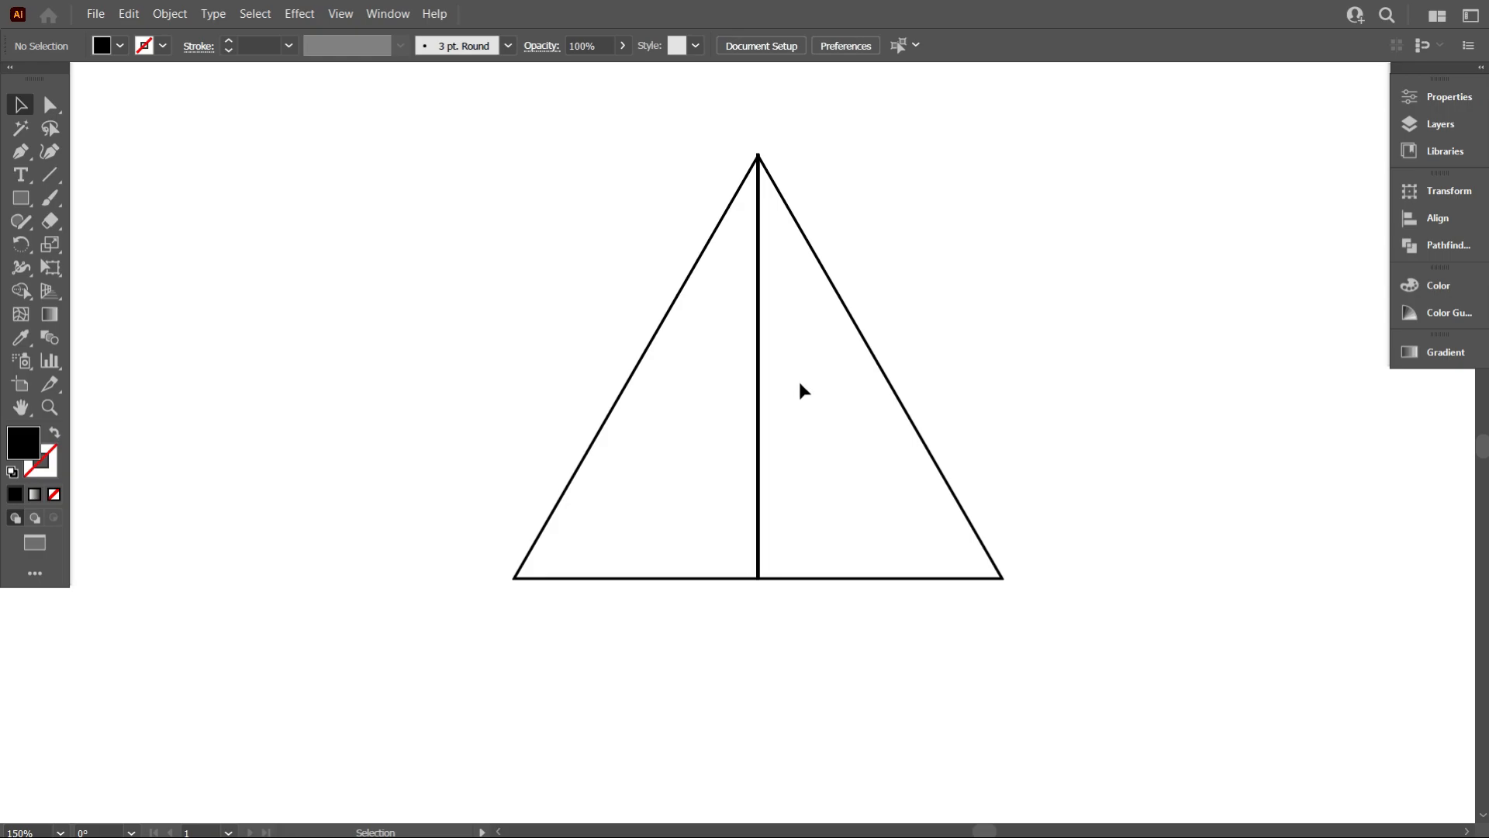
mouse_move(905, 388)
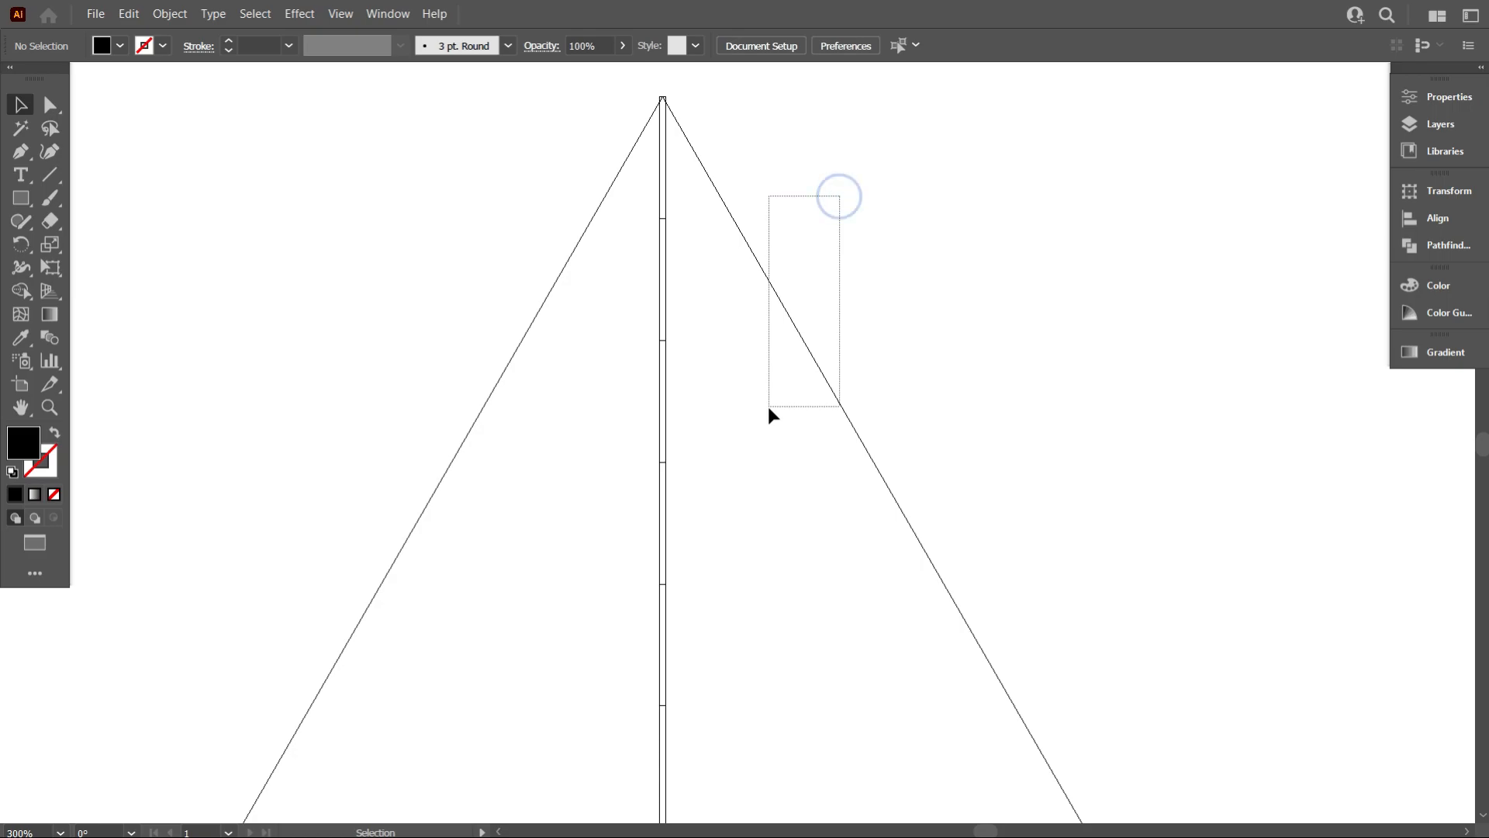
Step: Select the triangle and add lines from both base corners to the centre-line division points
click(760, 411)
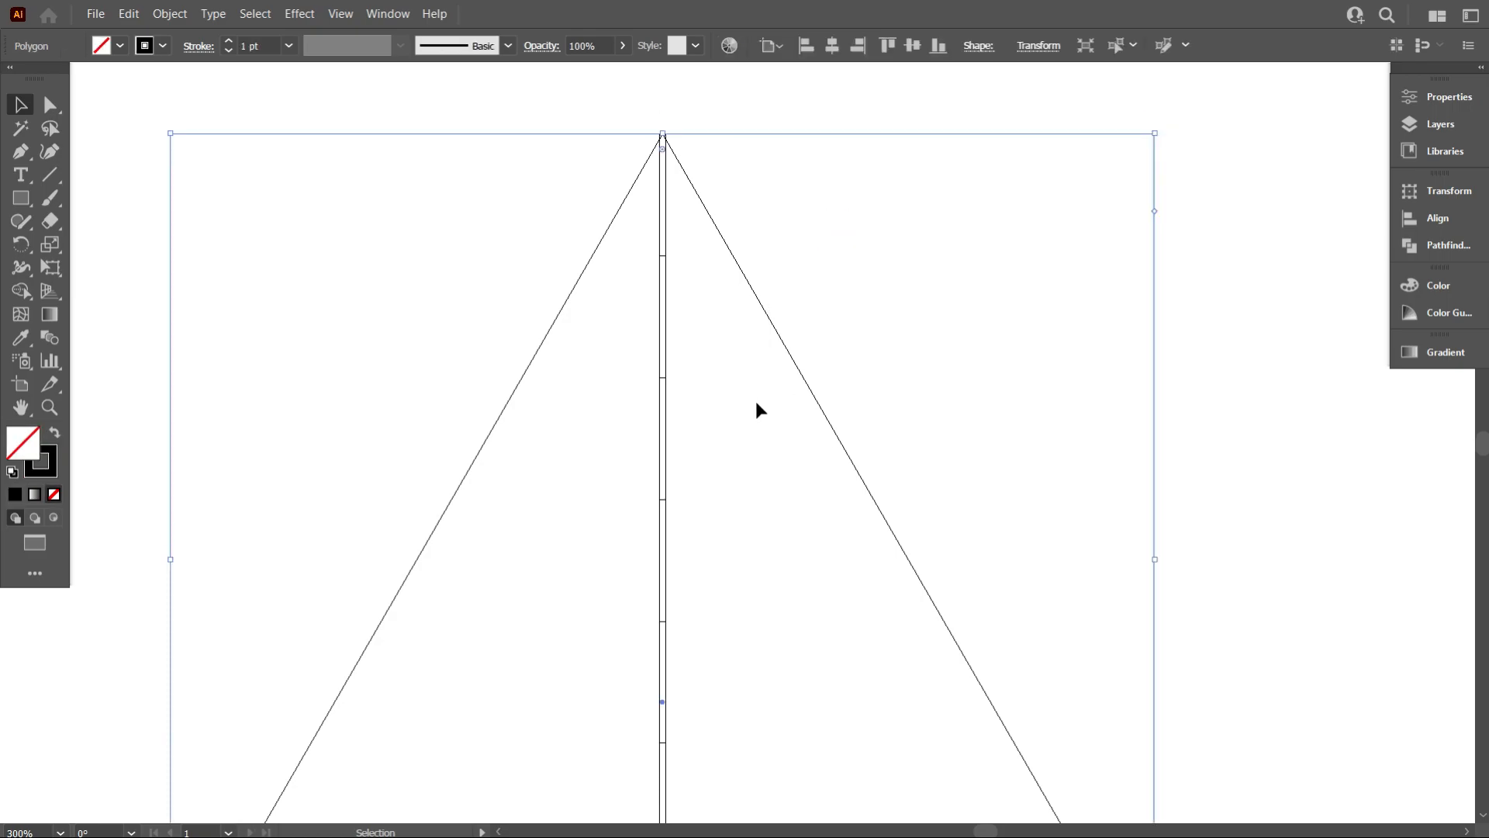
click(127, 13)
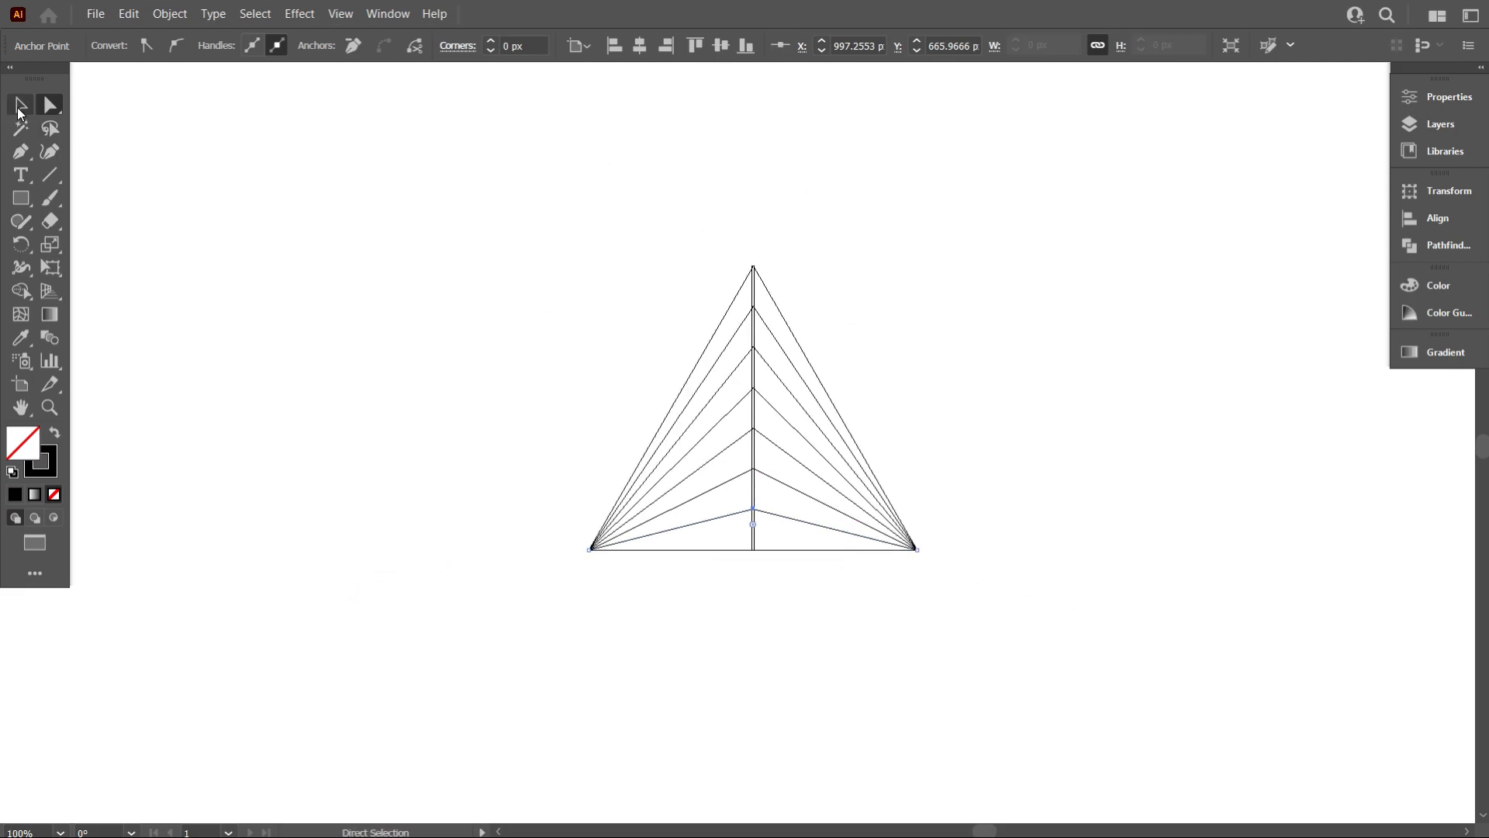
key(ctrl+y)
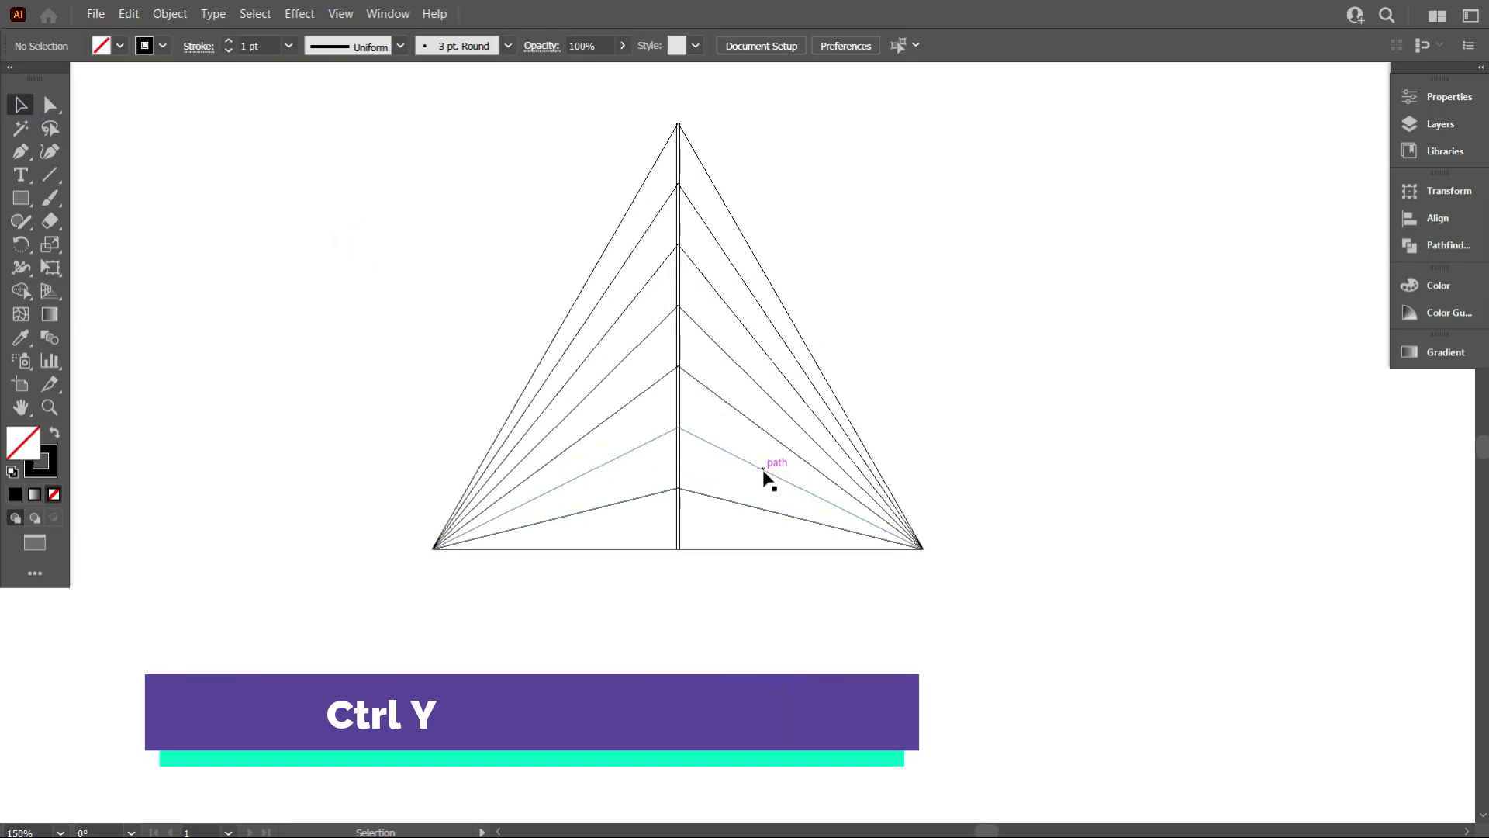
key(ctrl+y)
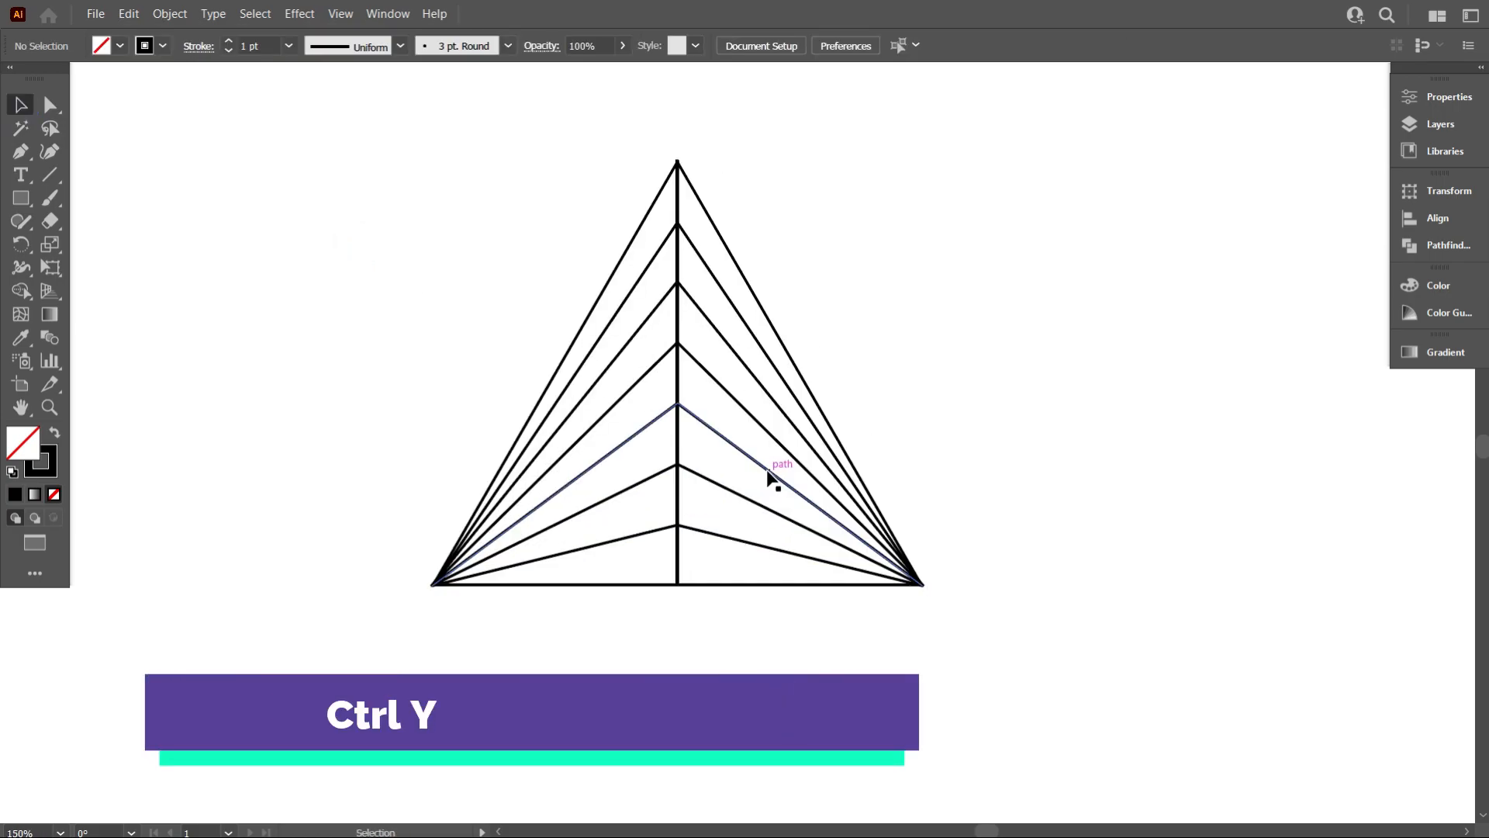
key(ctrl+y)
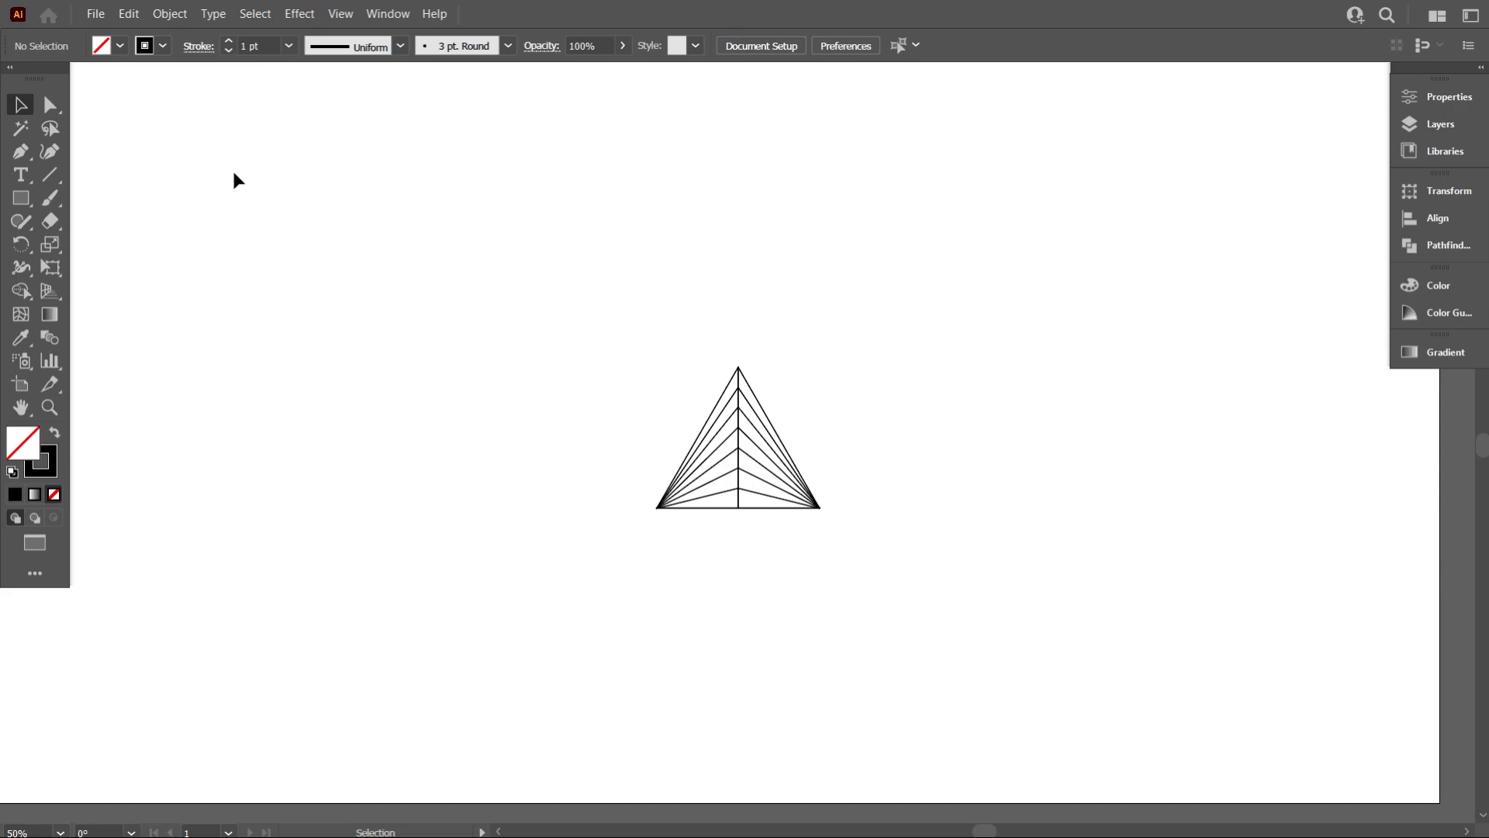
click(739, 441)
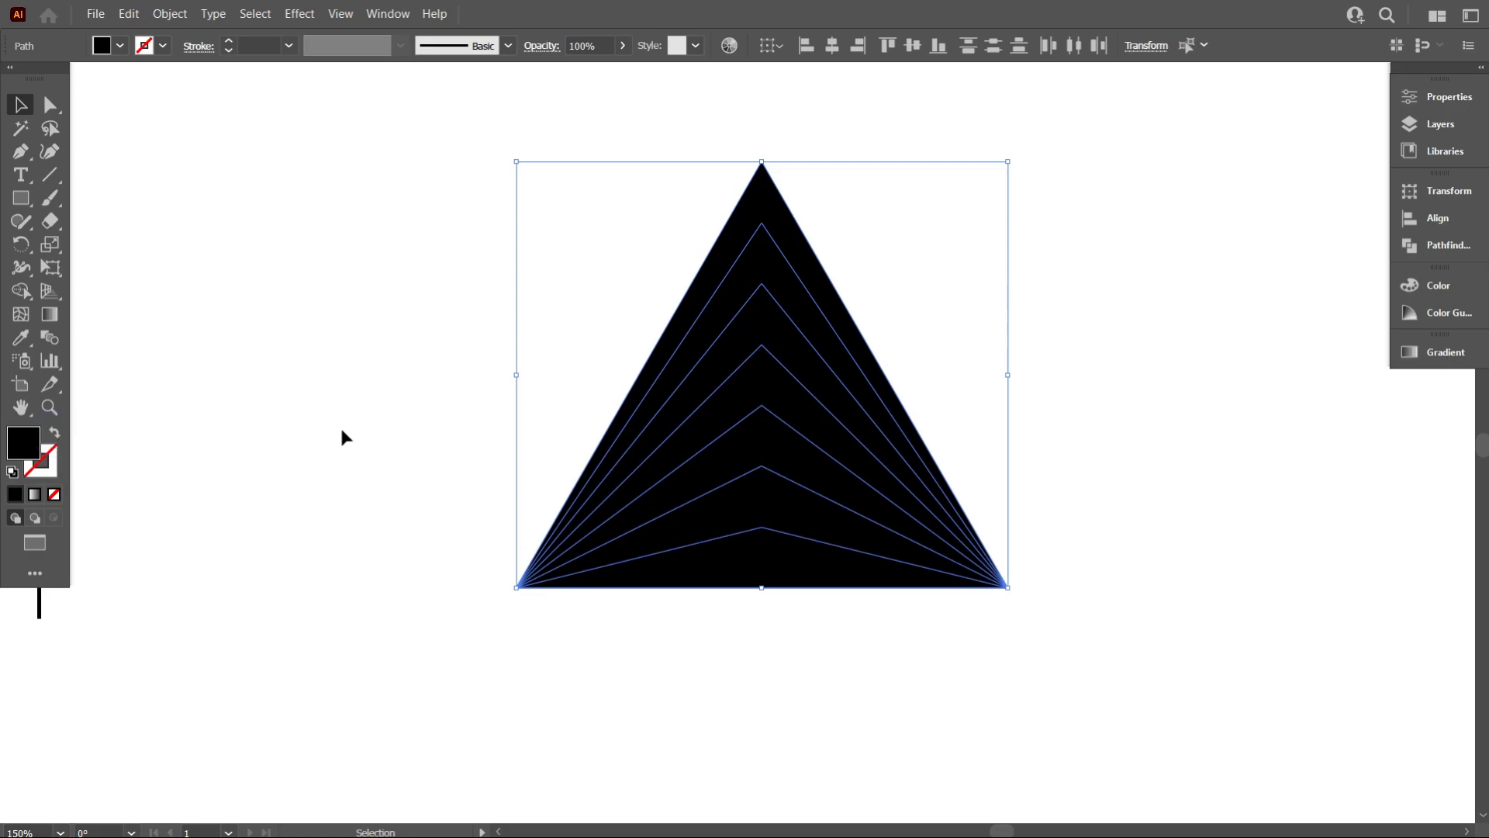
mouse_move(21, 291)
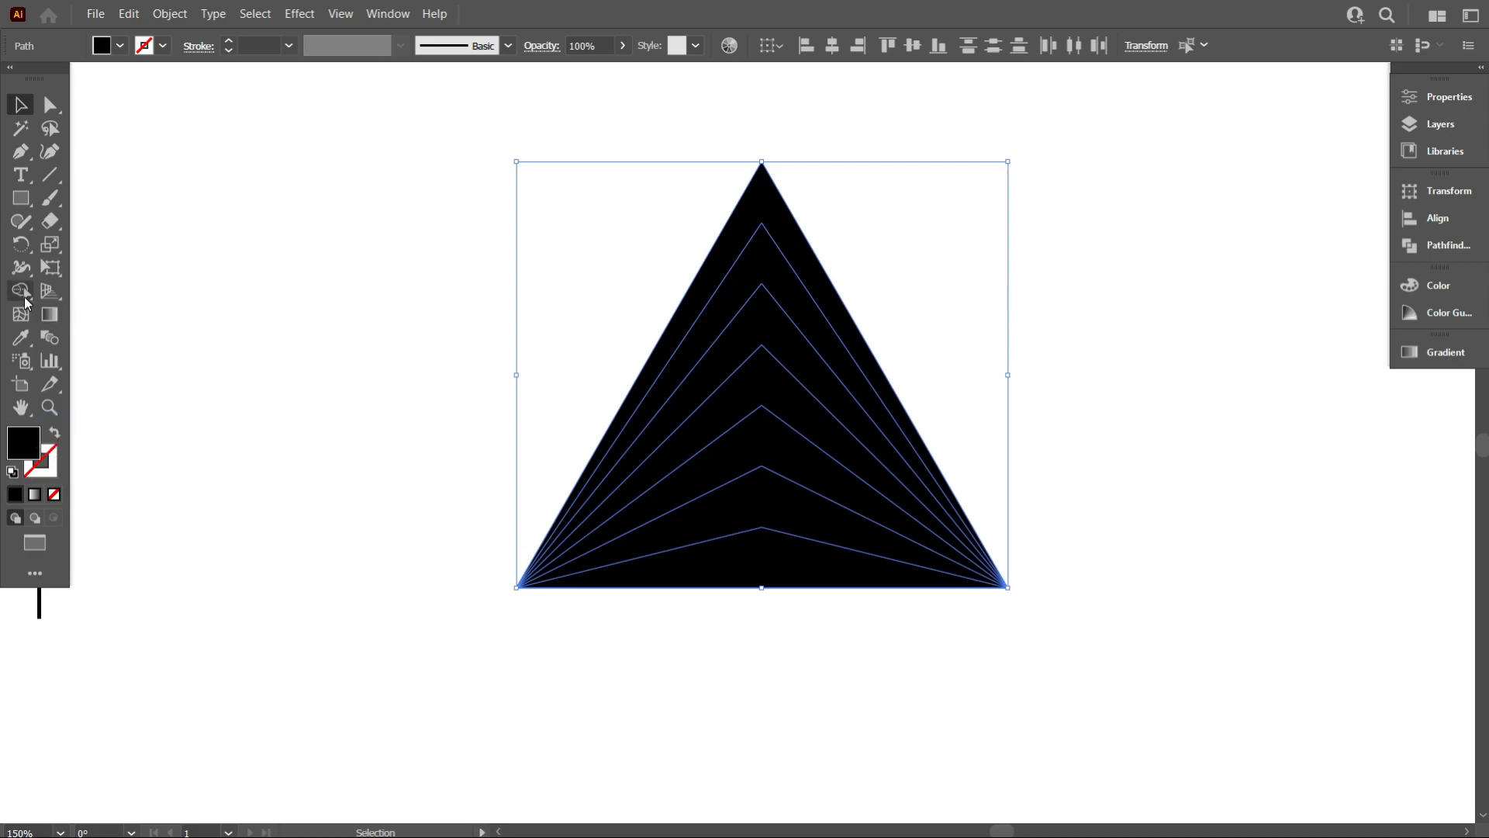
Step: Pick the Shape Builder tool for the black triangle and scroll down the artboard
click(20, 290)
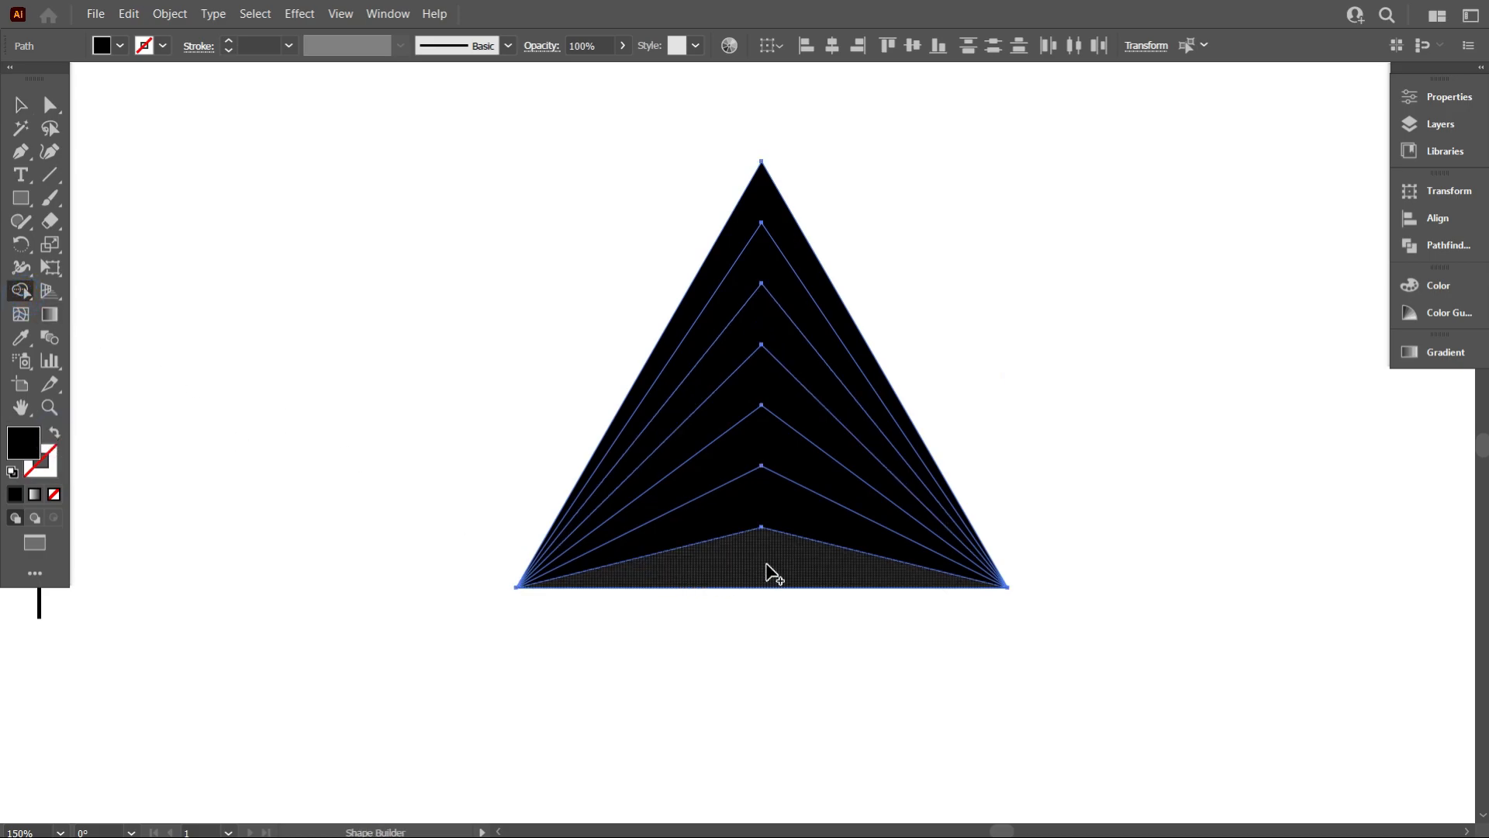
mouse_move(777, 452)
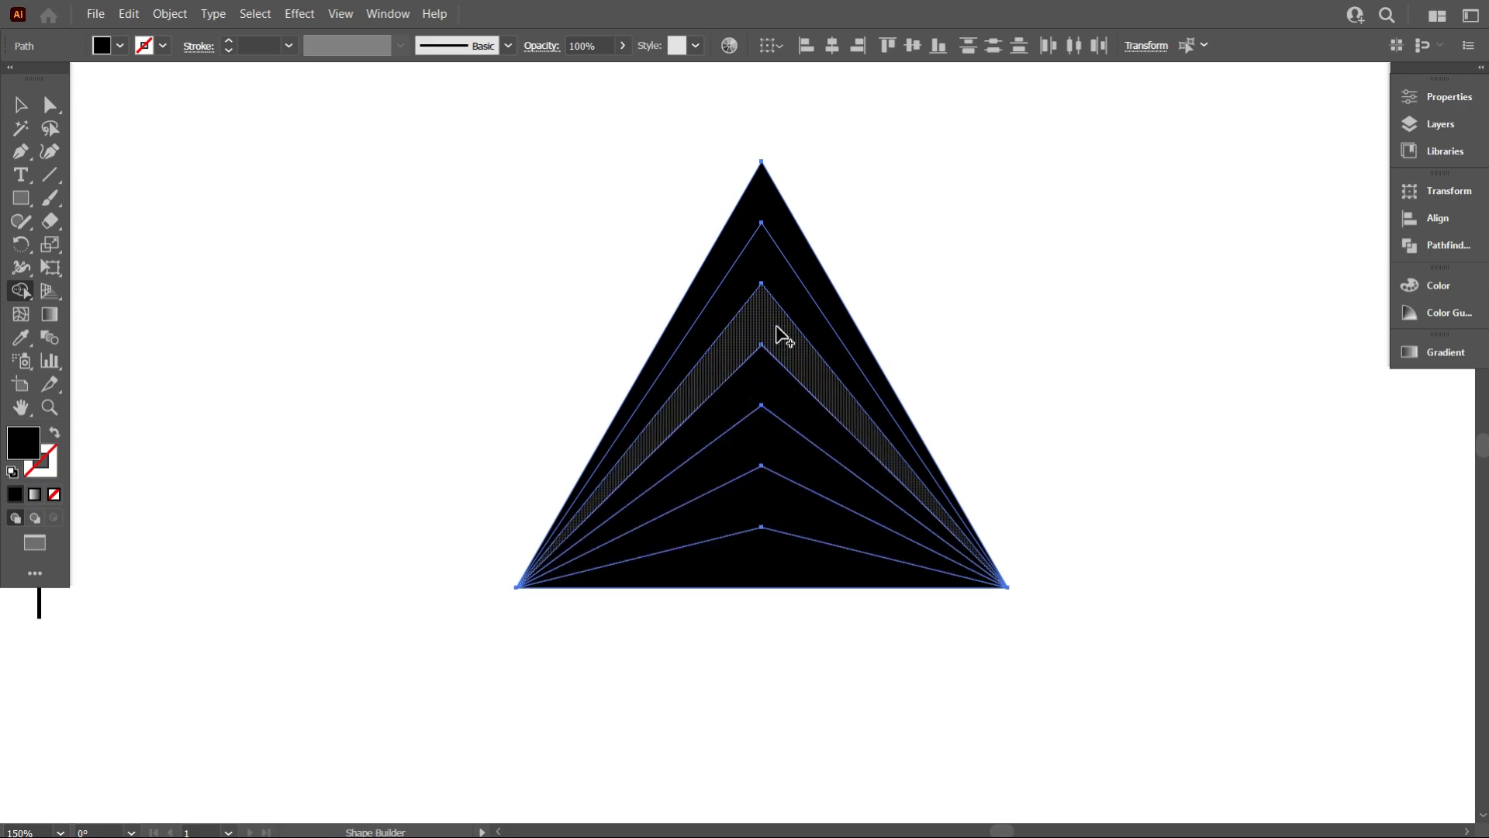
scroll(down, 3)
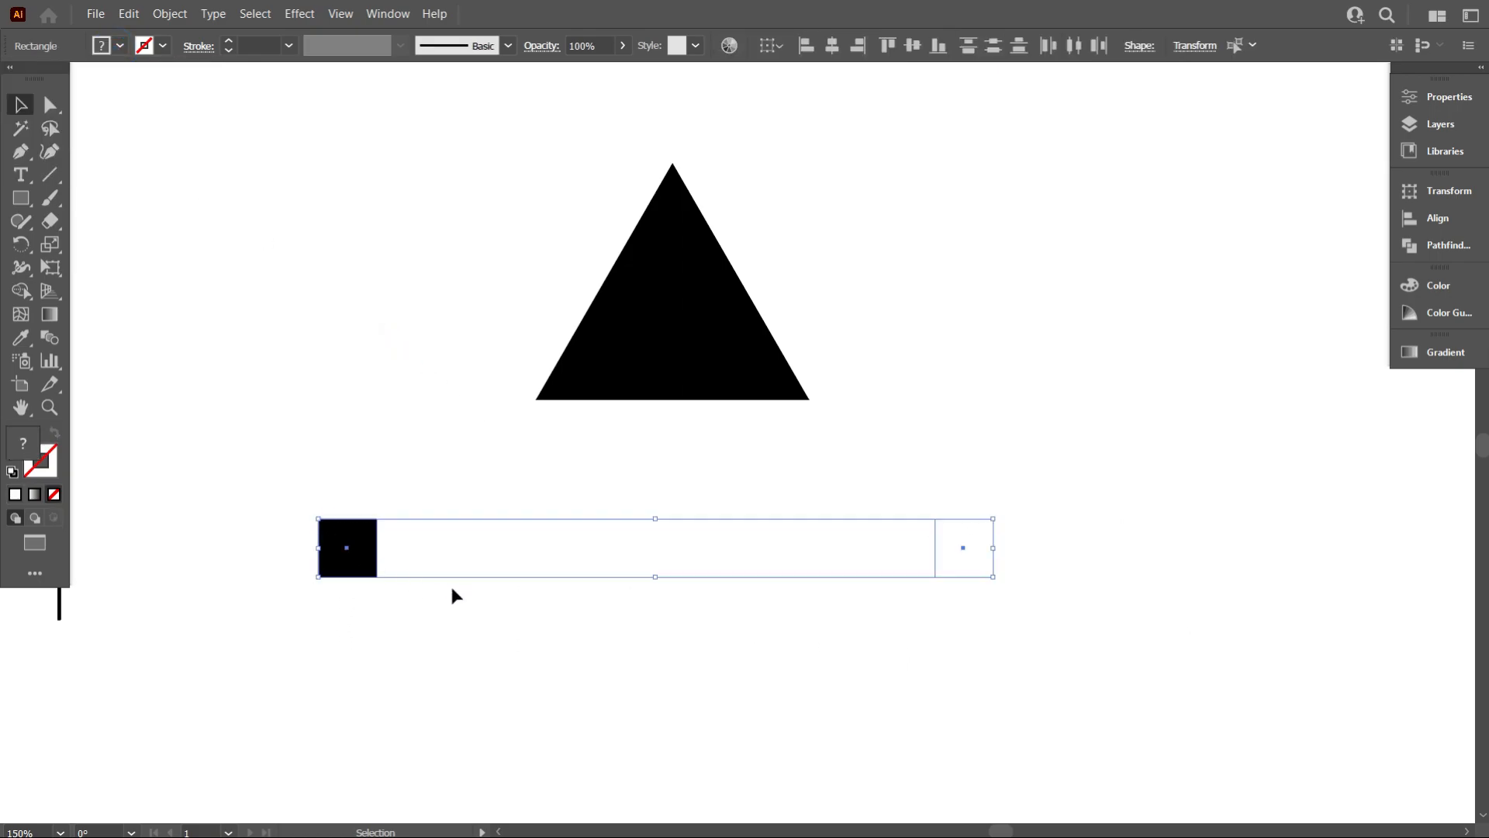
Step: Apply Object > Blend > Make to the black and white squares
click(169, 13)
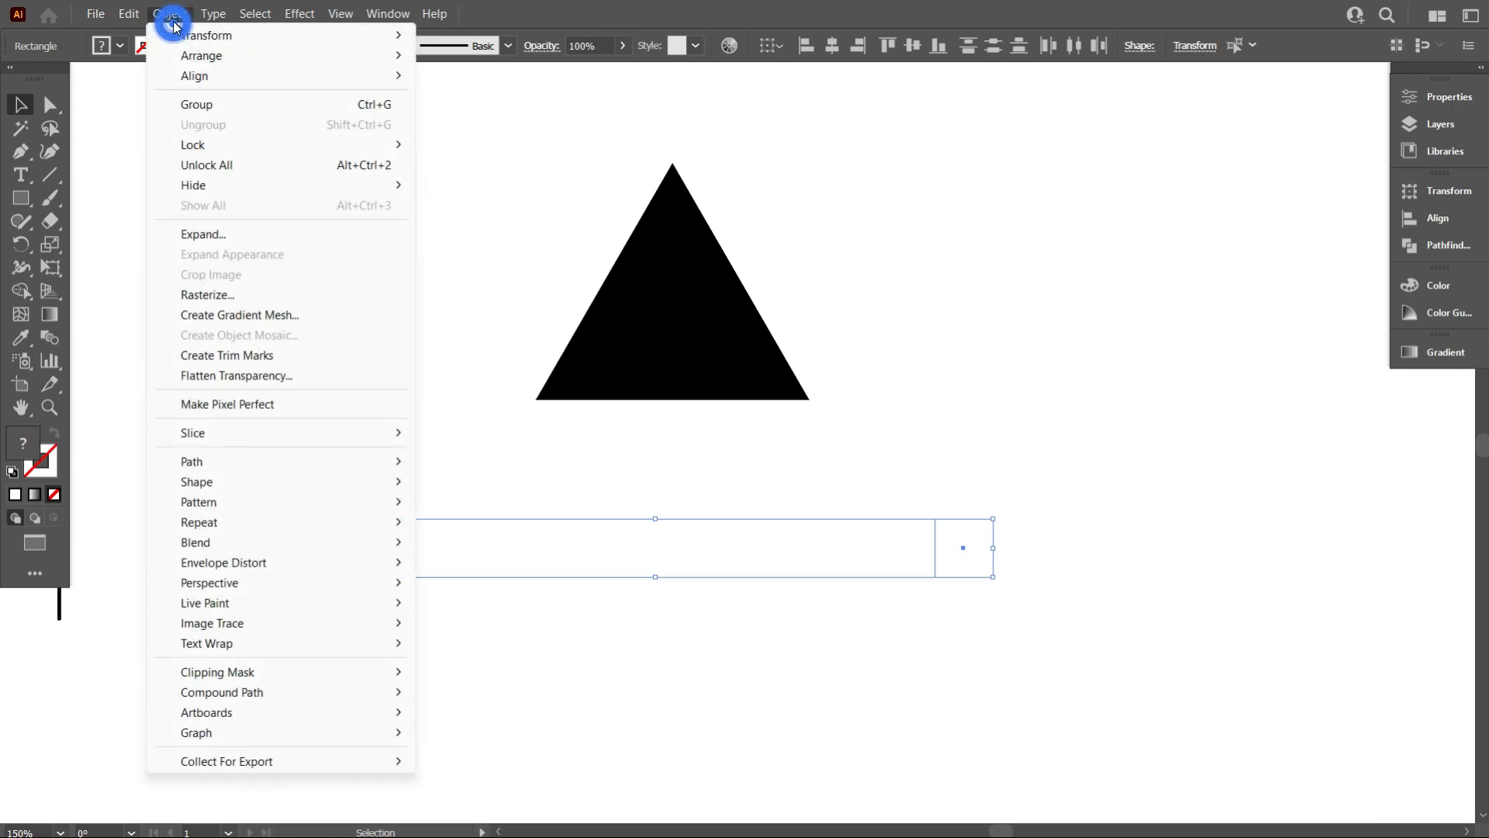
mouse_move(217, 502)
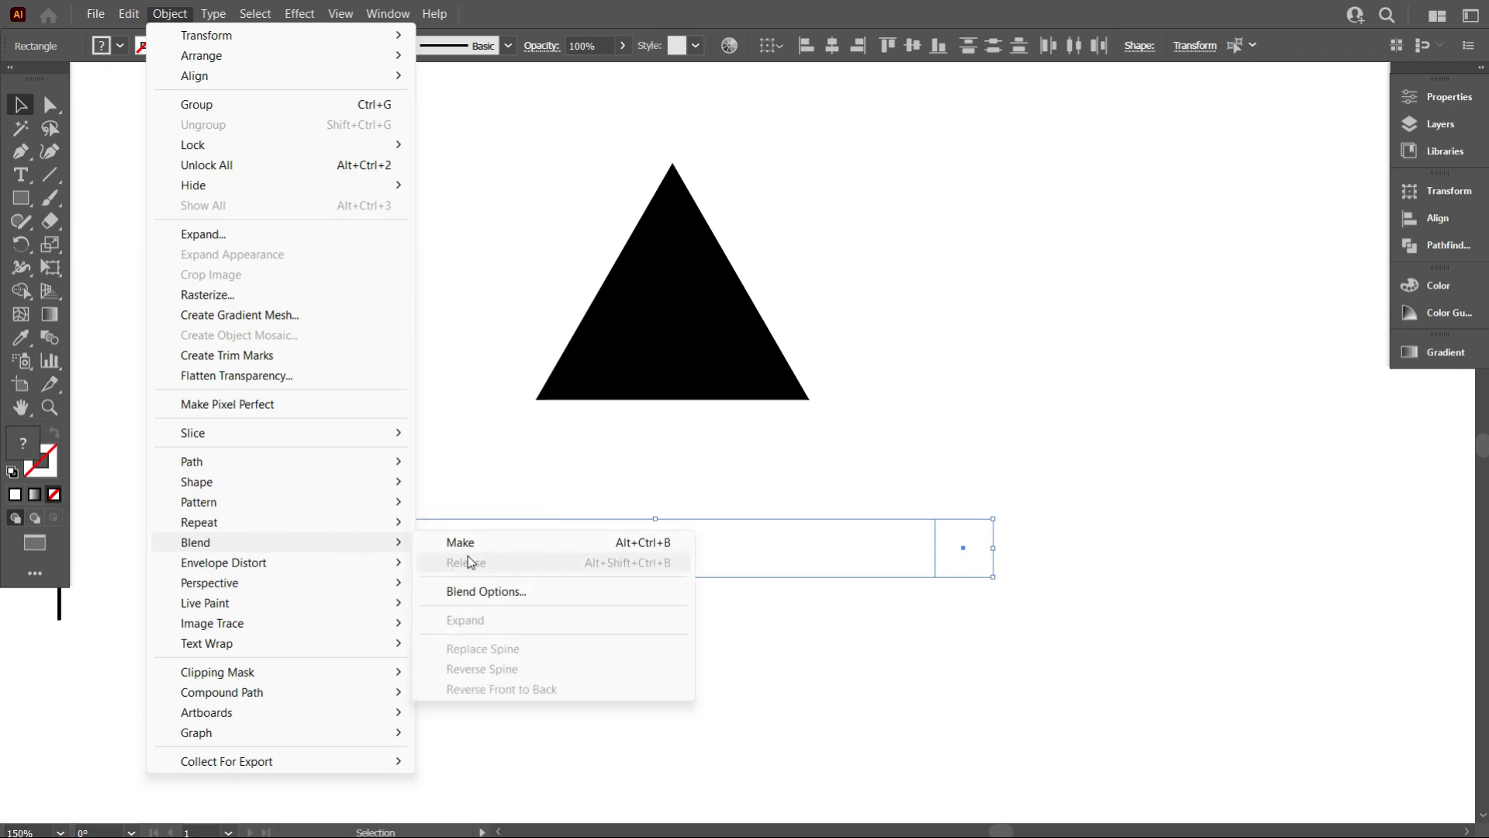
click(460, 542)
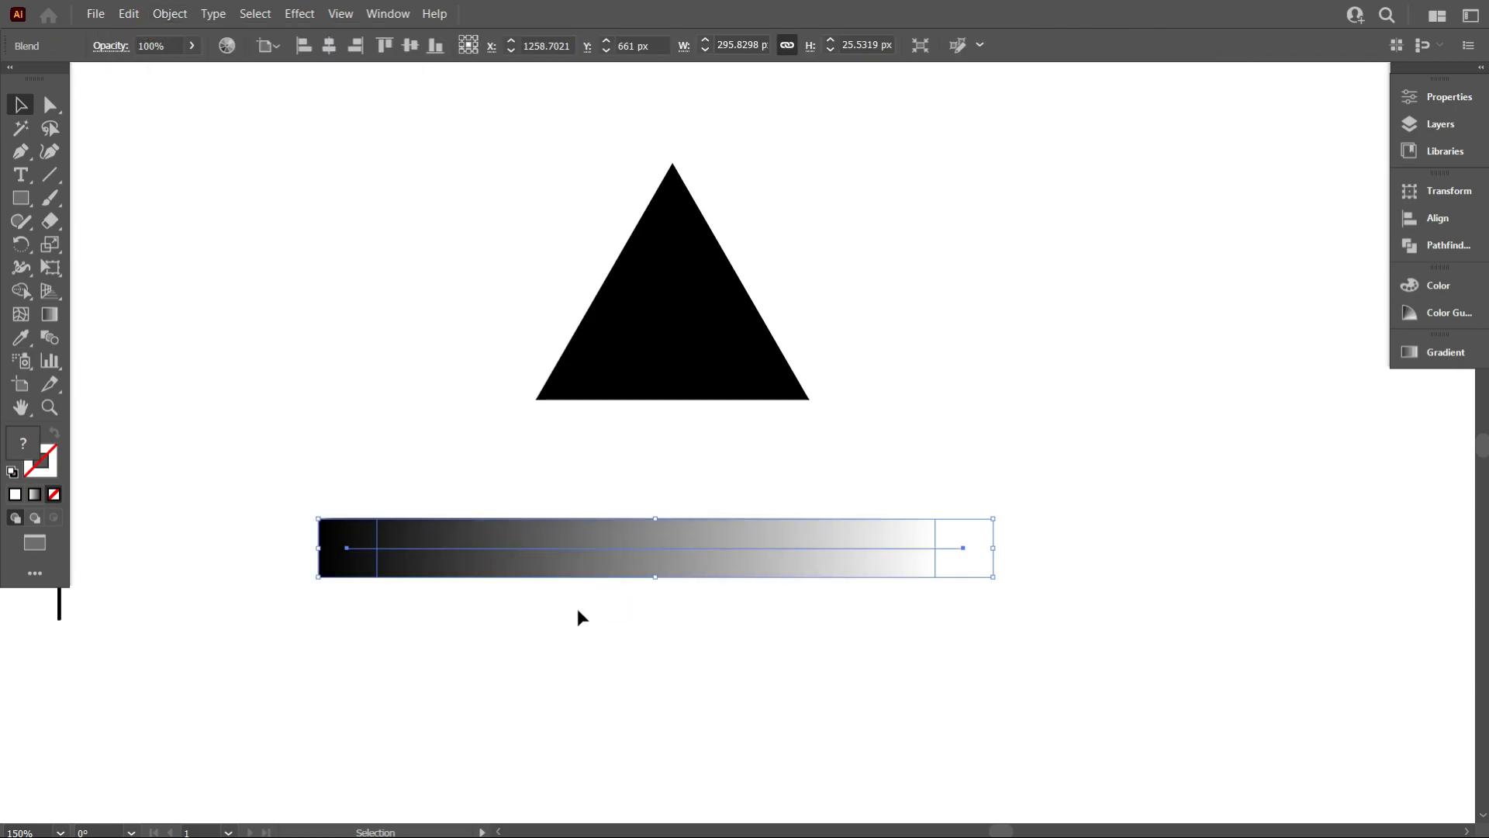
mouse_move(48, 339)
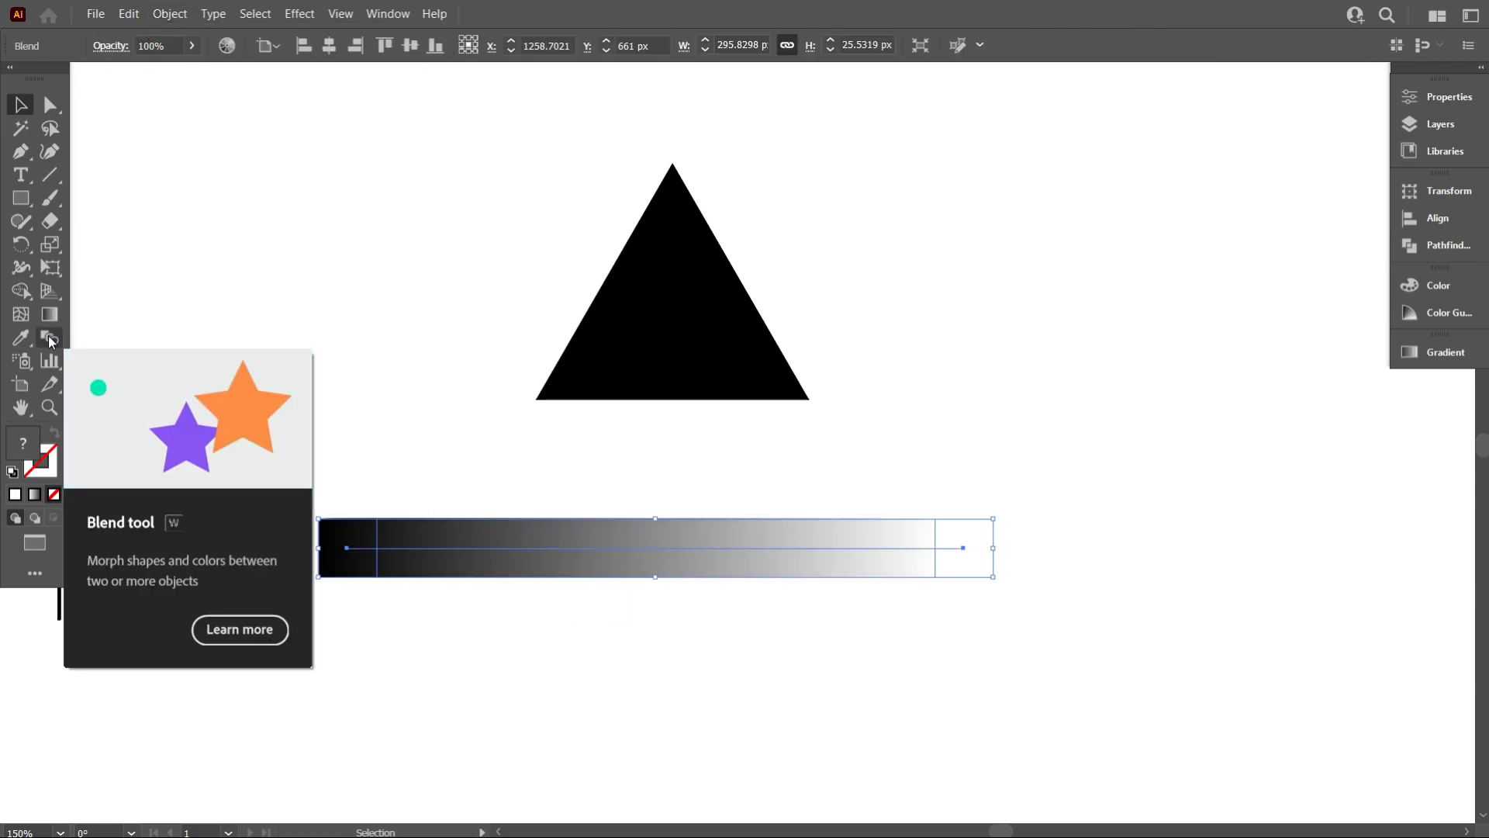
Step: Set Blend Options to Specified Steps, producing nine squares from black to light gray
double_click(50, 338)
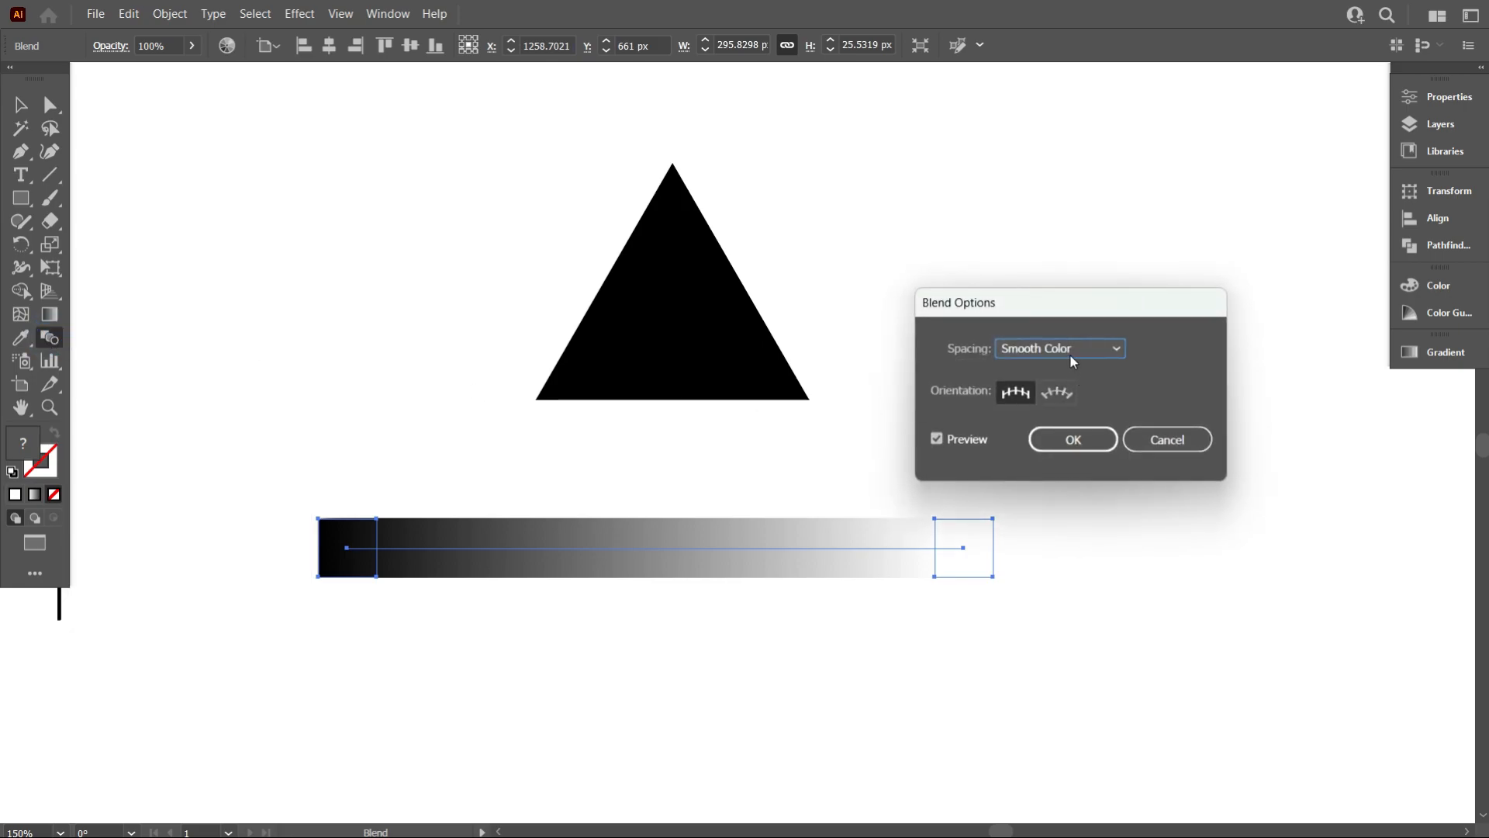
click(1059, 347)
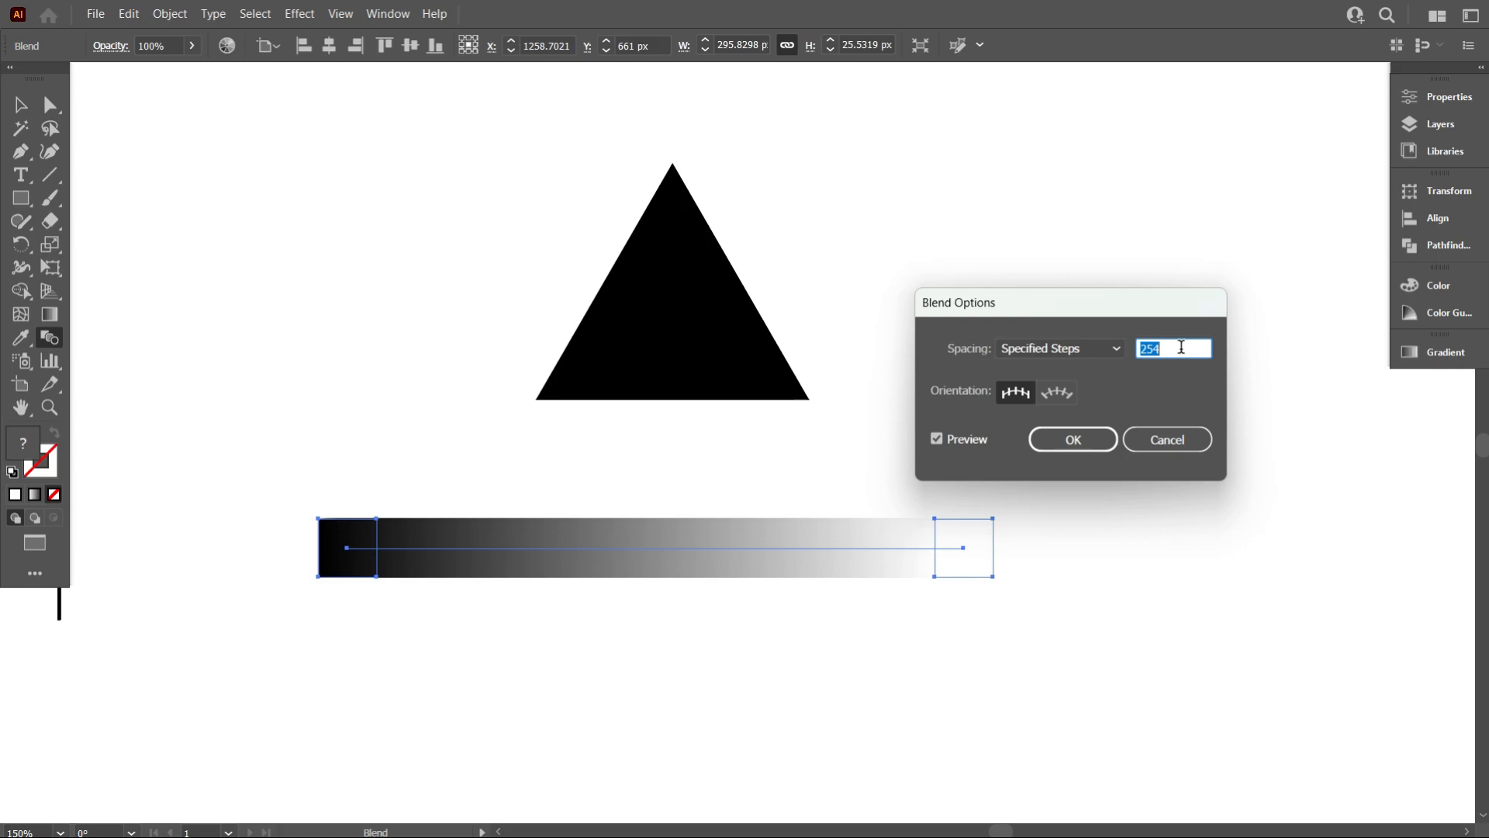
click(1072, 439)
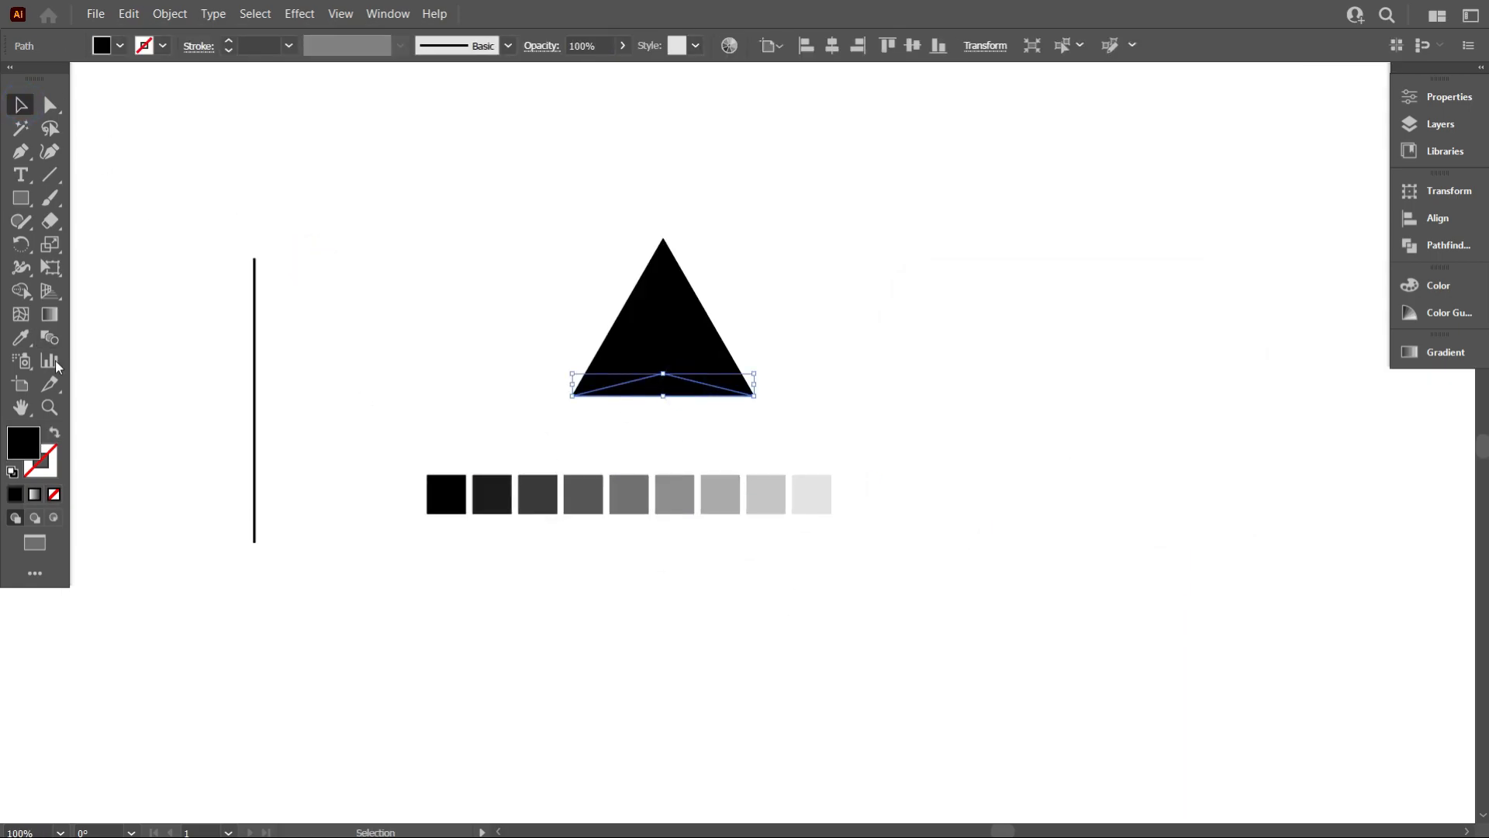
Step: Fill the bottom chevron band with the lightest gray sampled from the palette
click(729, 493)
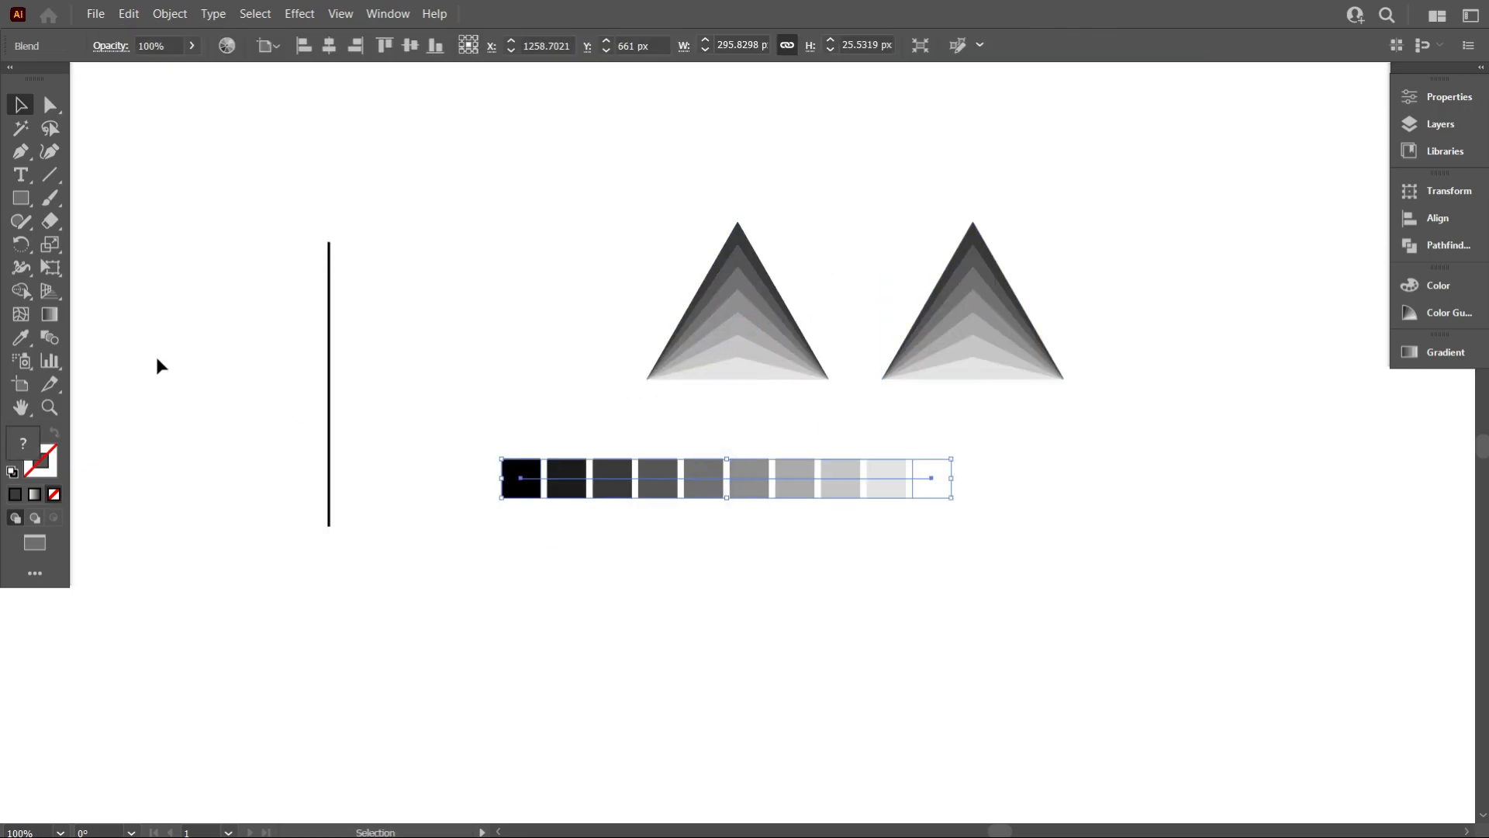
click(50, 337)
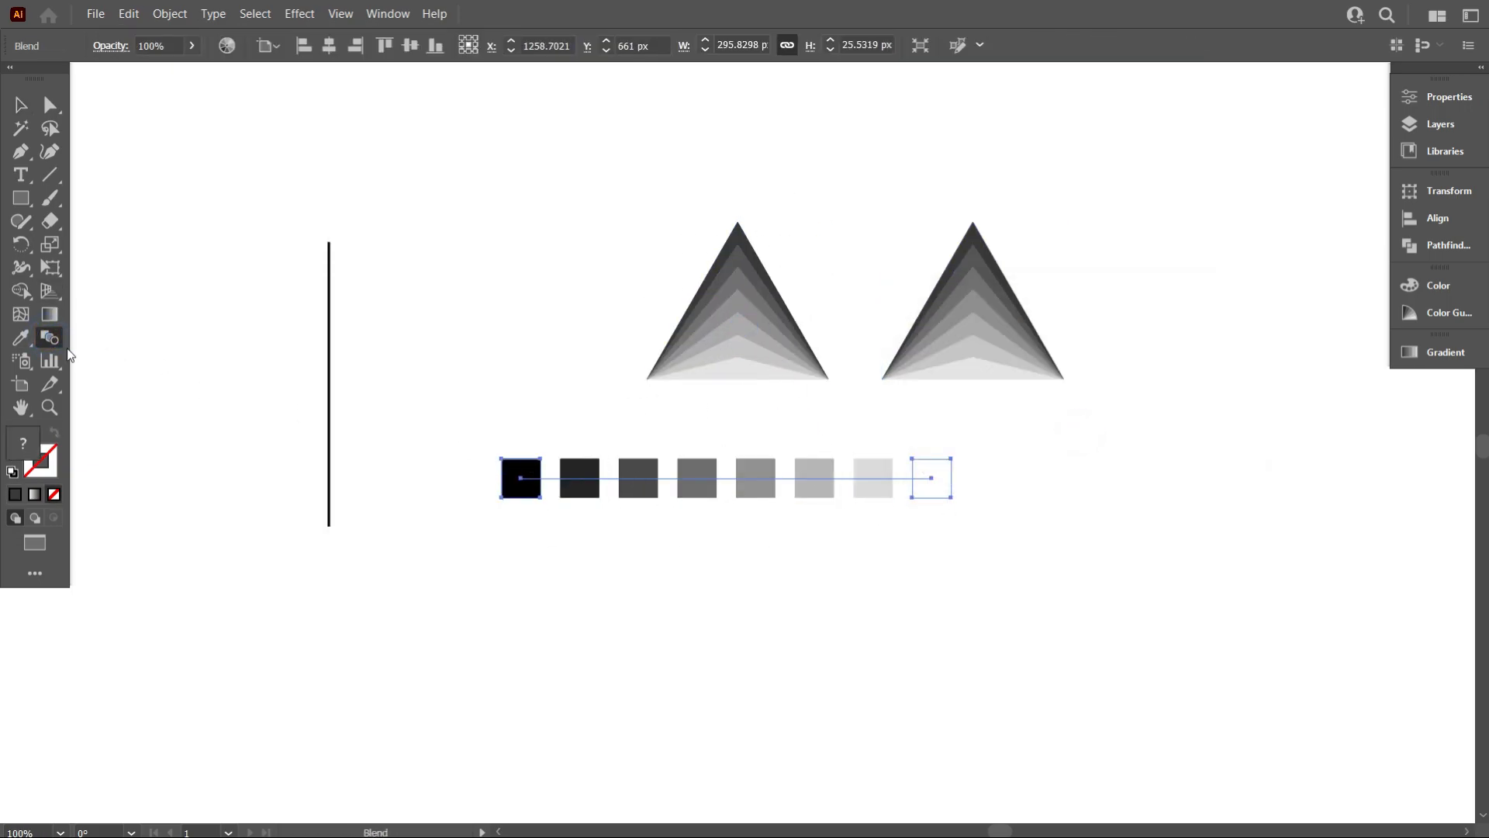
click(20, 337)
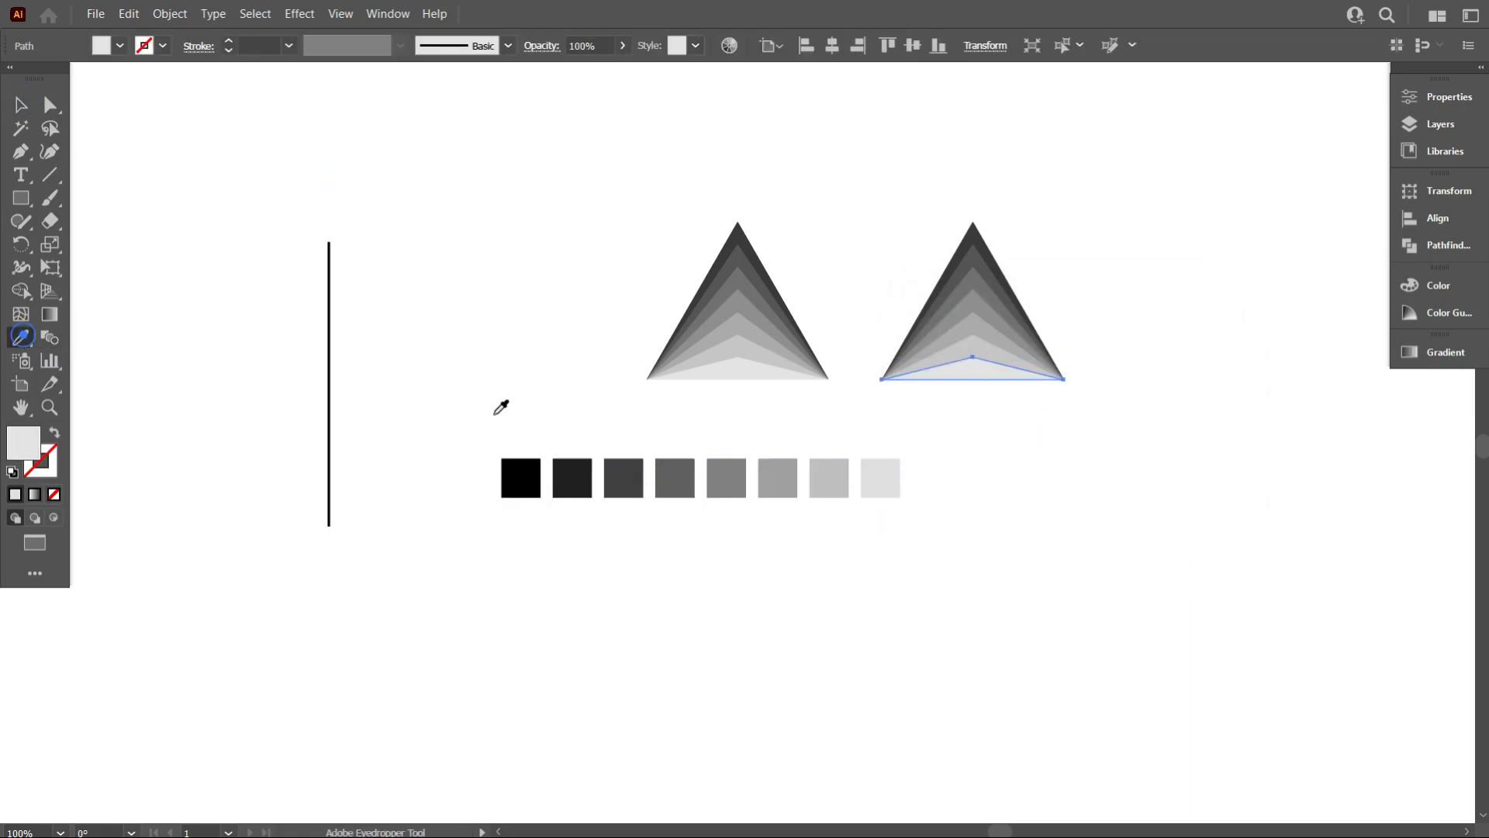